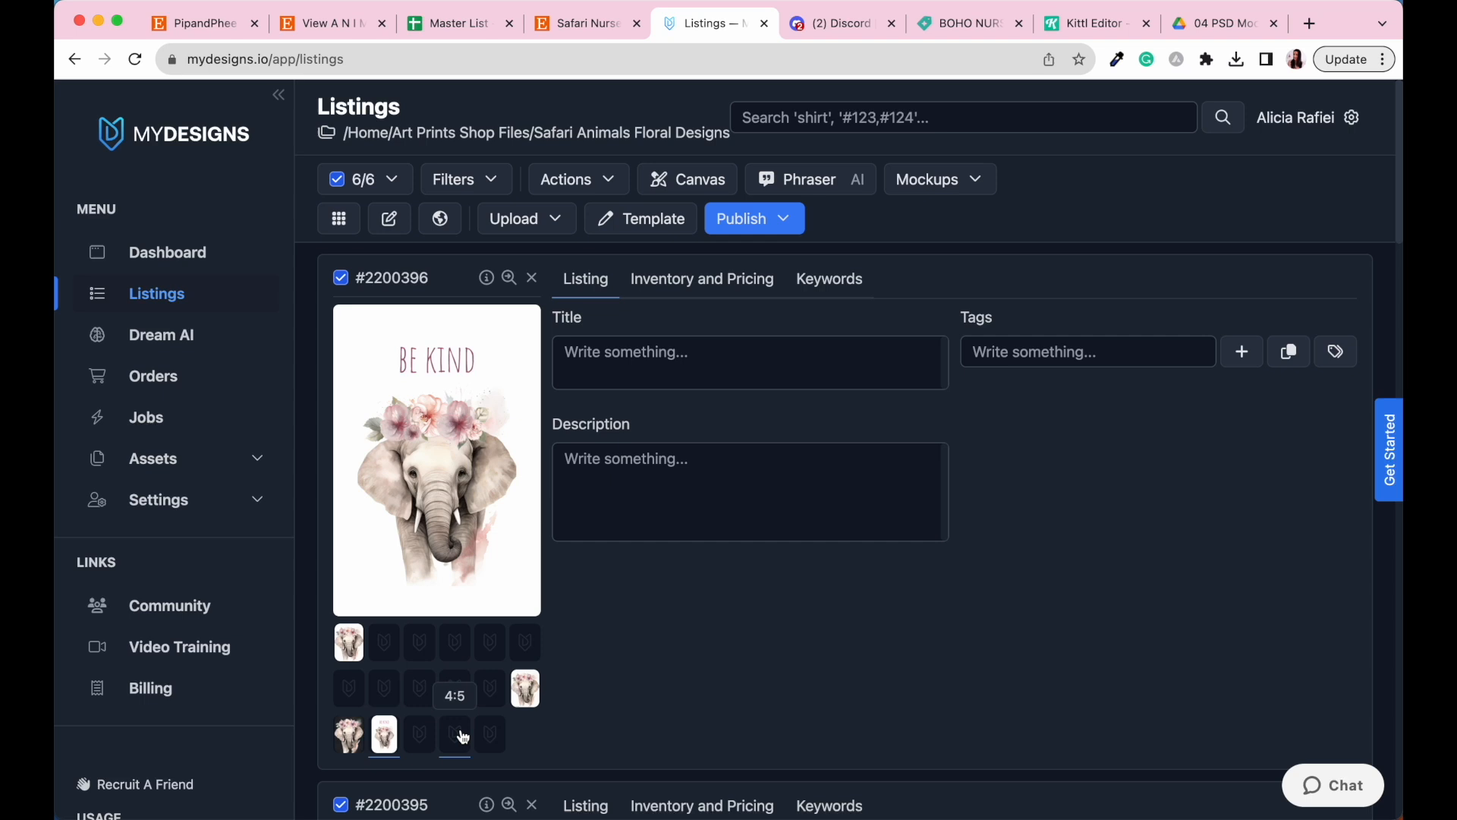
- Open the elephant listing's canvas editor with the 2:3 file as input and 3:4 as output
scroll("down", 3)
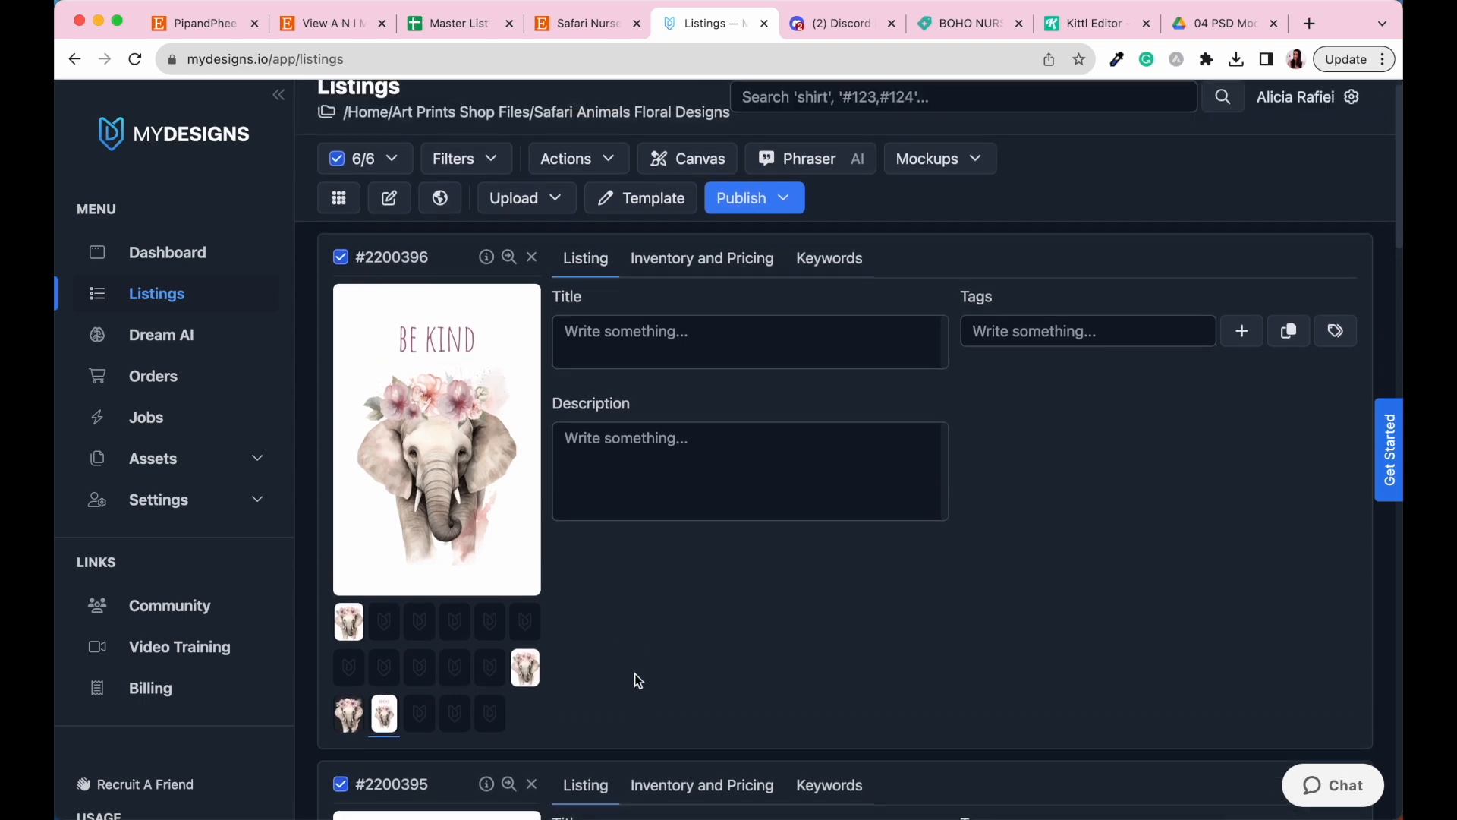
mouse_move(349, 713)
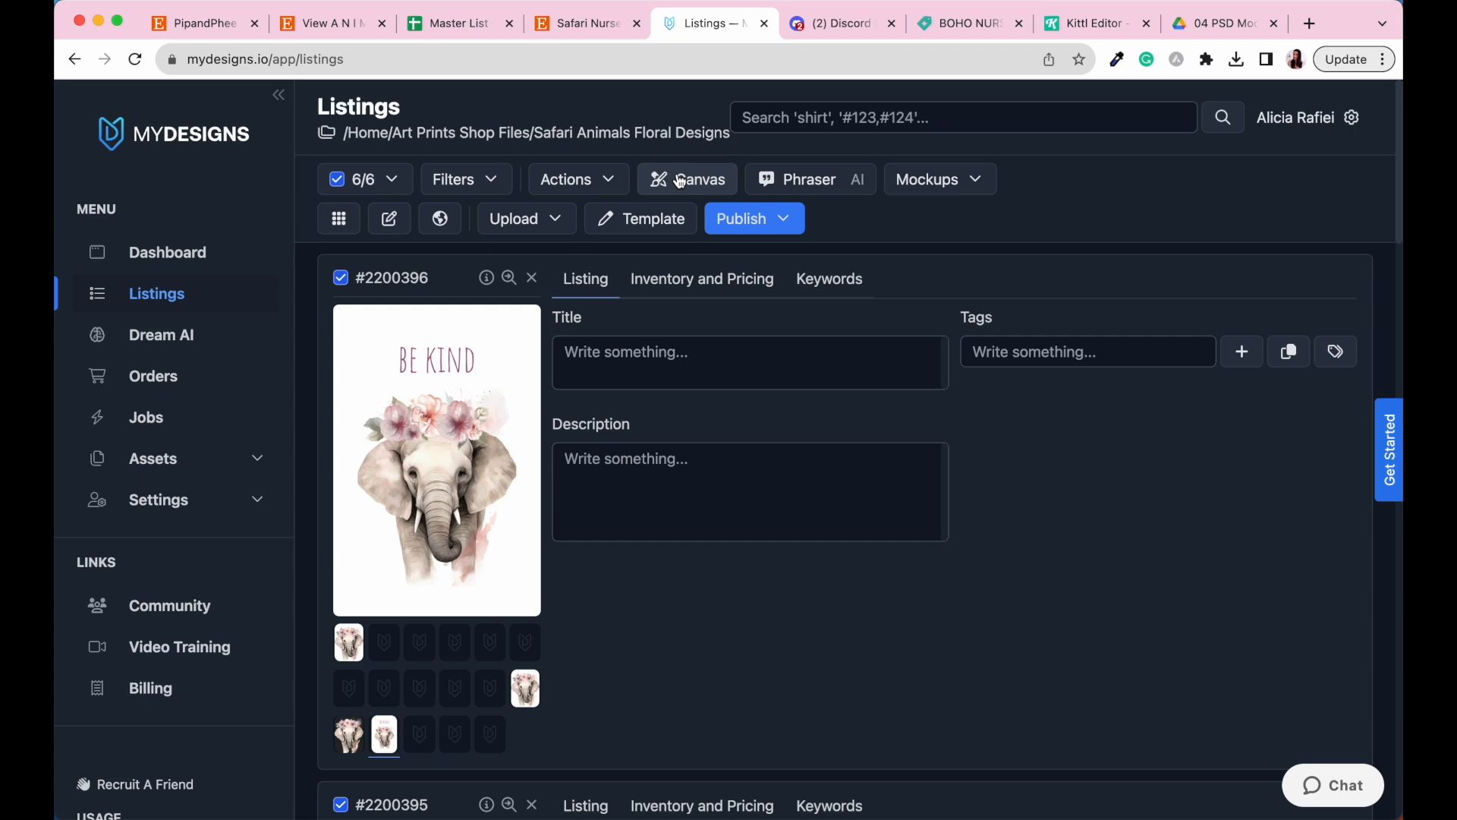
left_click(688, 179)
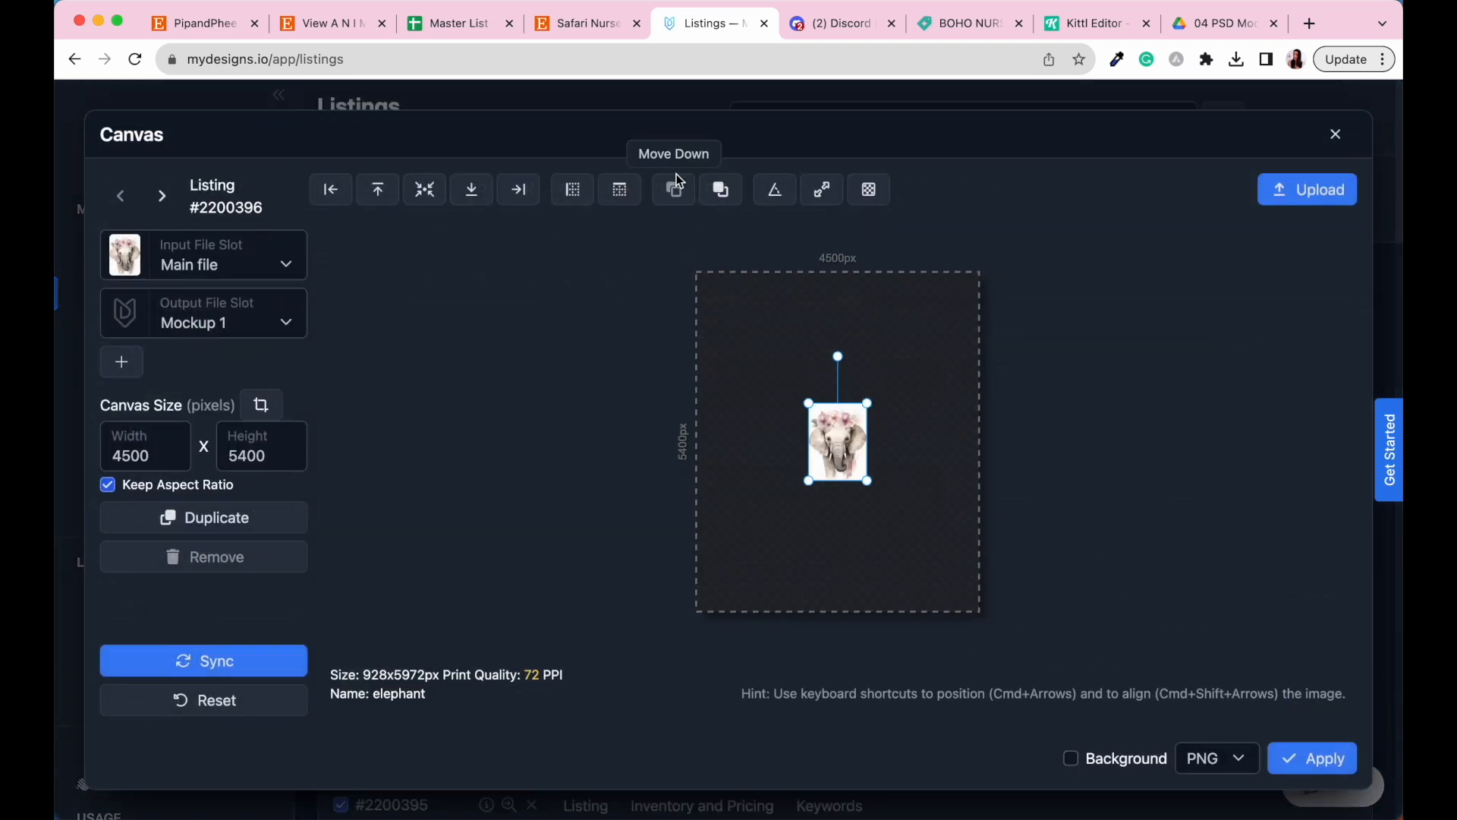
left_click(120, 361)
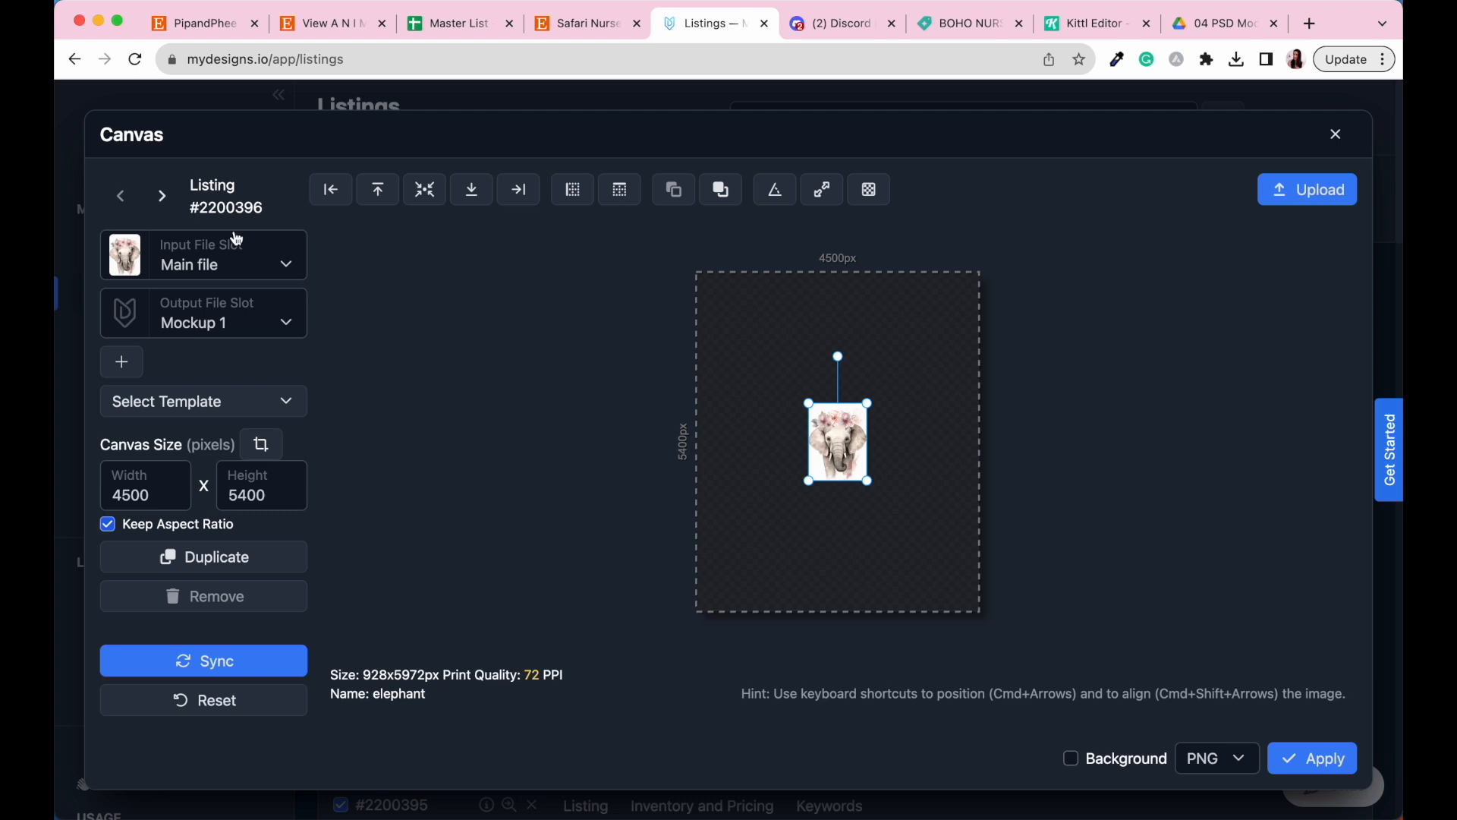
mouse_move(314, 285)
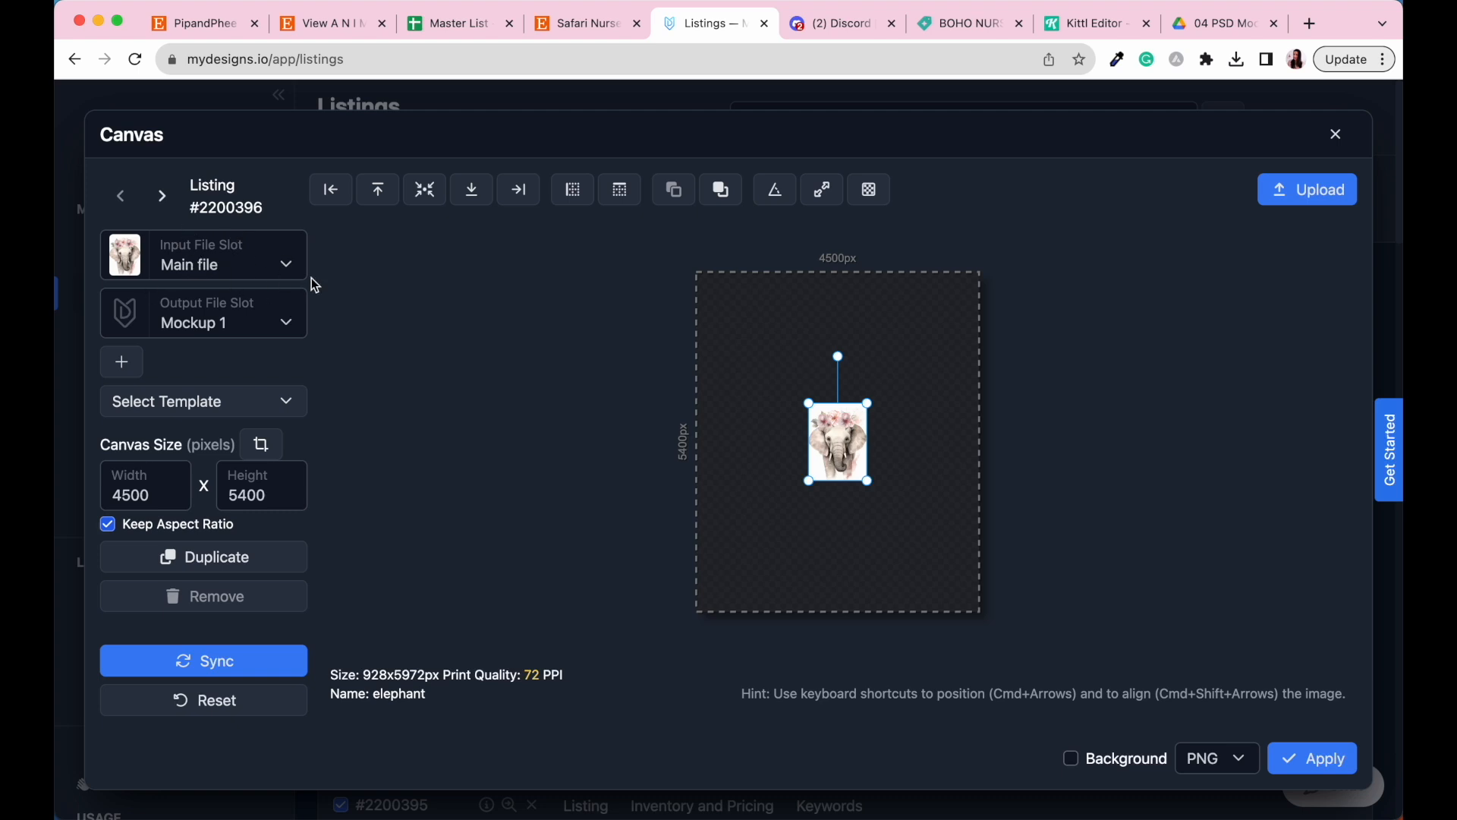
left_click(203, 323)
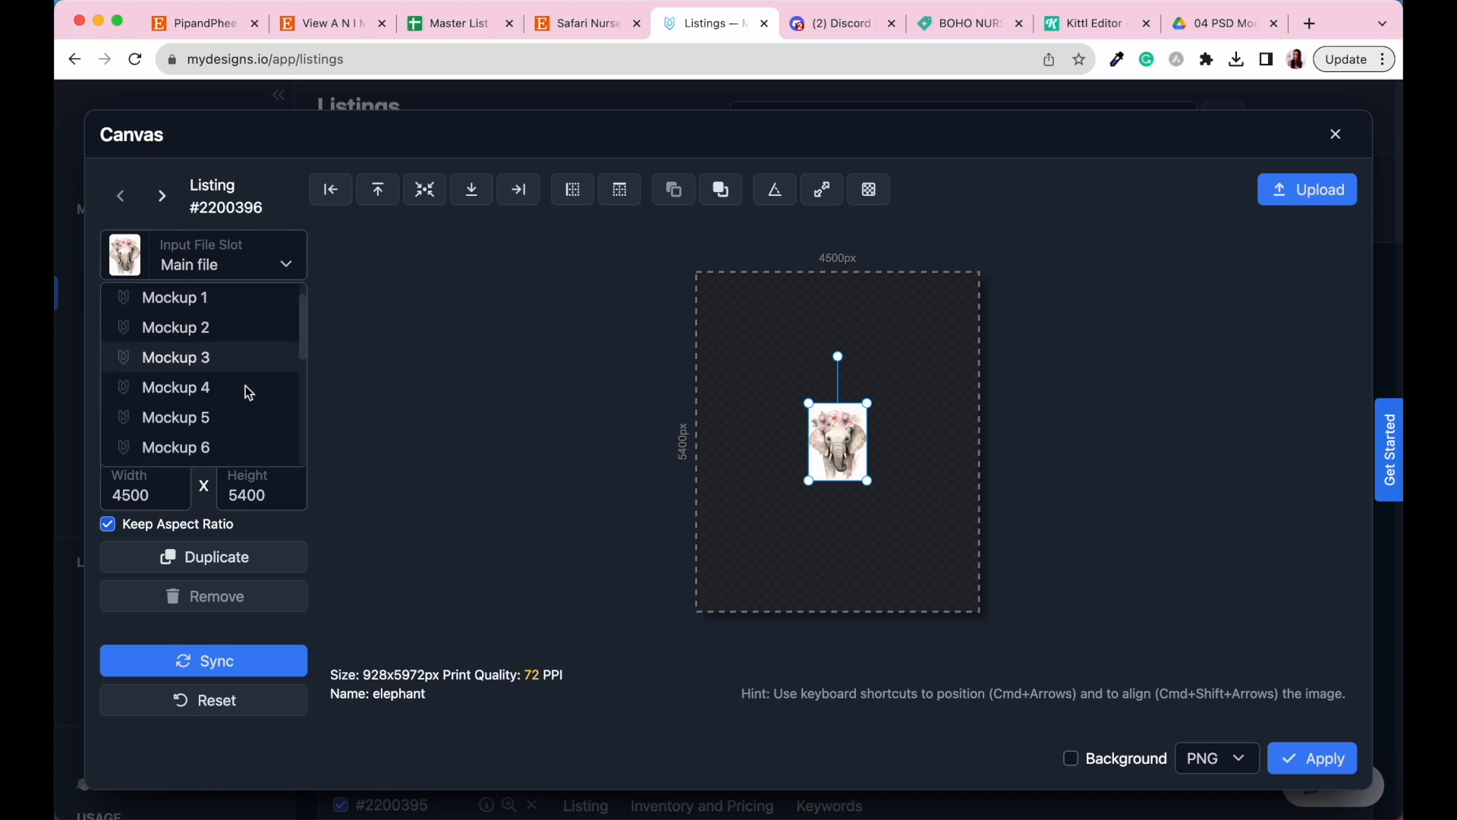
scroll("down", 3)
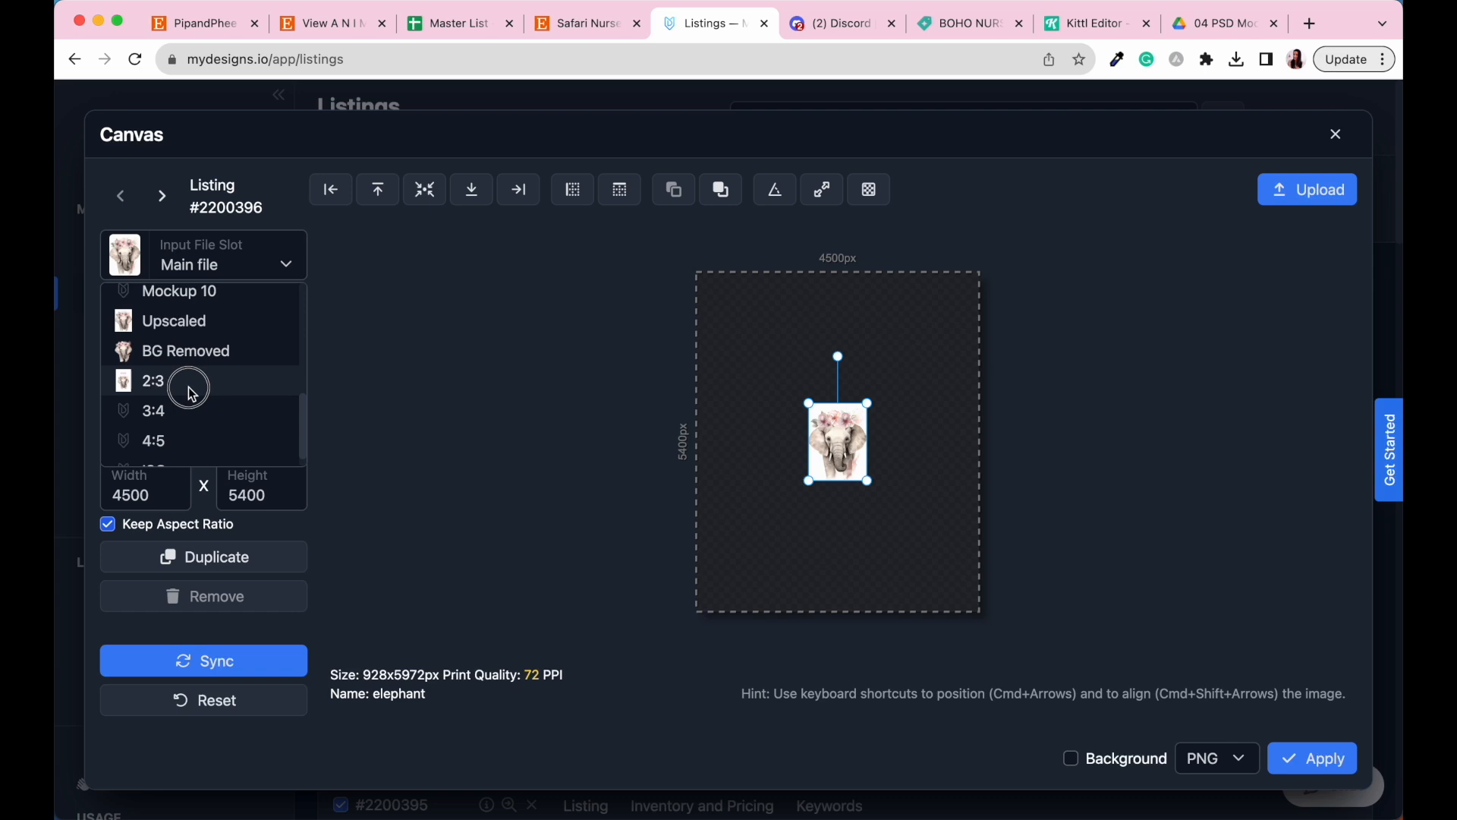
left_click(152, 380)
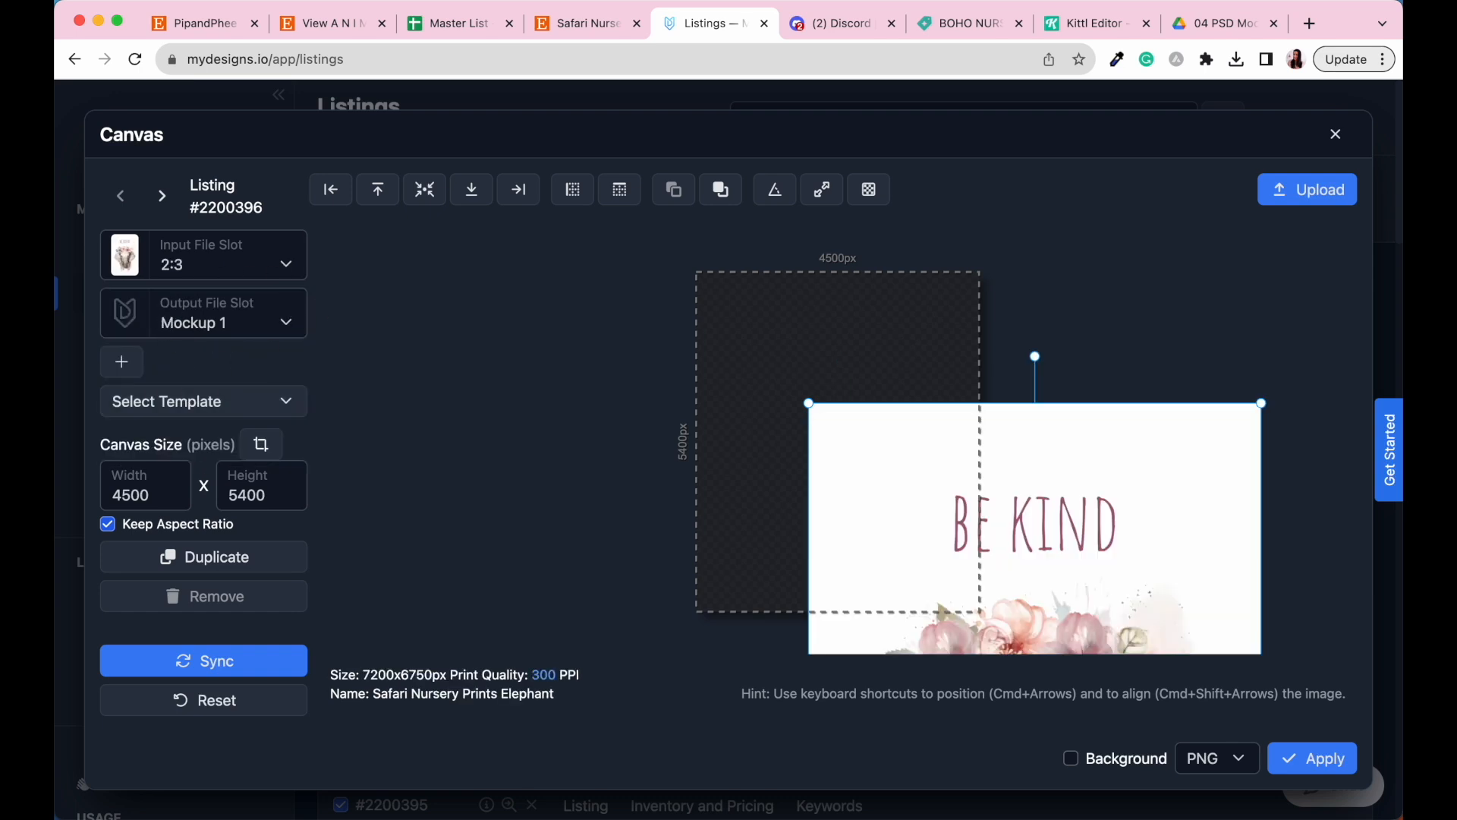
left_click(203, 323)
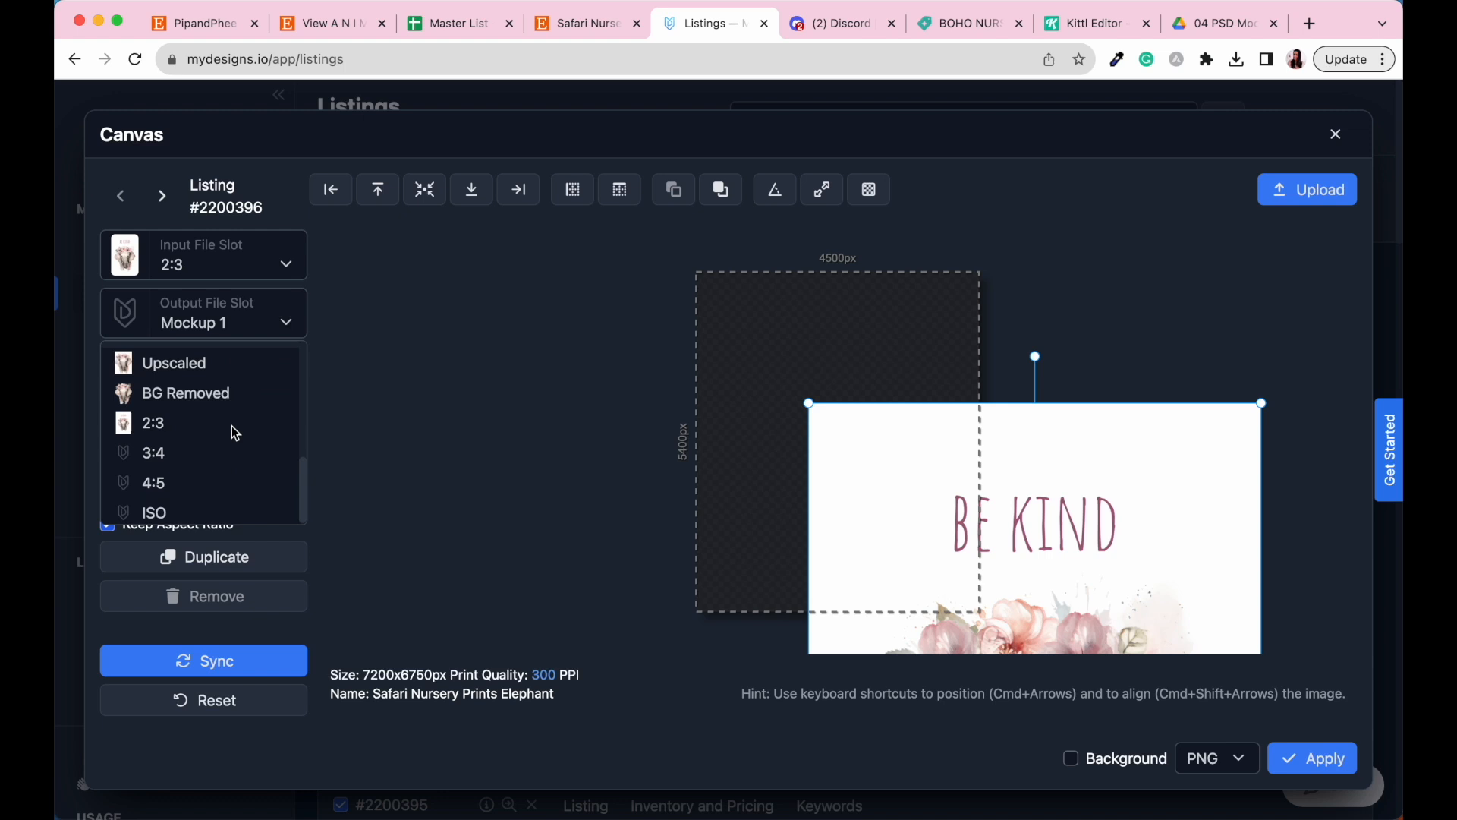
left_click(152, 453)
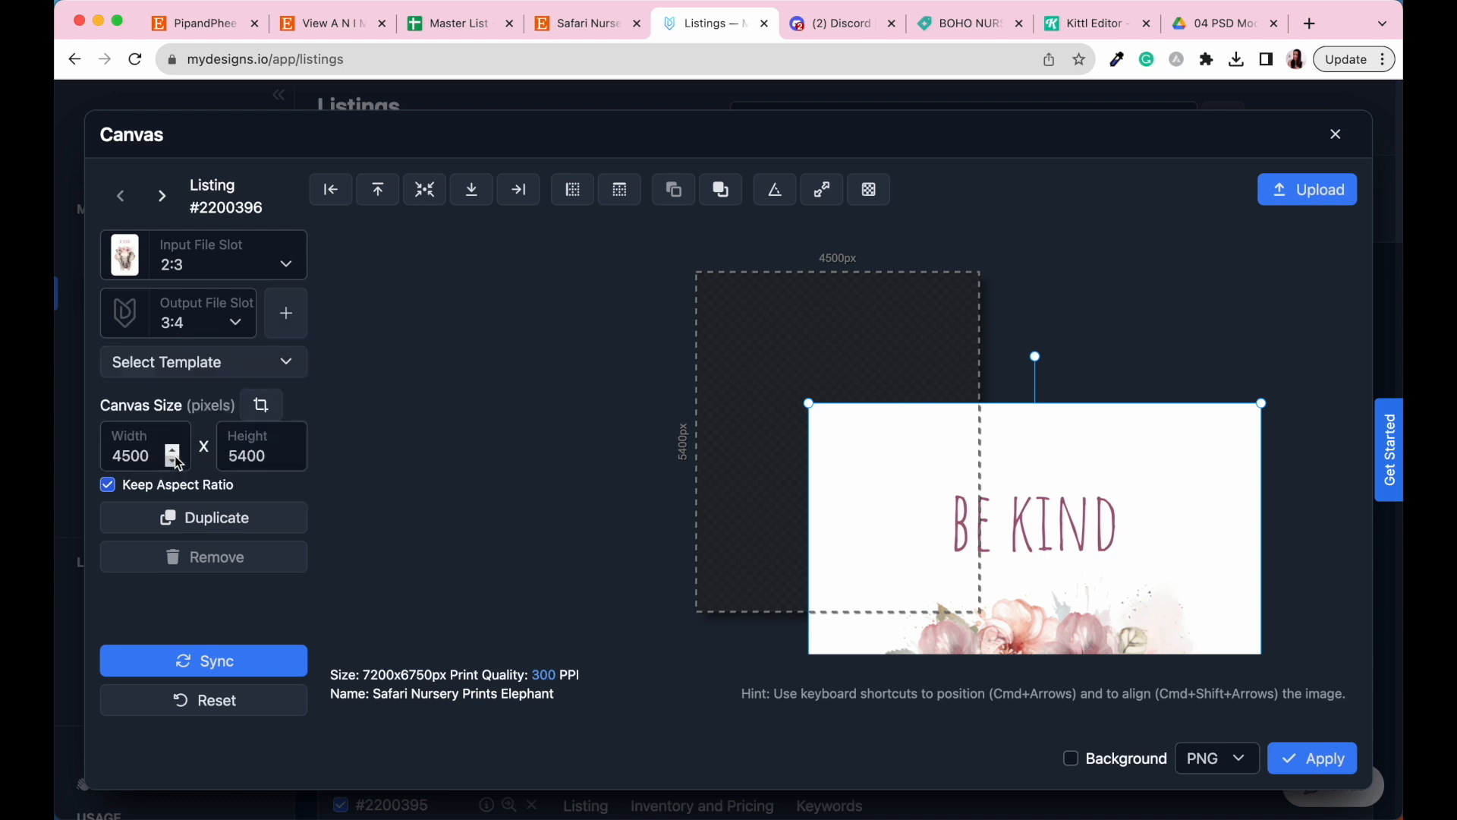
mouse_move(465, 438)
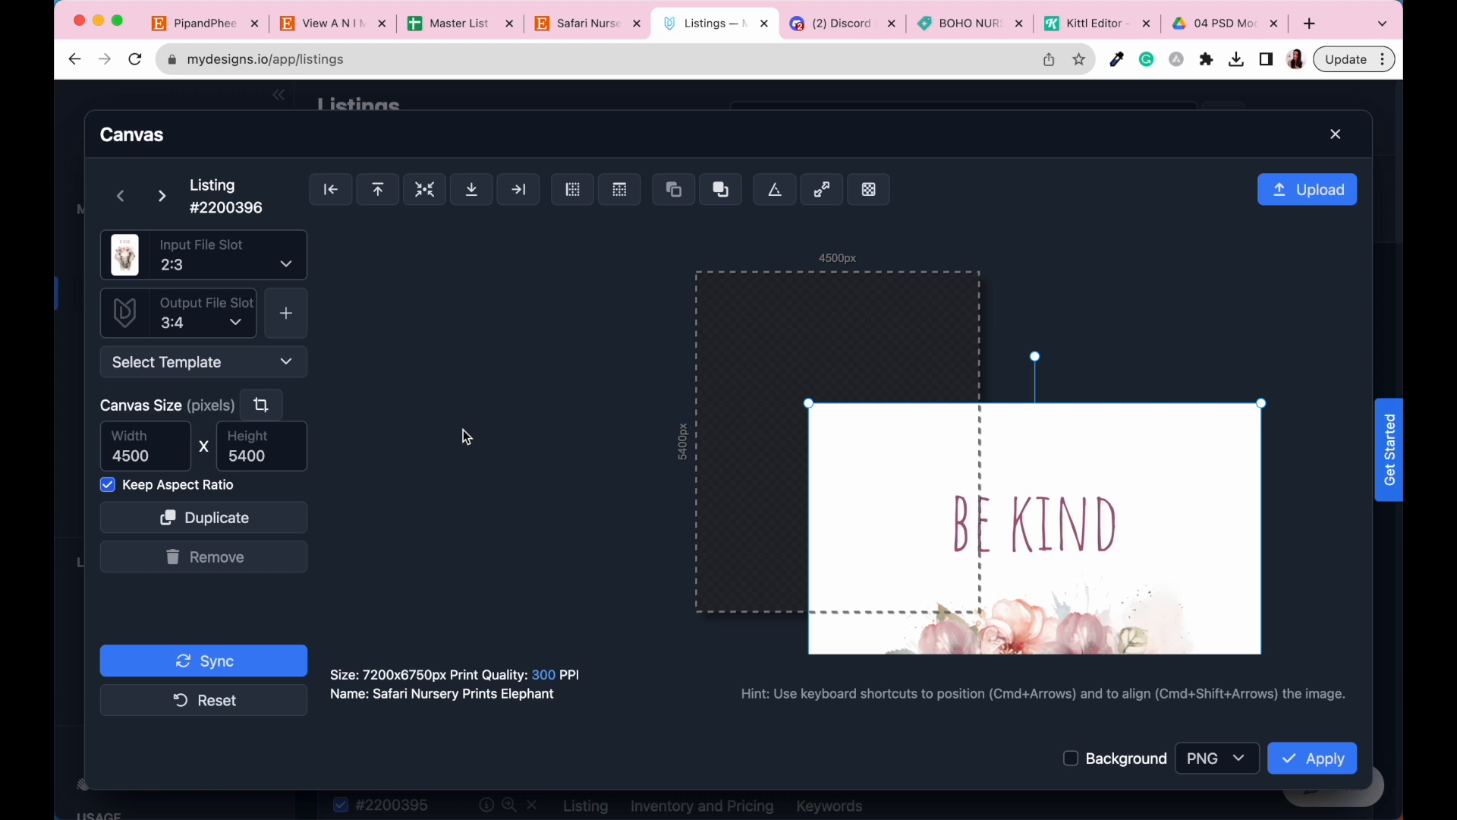
- Resize the canvas to 5400×7200 and fit the elephant artwork to full width, centred vertically
type("54")
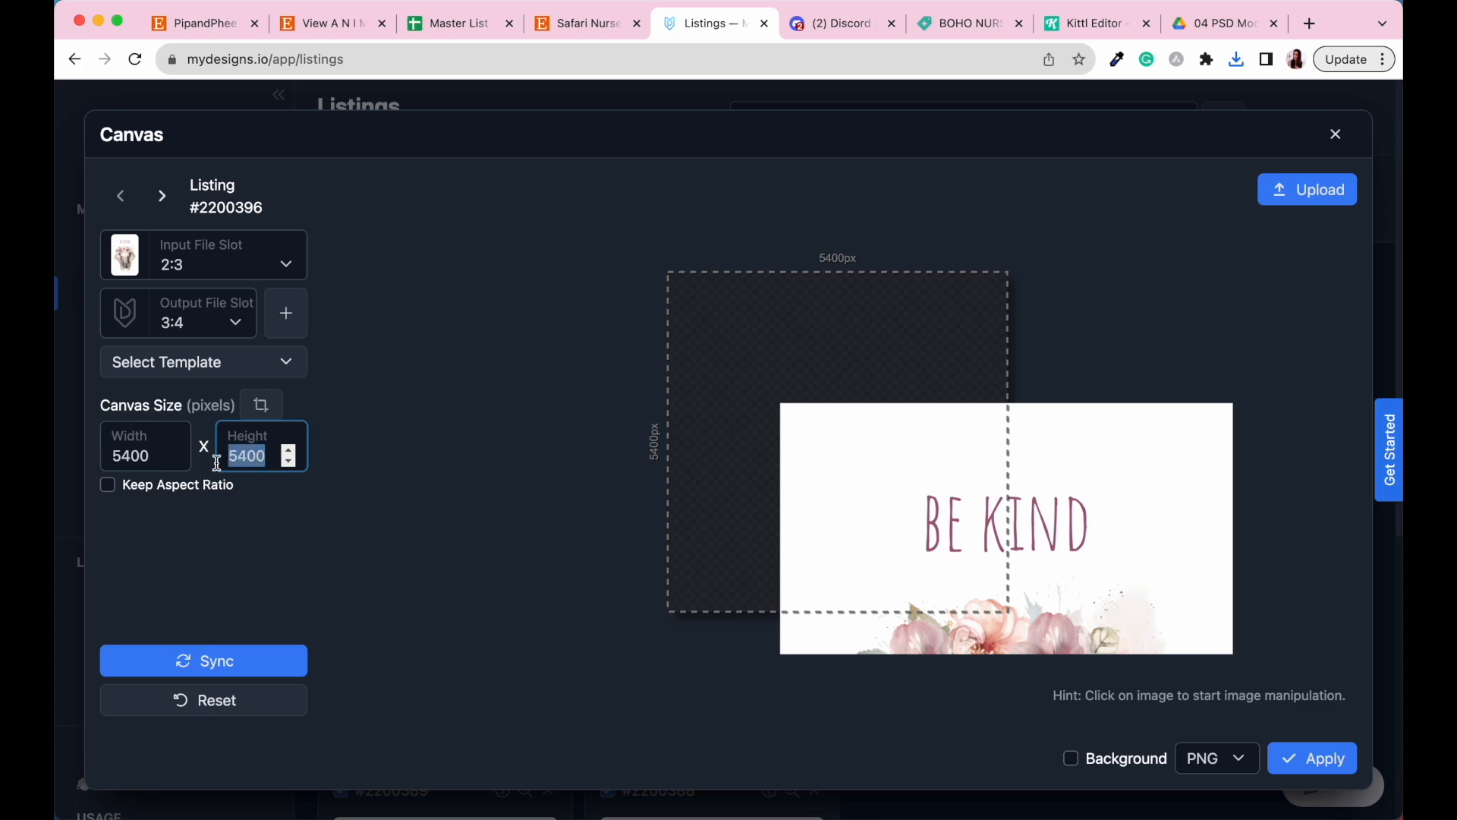
type("72")
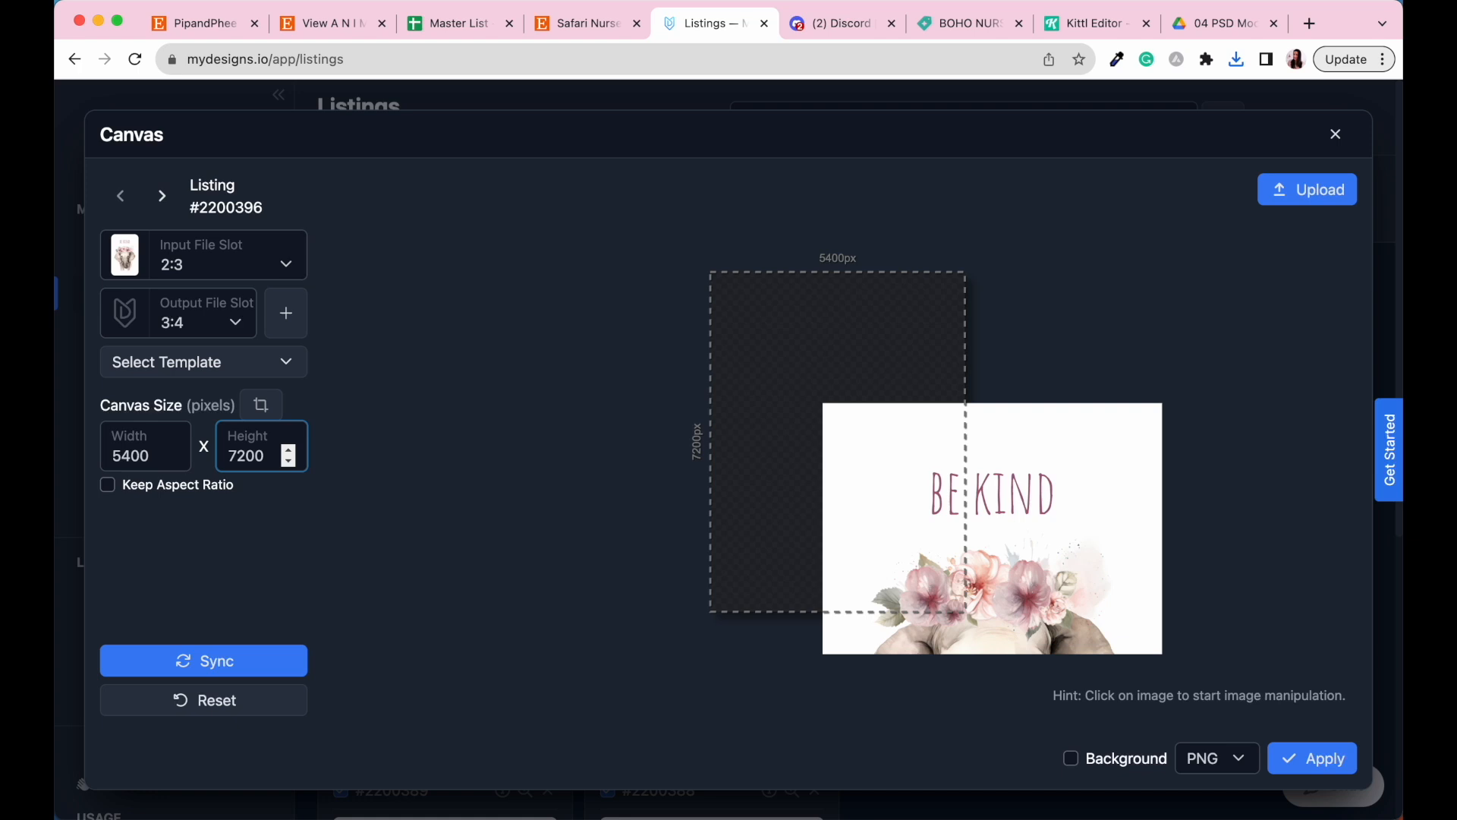
left_click(992, 521)
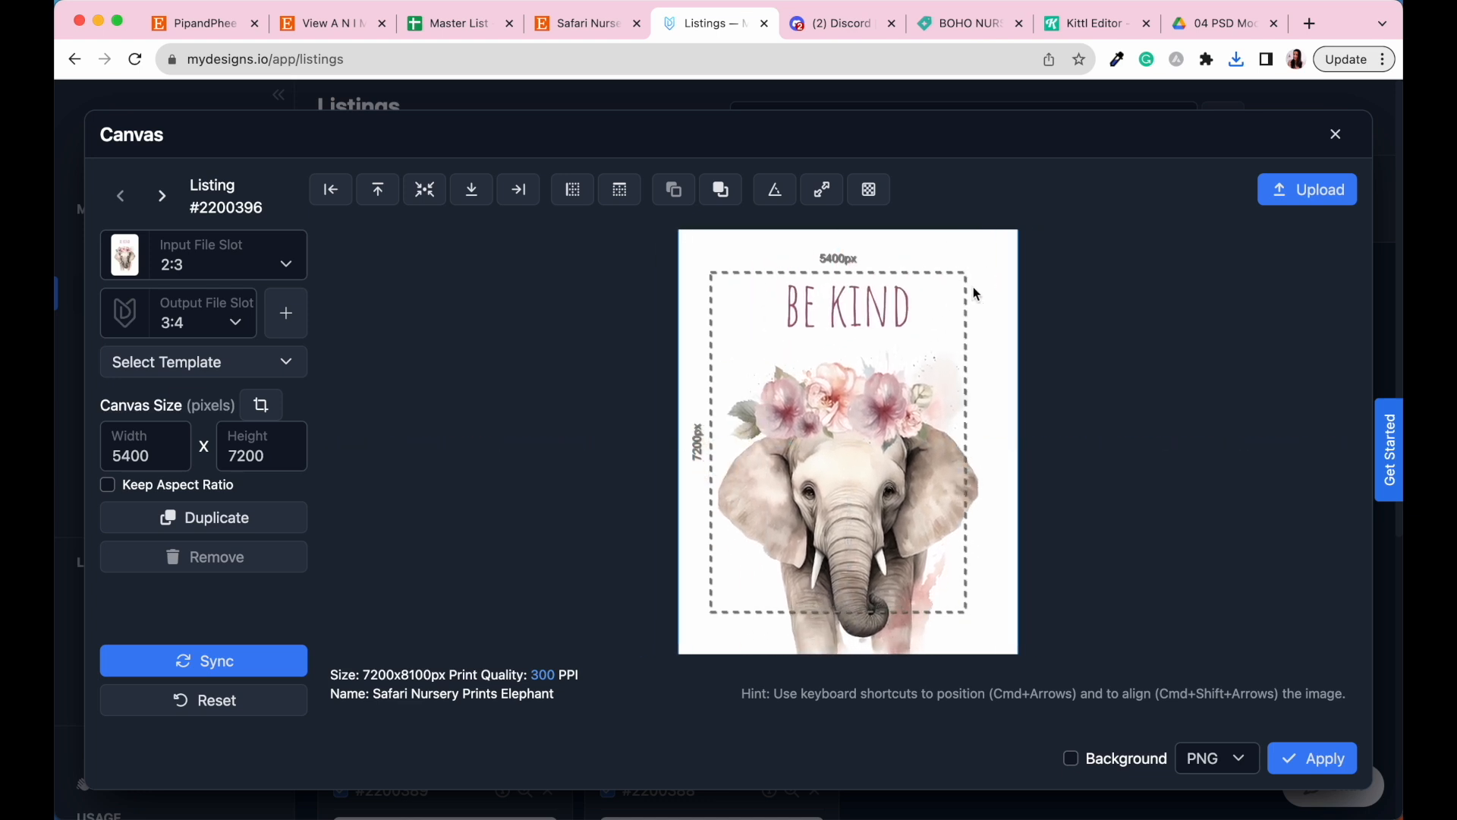
mouse_move(571, 190)
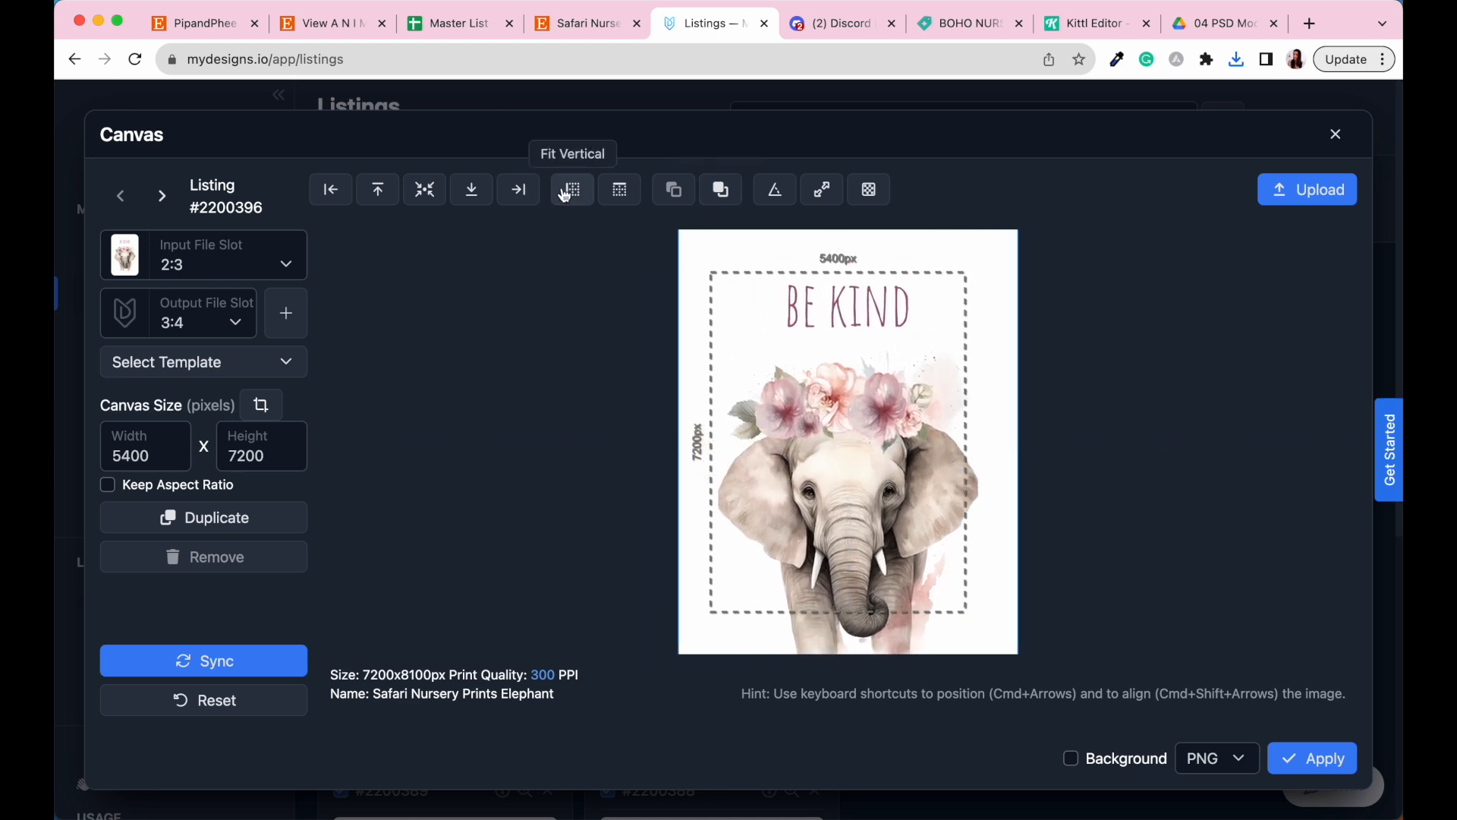
left_click(571, 190)
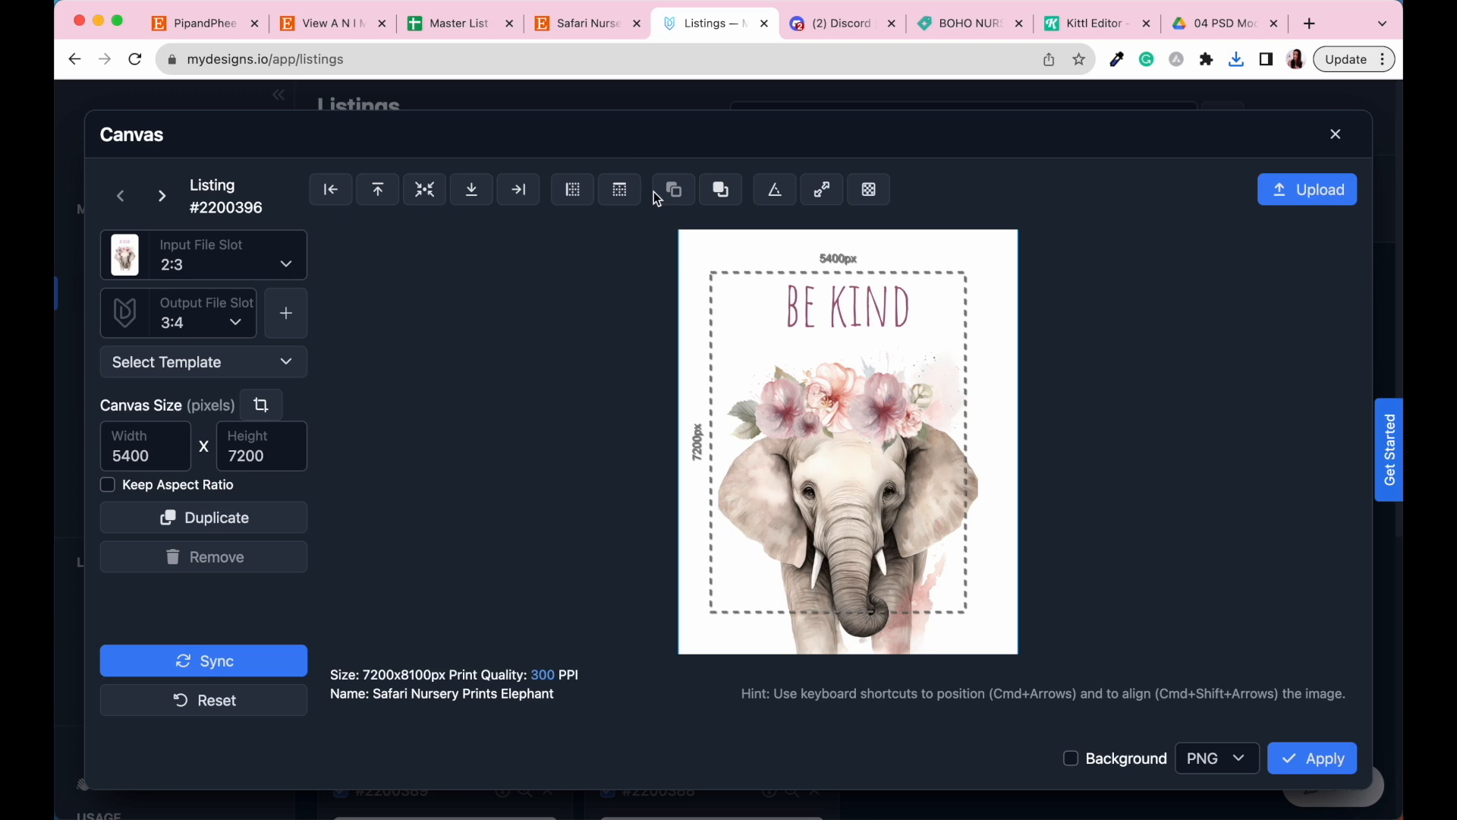
mouse_move(618, 190)
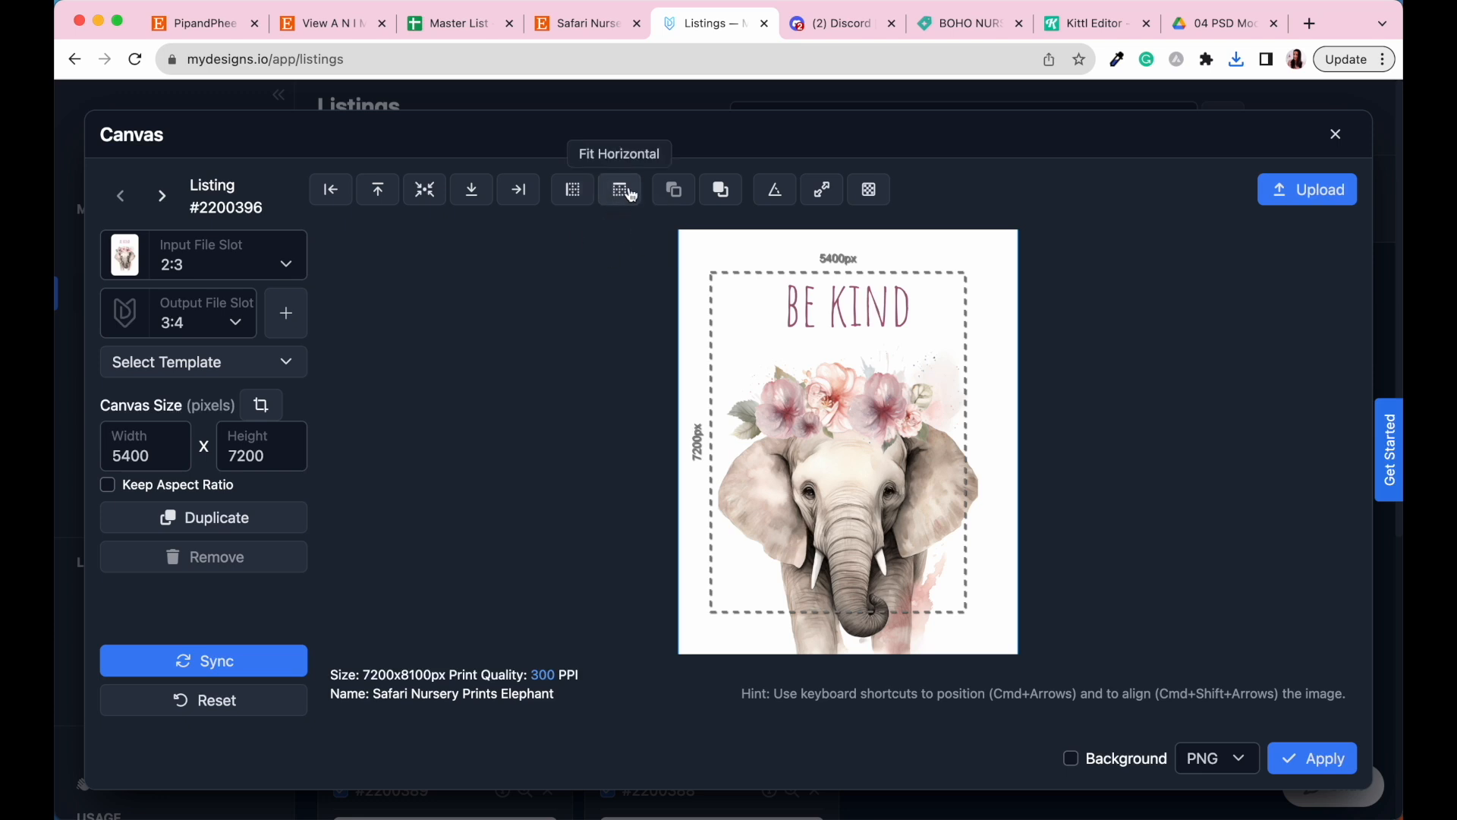
mouse_move(572, 189)
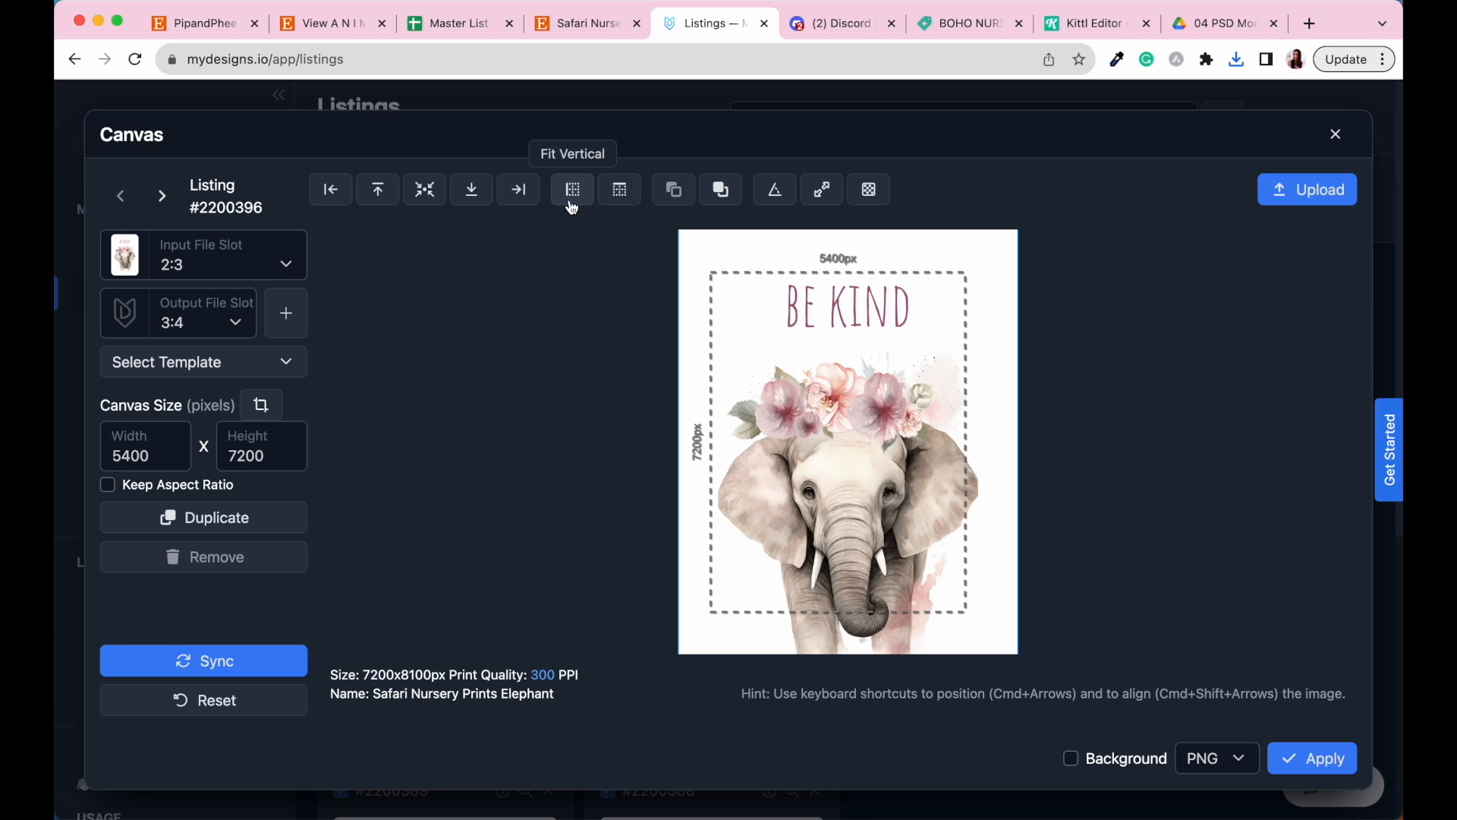
left_click(571, 190)
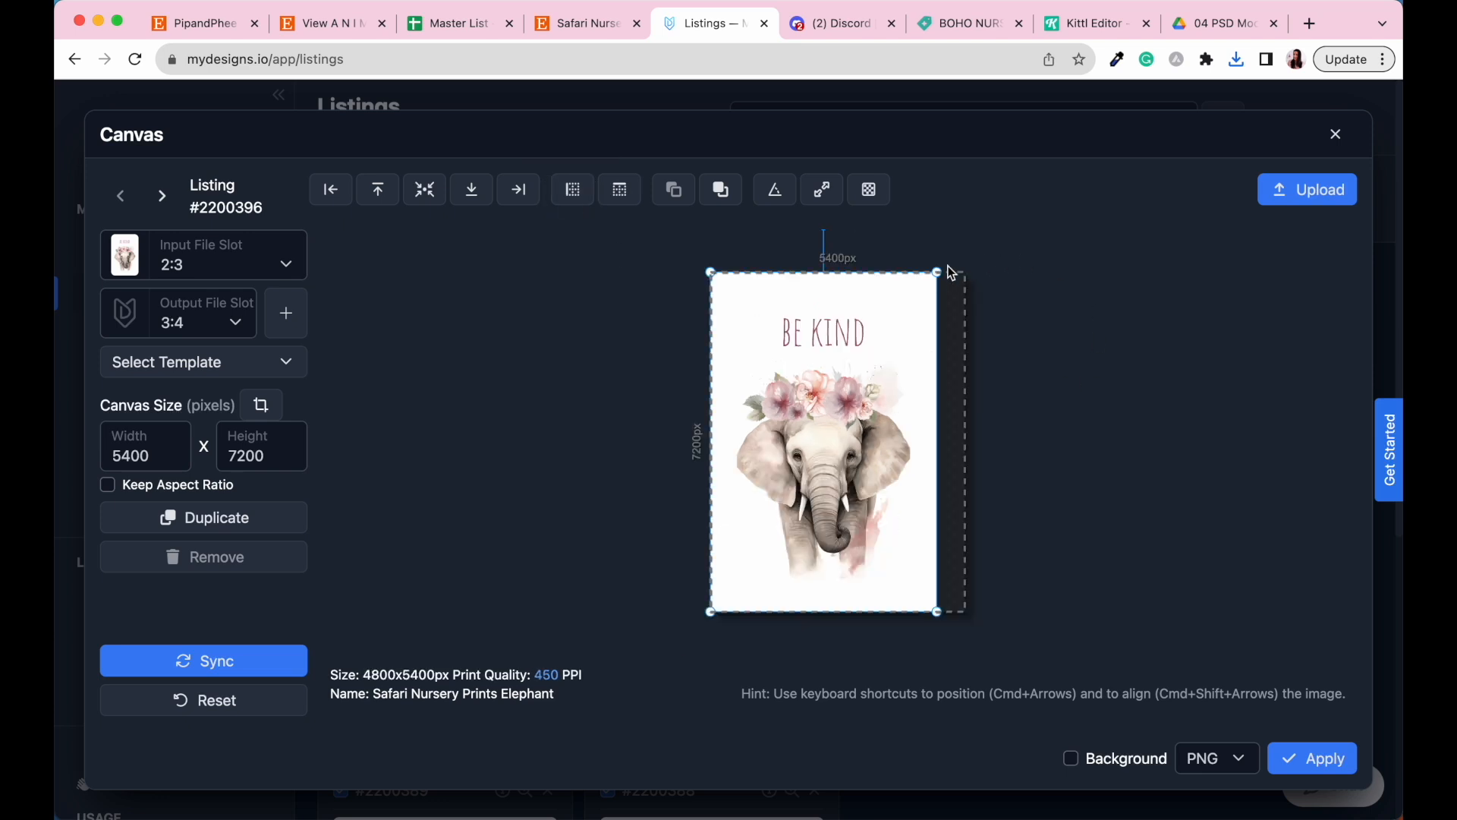
mouse_move(954, 331)
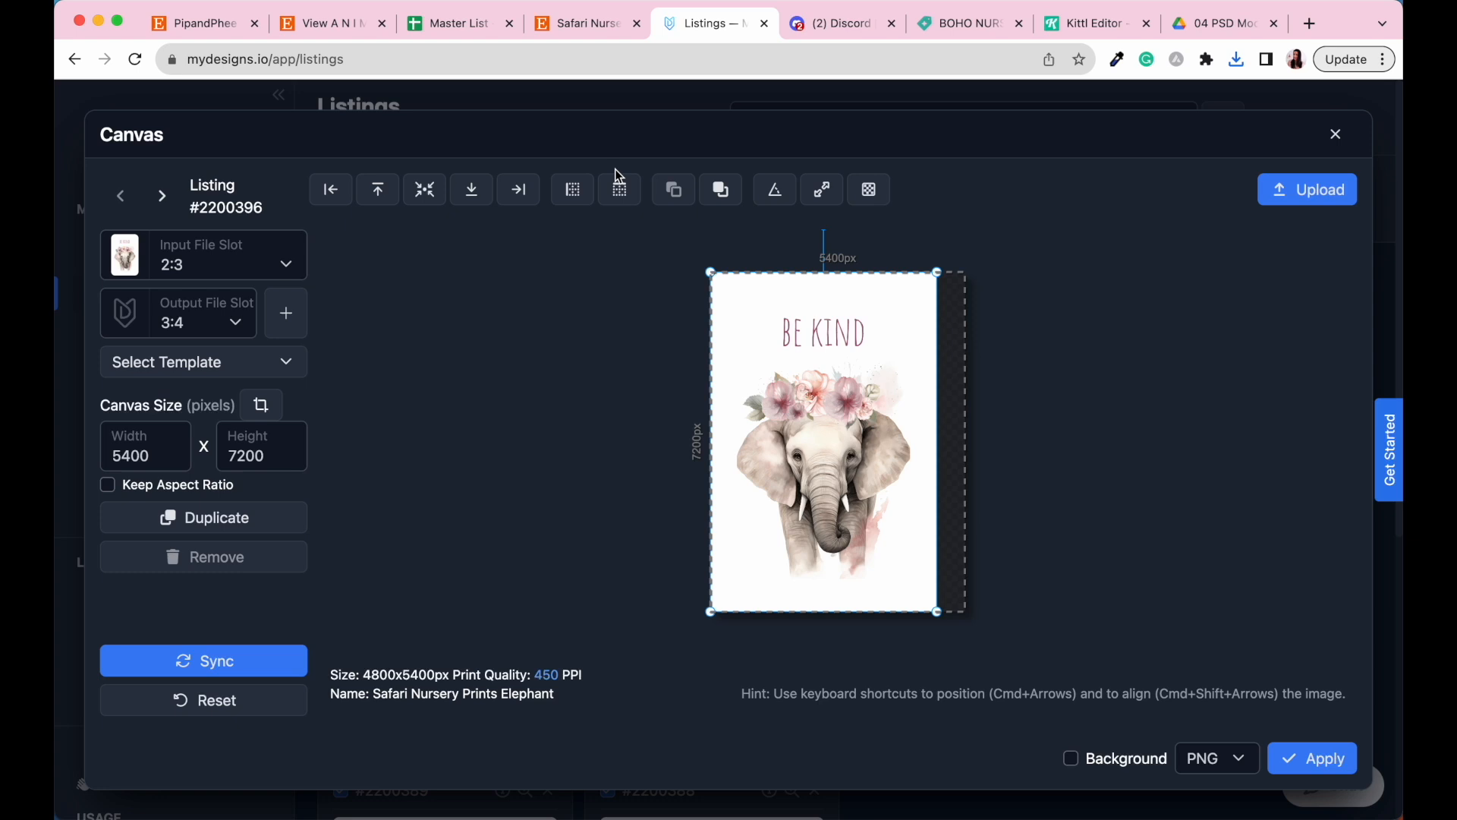
left_click(618, 190)
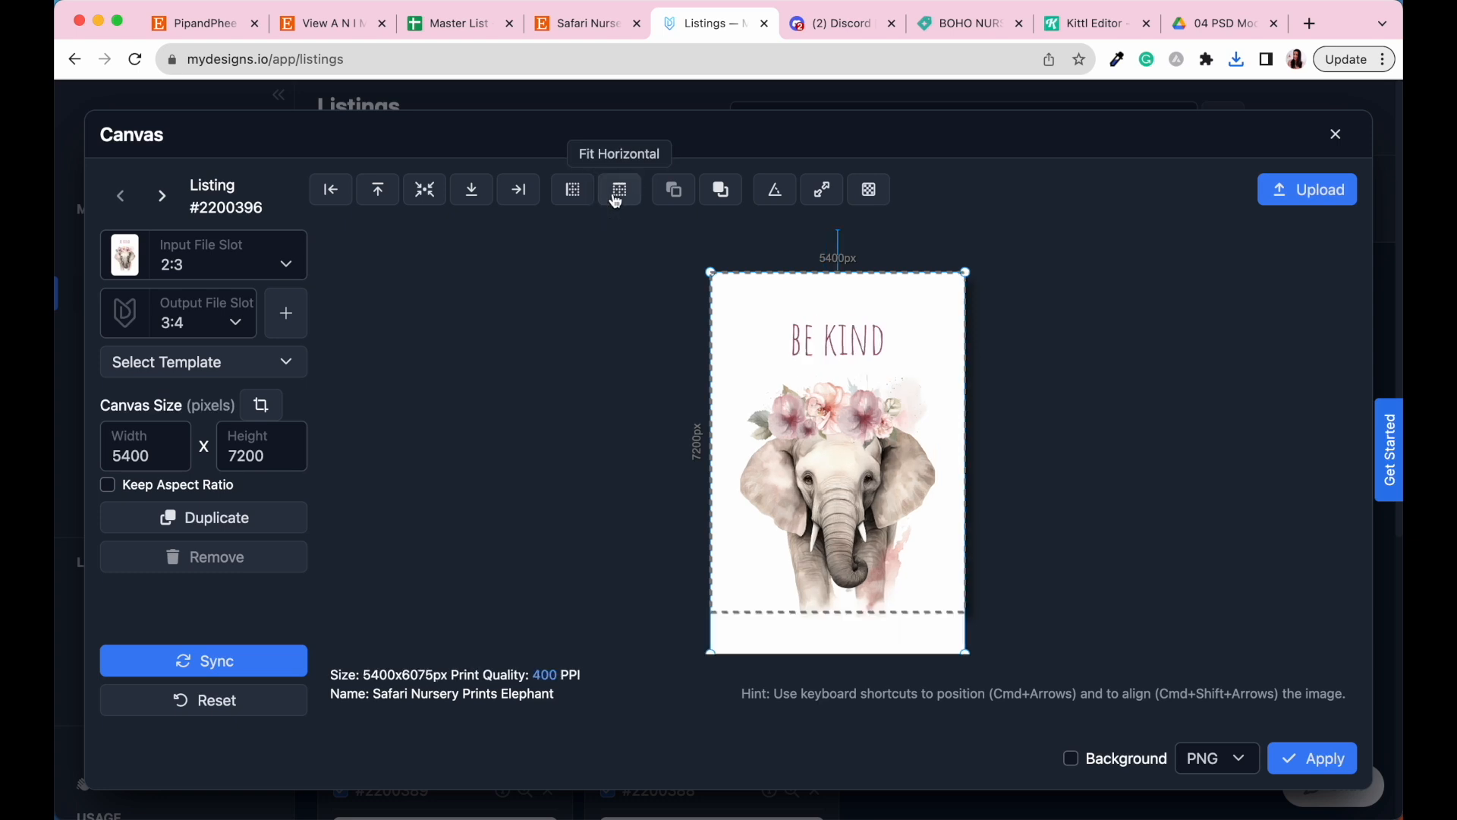
mouse_move(813, 585)
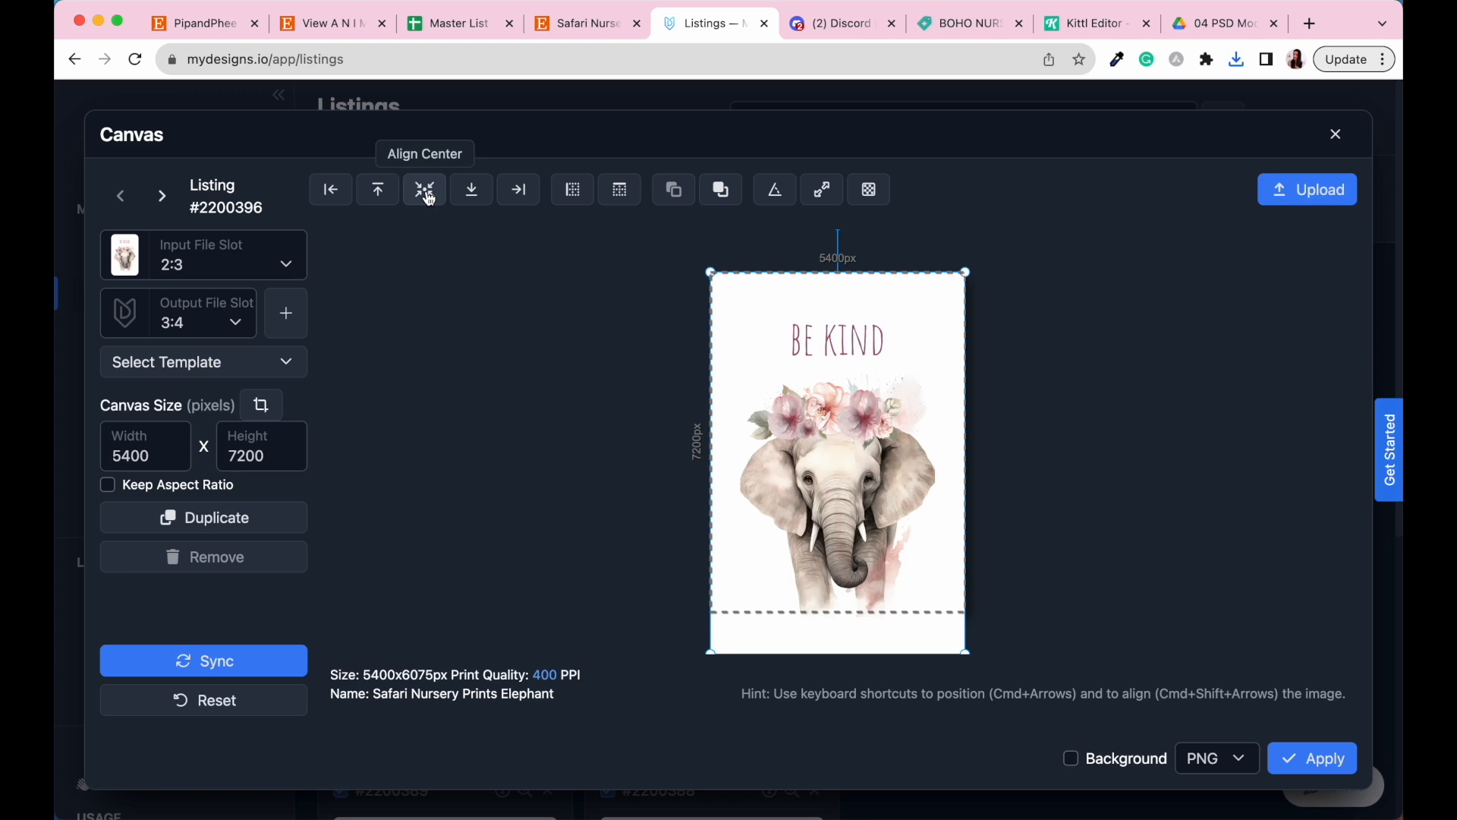
left_click(424, 190)
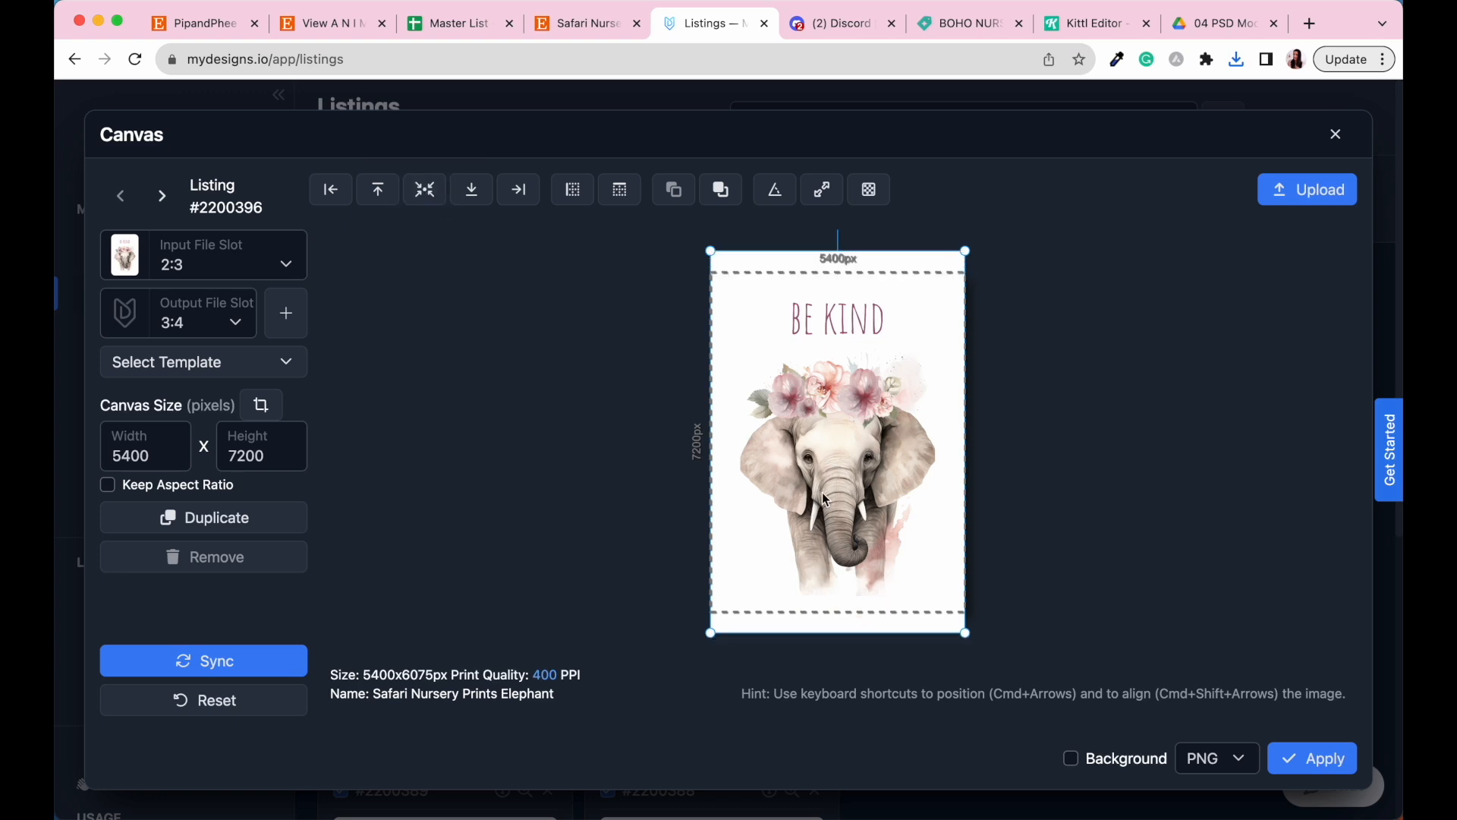
mouse_move(971, 418)
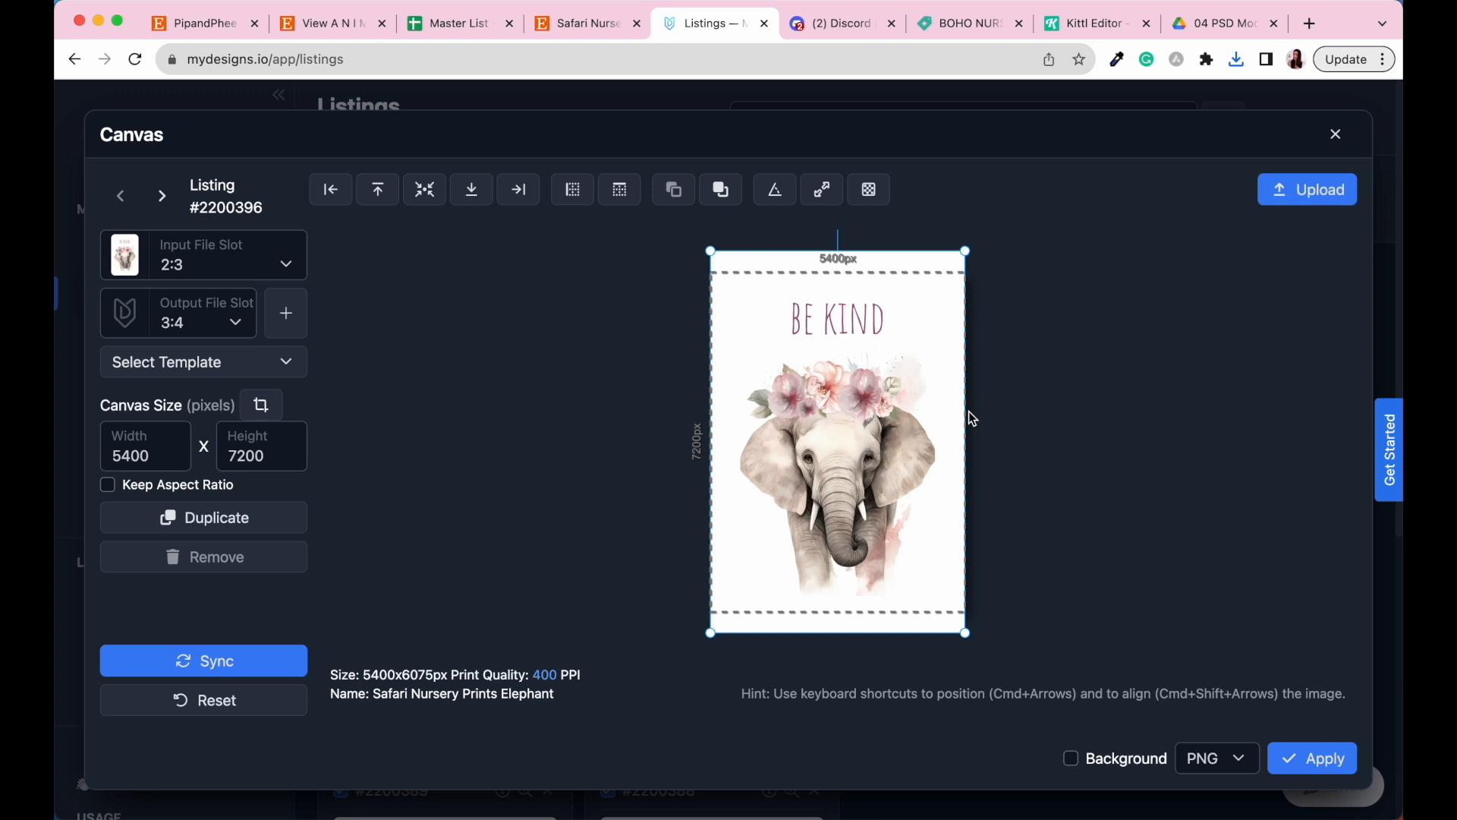
mouse_move(597, 368)
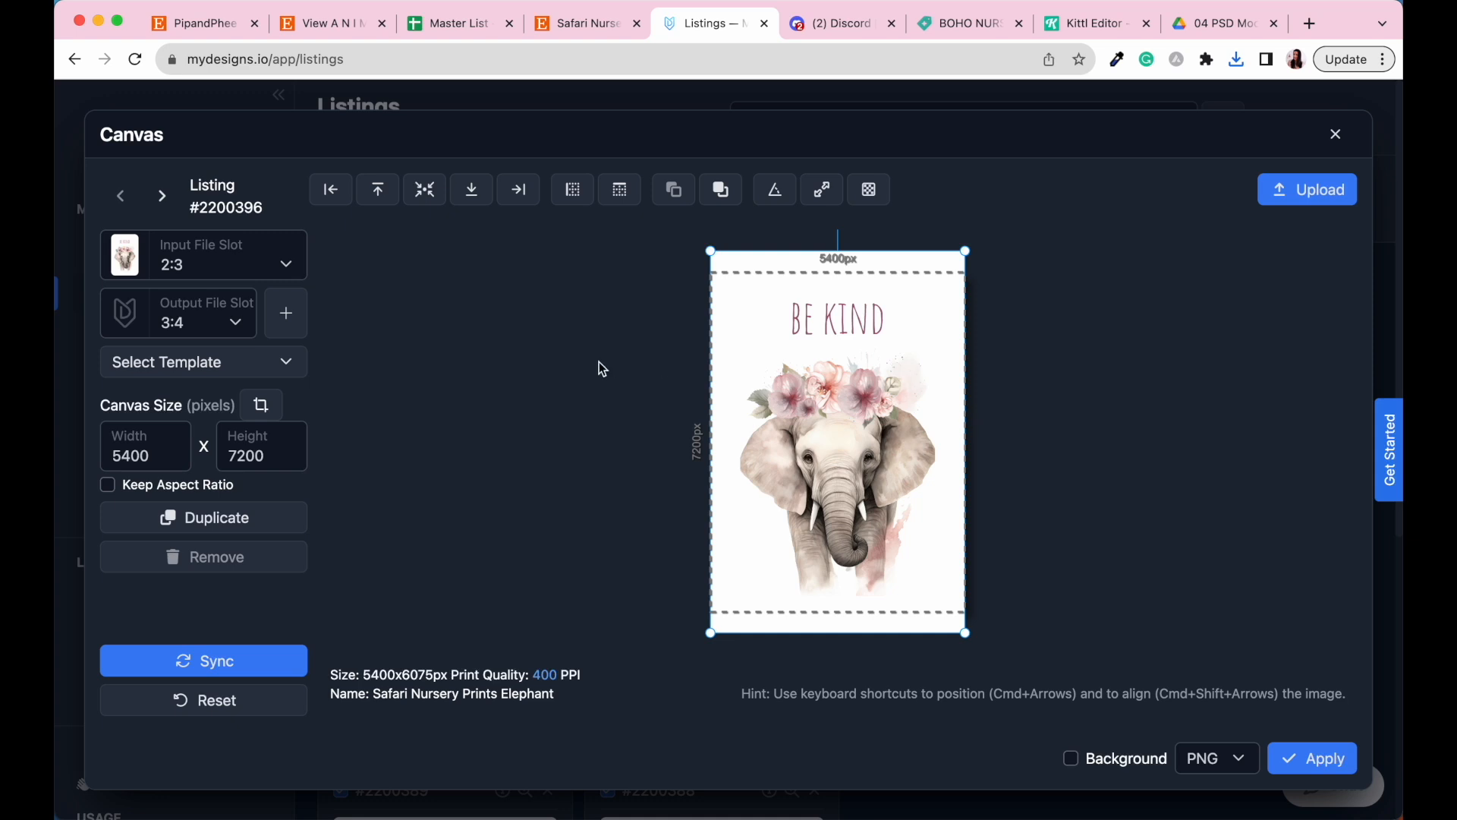
mouse_move(641, 473)
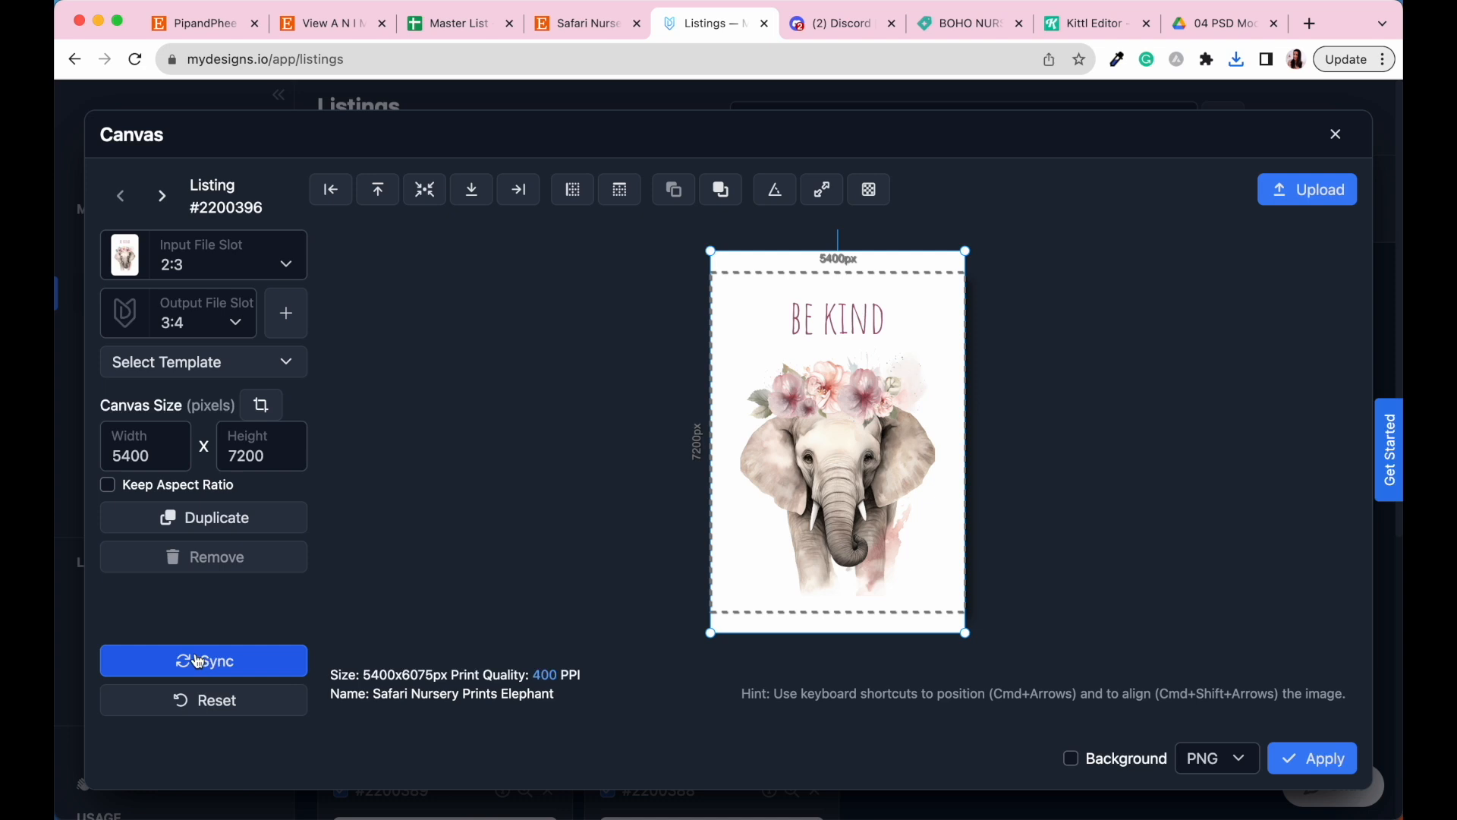
- Sync the 3:4 layout, then review the giraffe, rhino, tiger and zebra listings
left_click(204, 661)
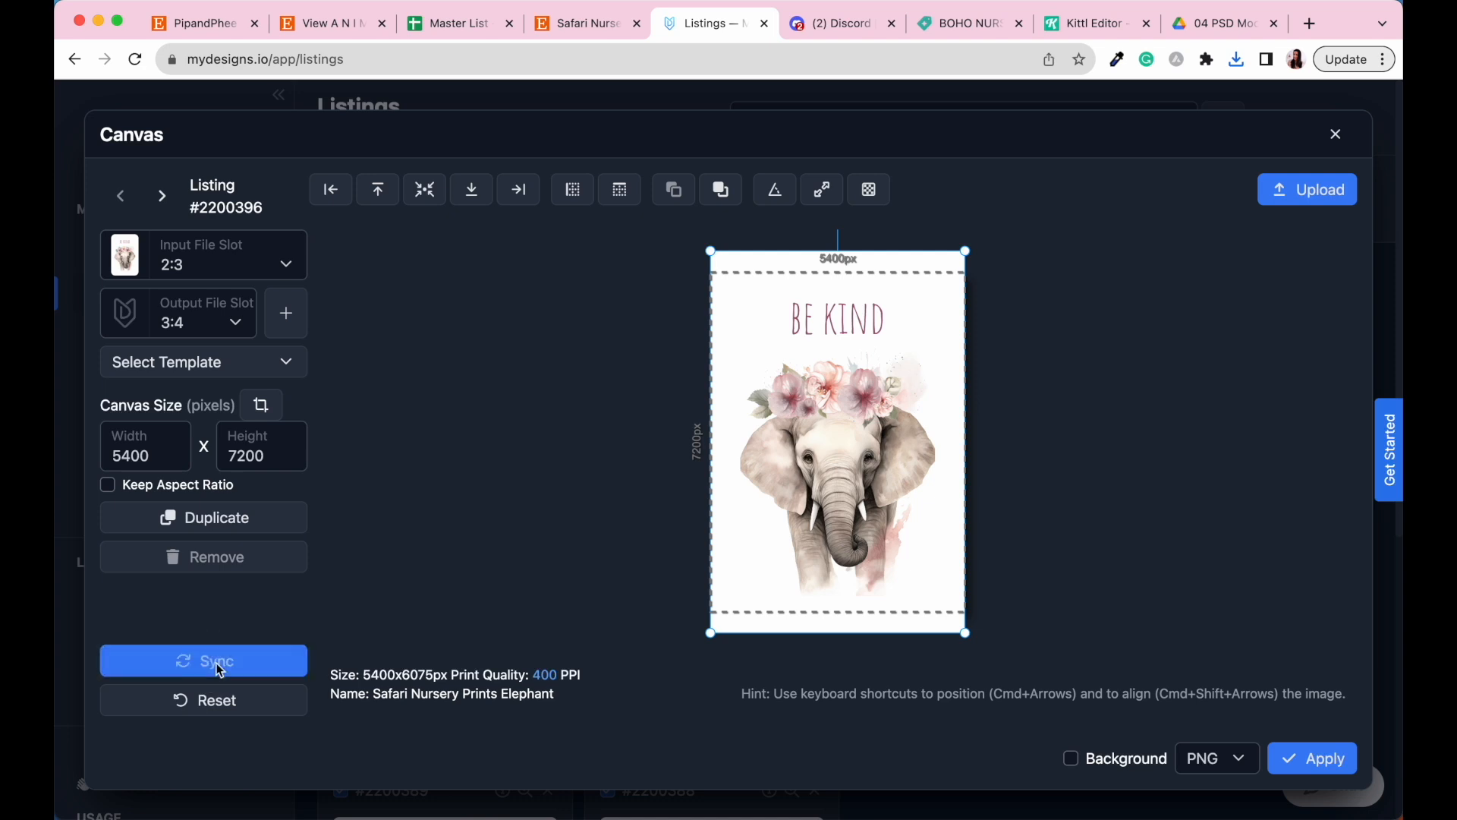
mouse_move(655, 471)
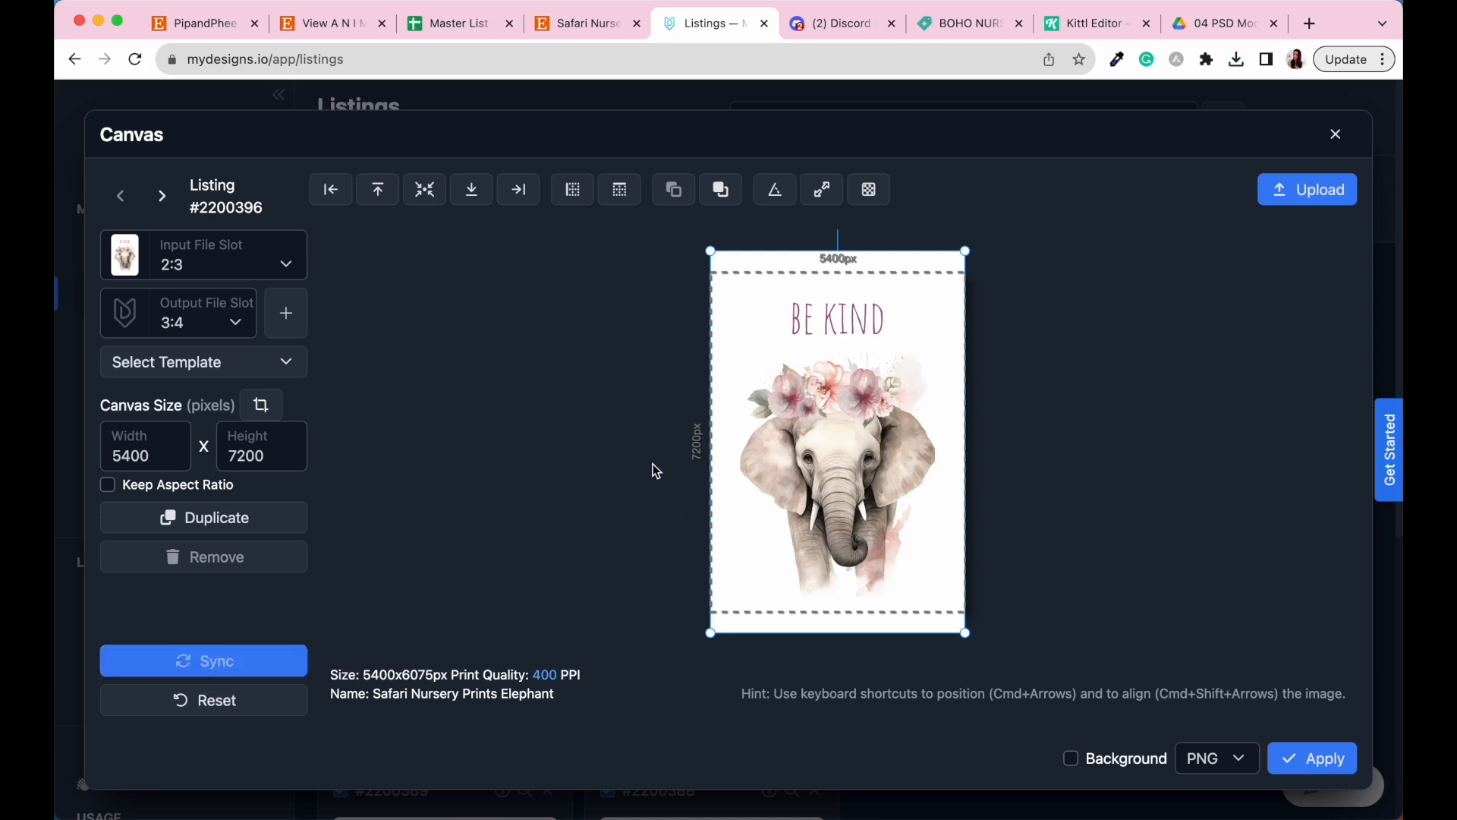
mouse_move(311, 167)
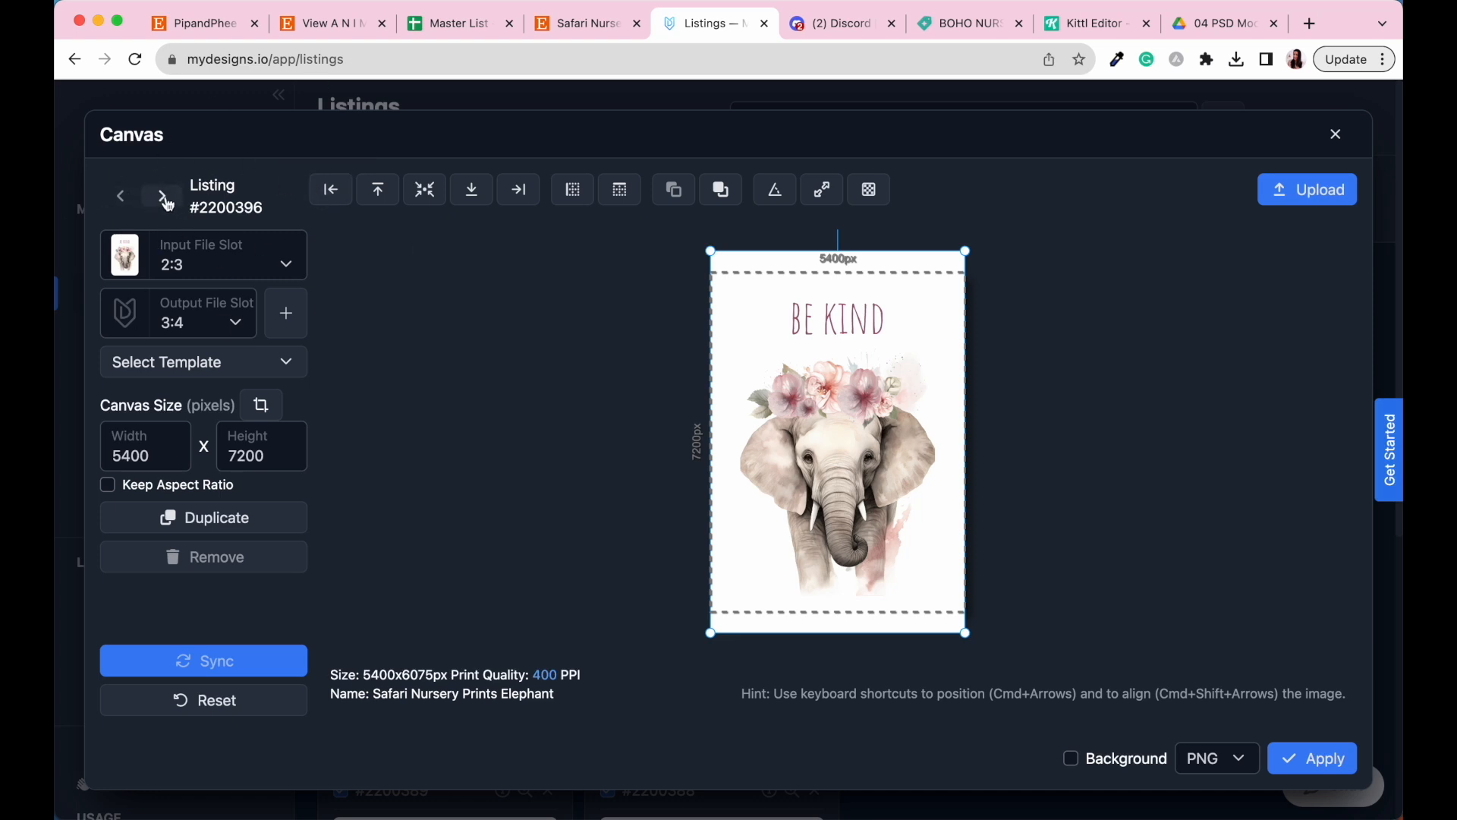
left_click(161, 195)
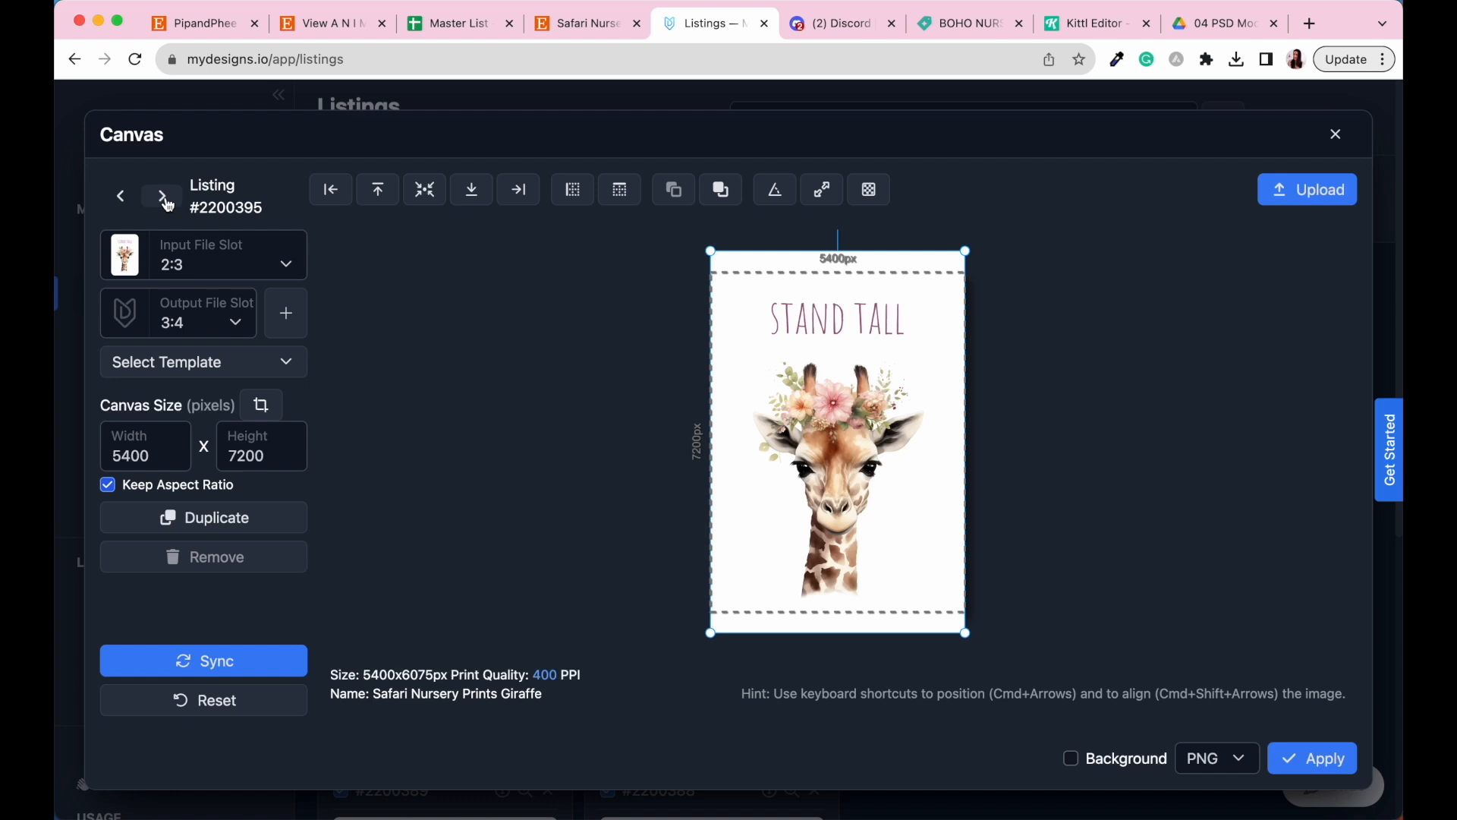
left_click(161, 195)
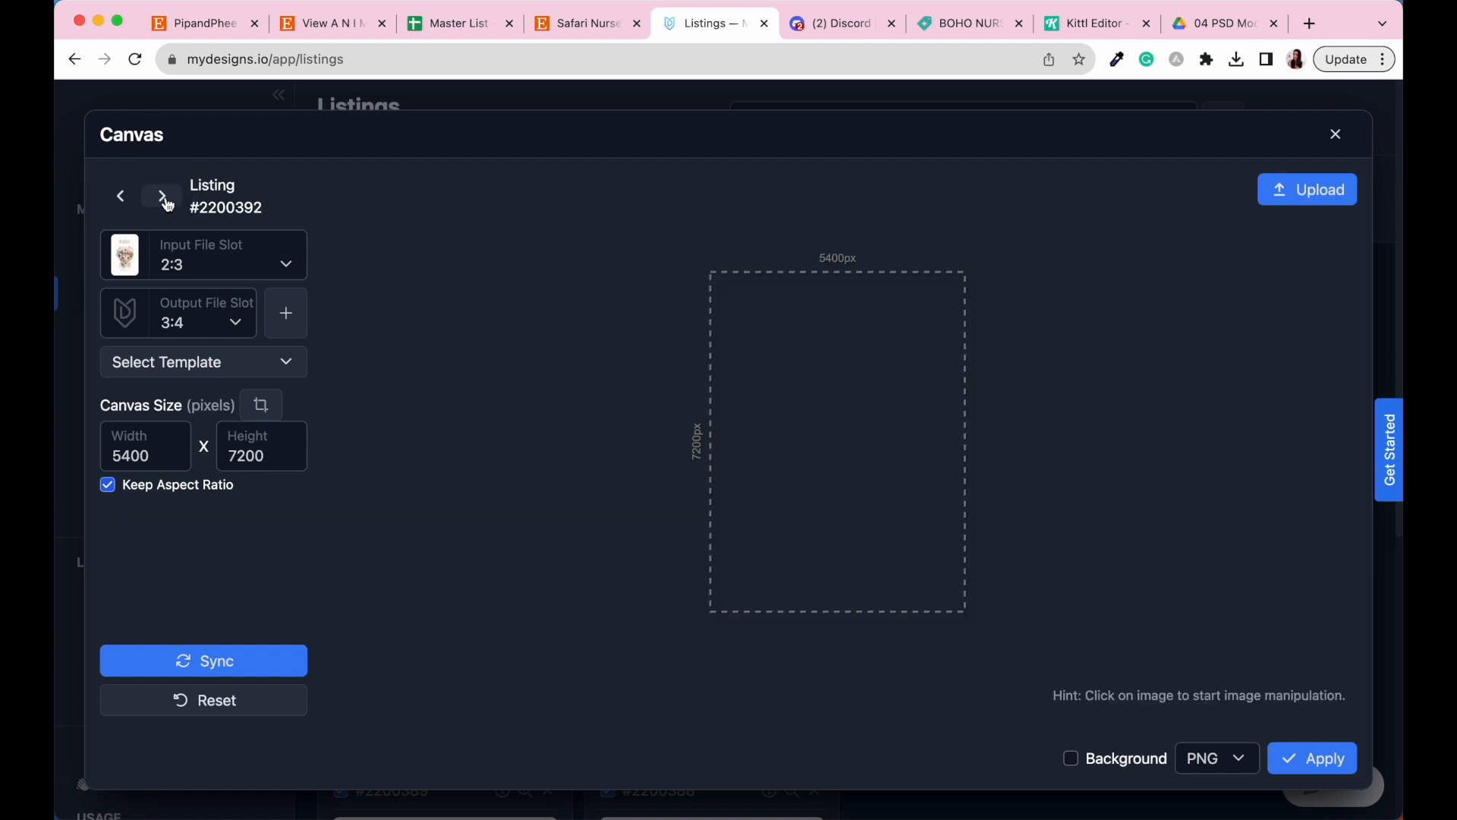
left_click(161, 195)
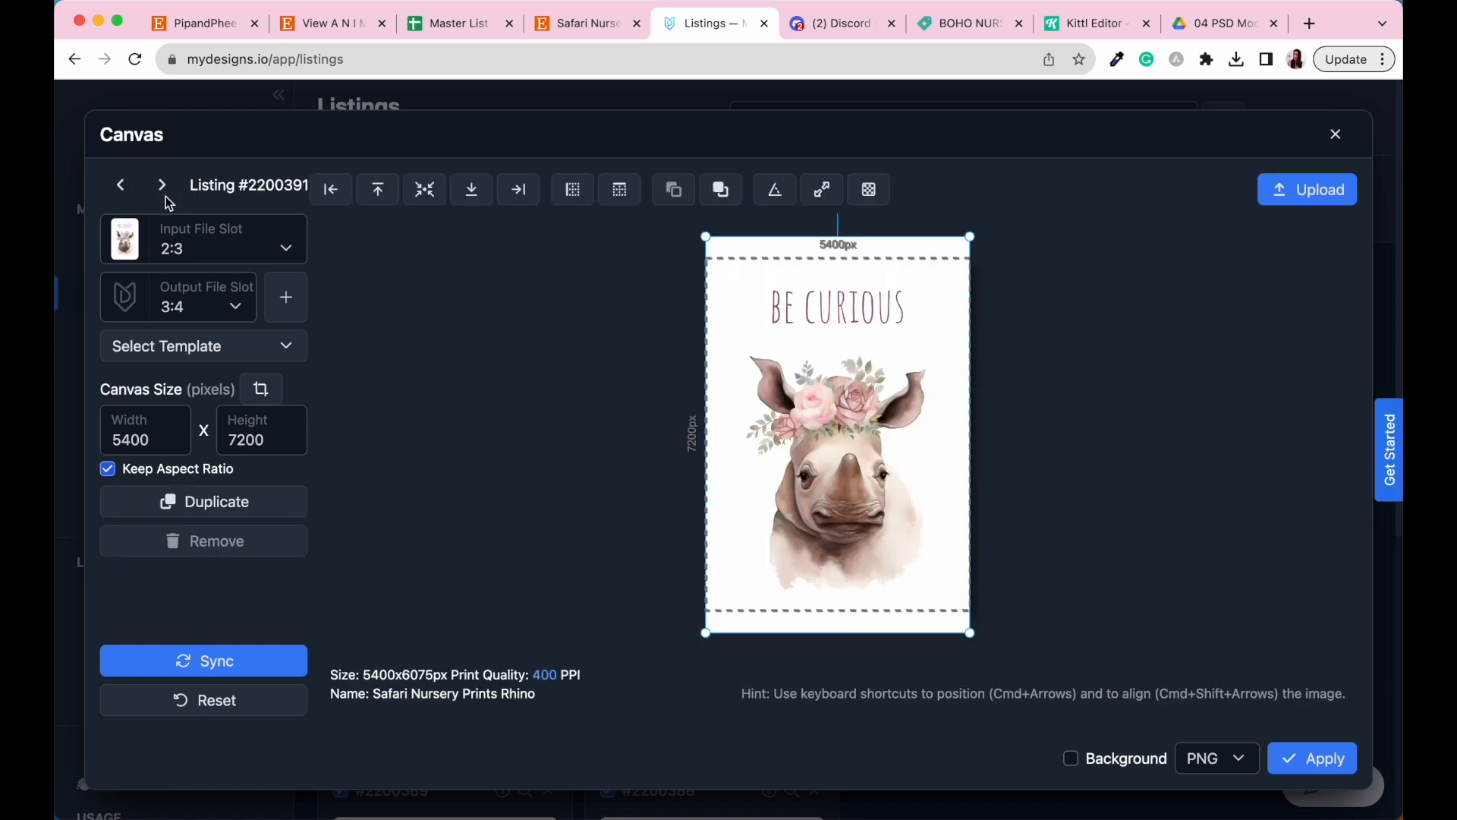
left_click(161, 186)
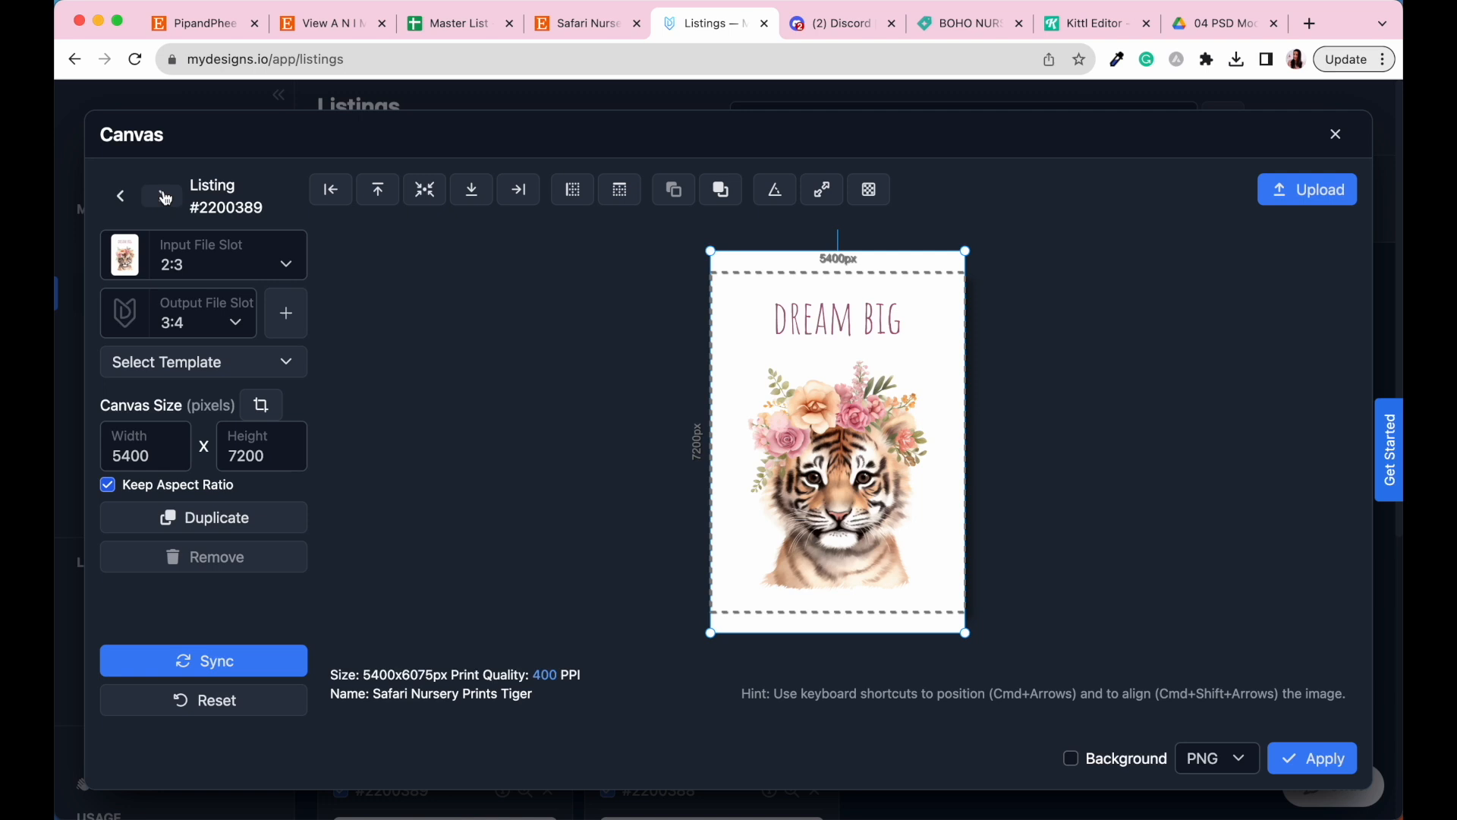
left_click(147, 196)
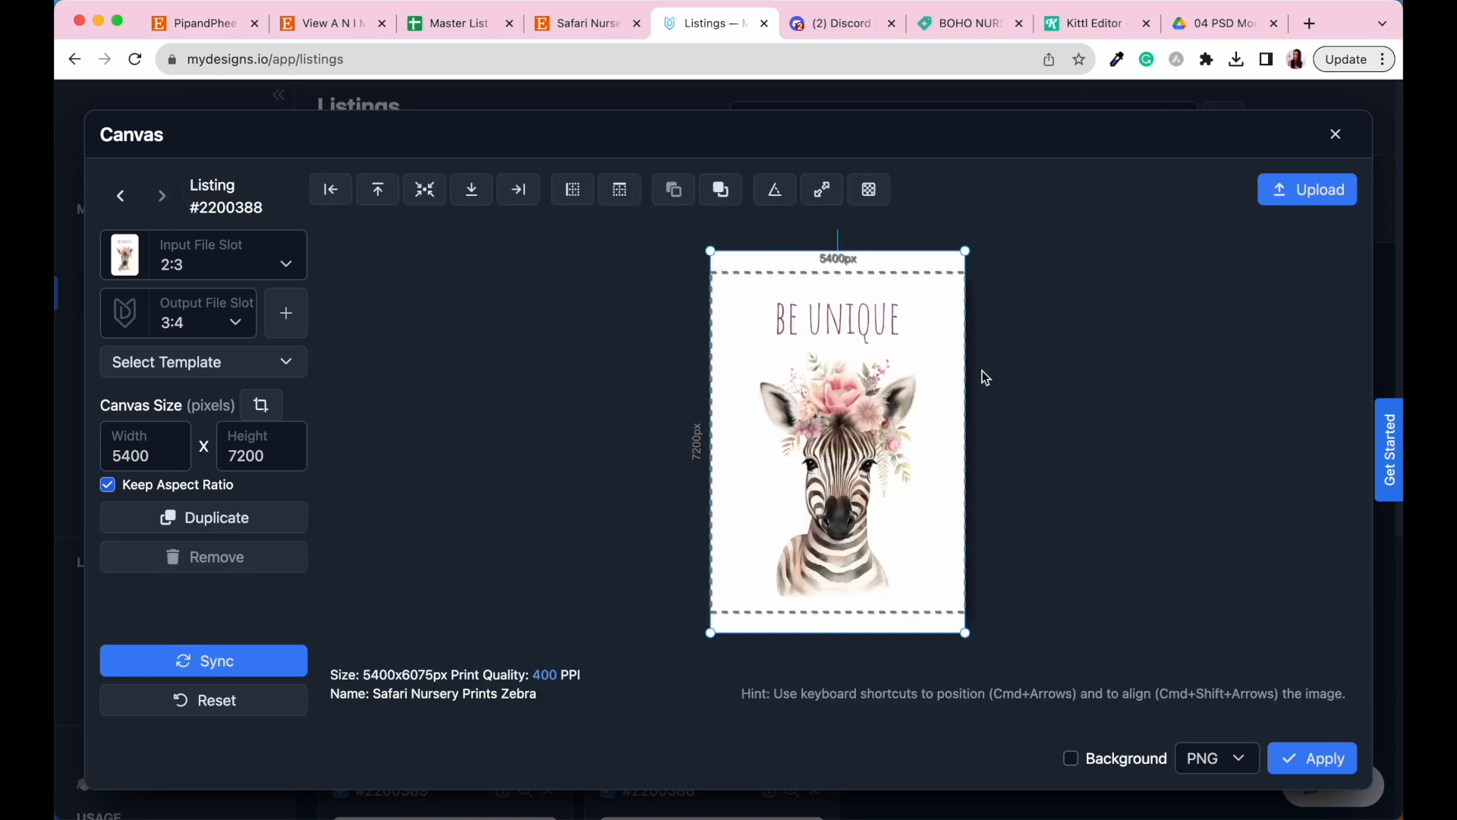
mouse_move(1078, 556)
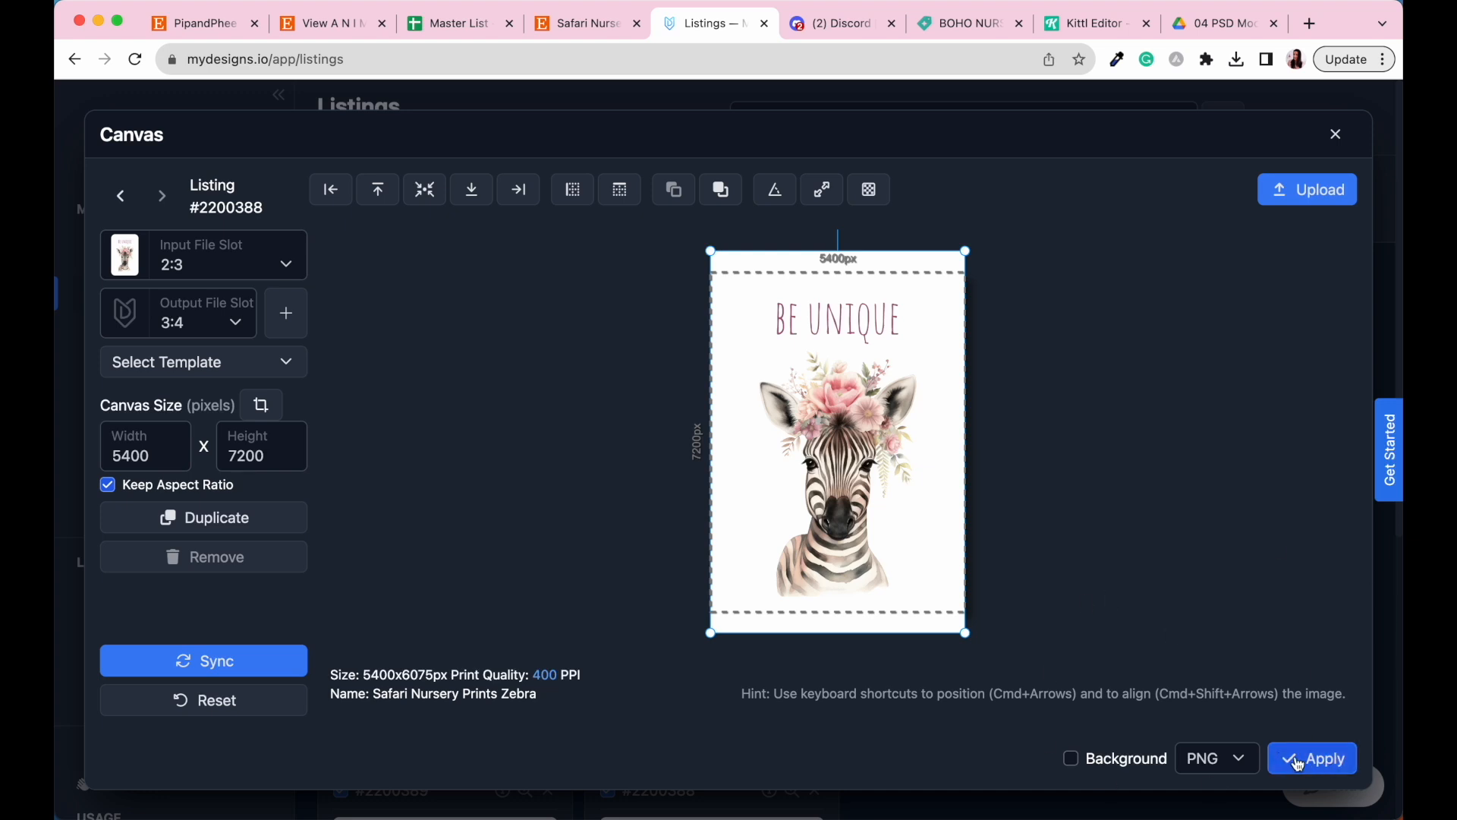
- Generate 3:4 files for all six listings, preview the elephant file, and check every listing
left_click(1312, 757)
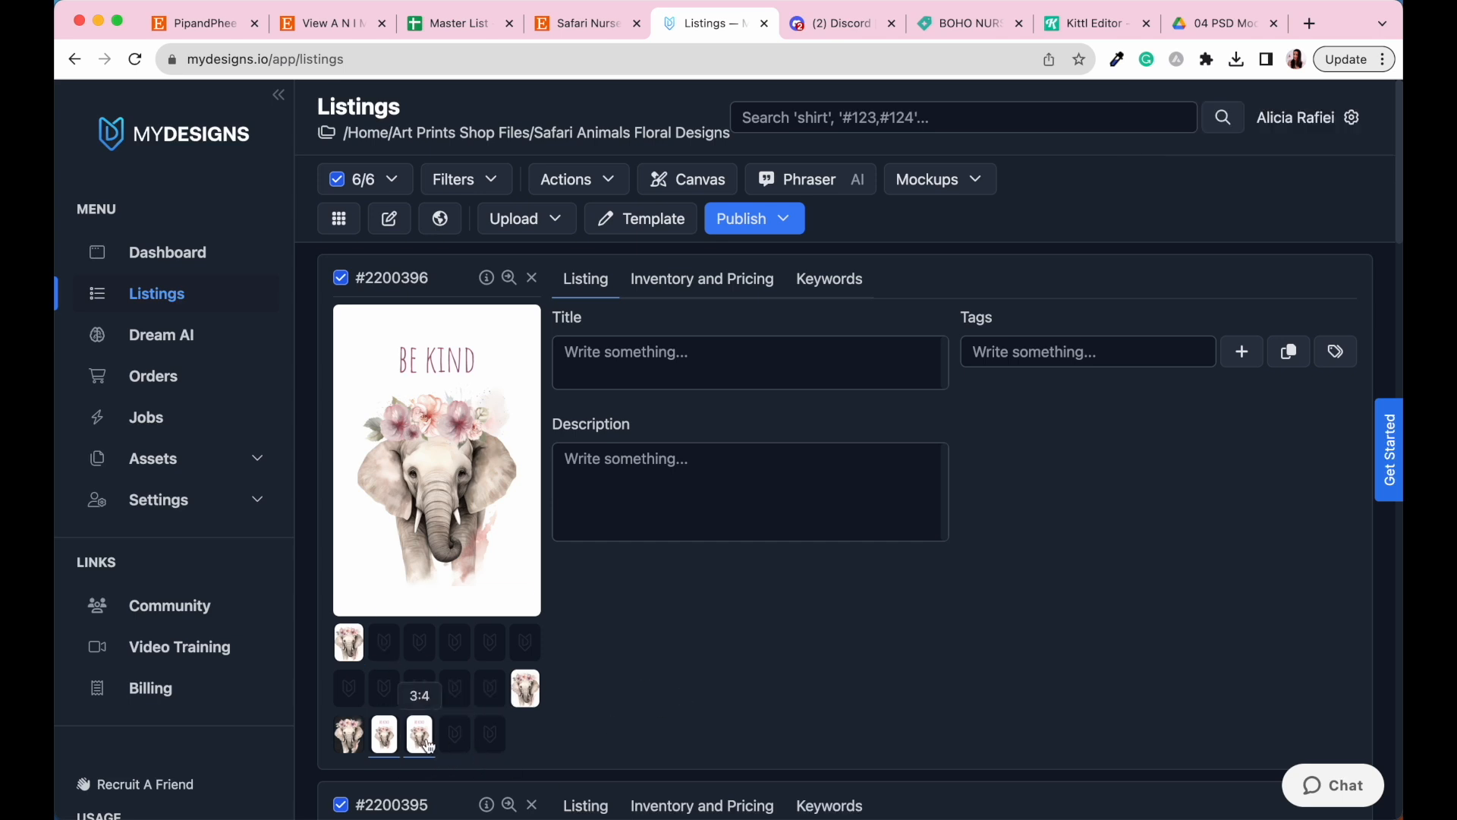
left_click(418, 734)
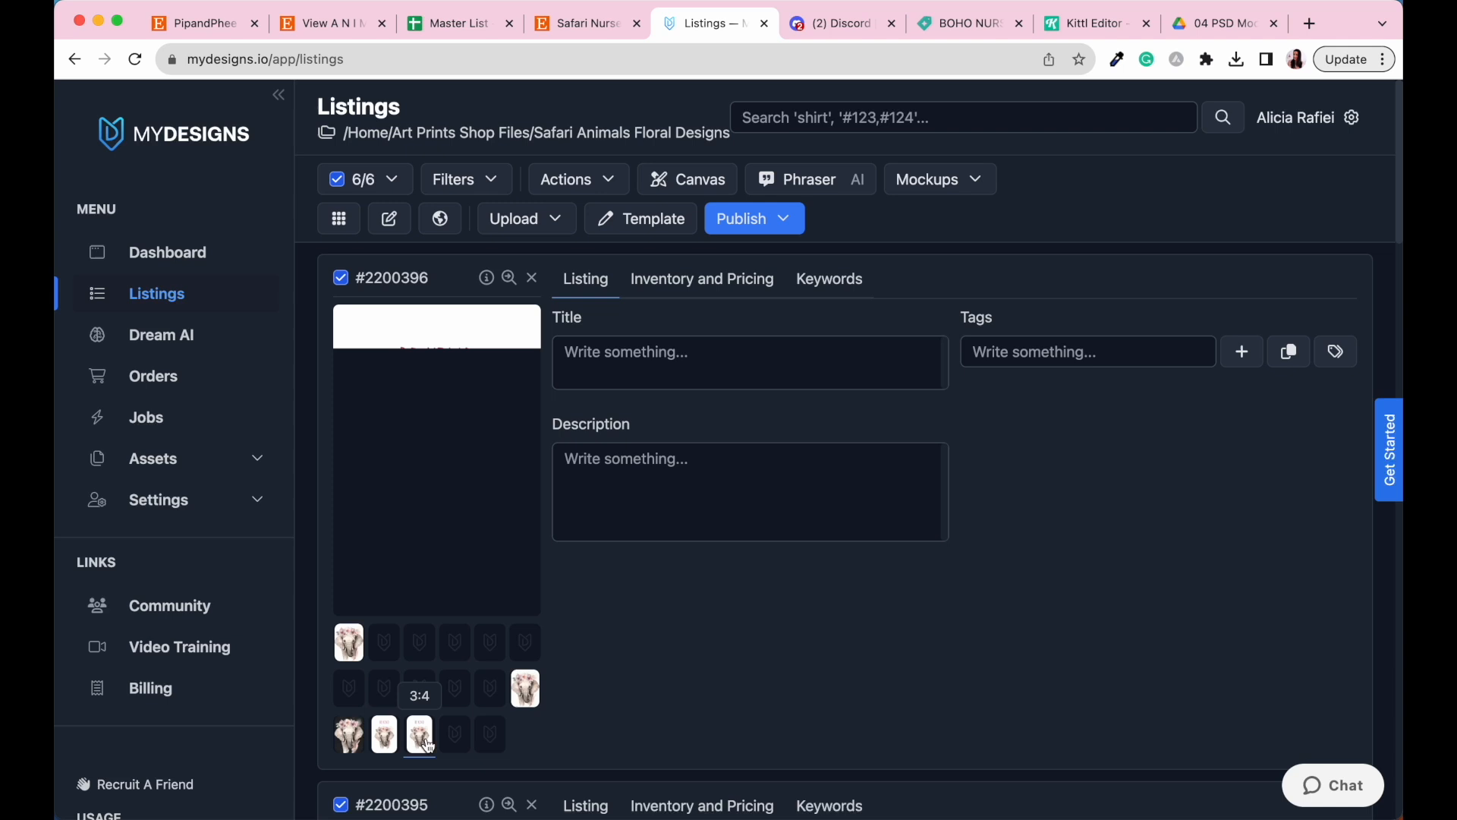
left_click(417, 733)
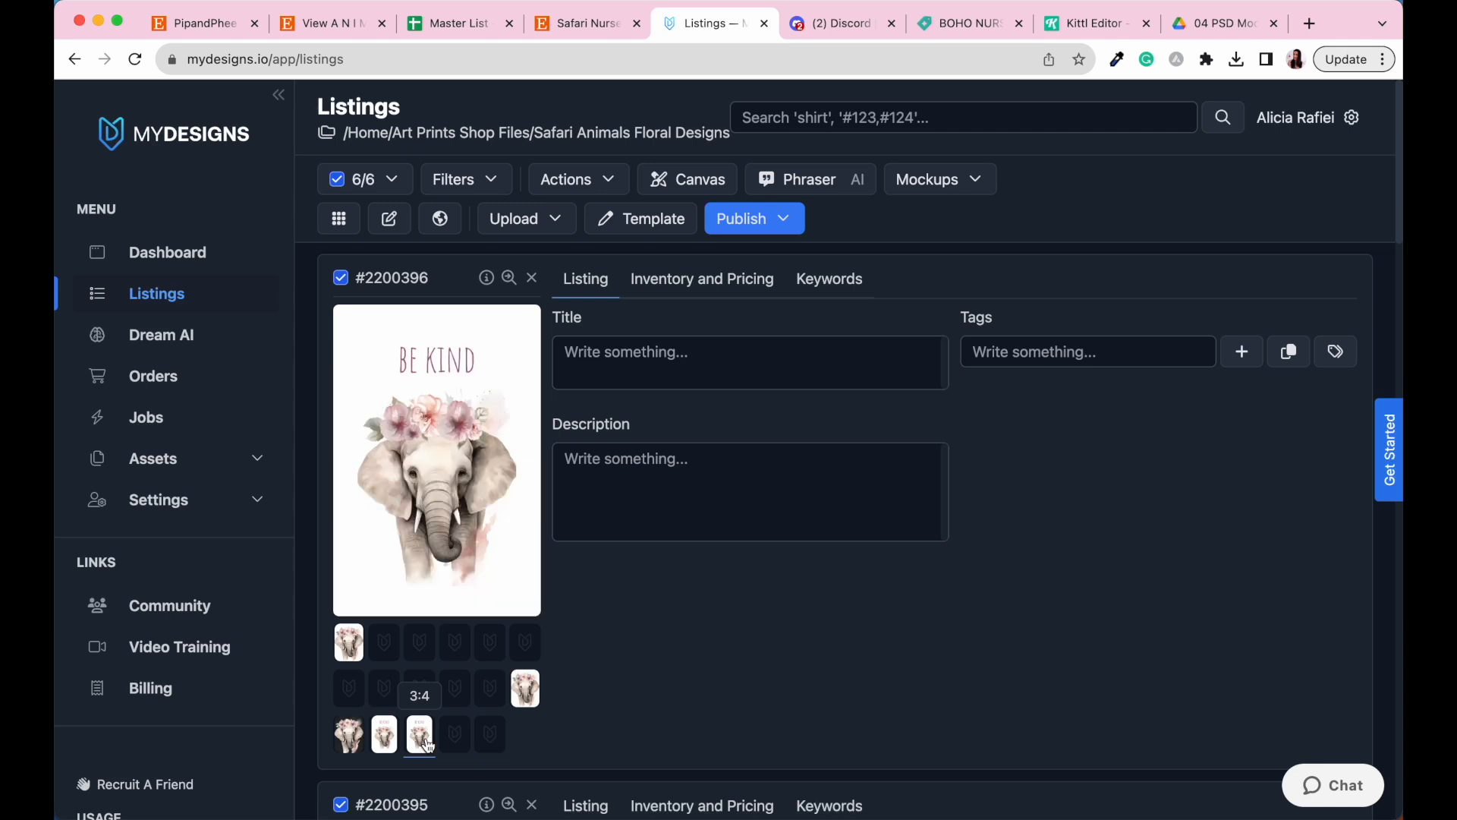
scroll("down", 3)
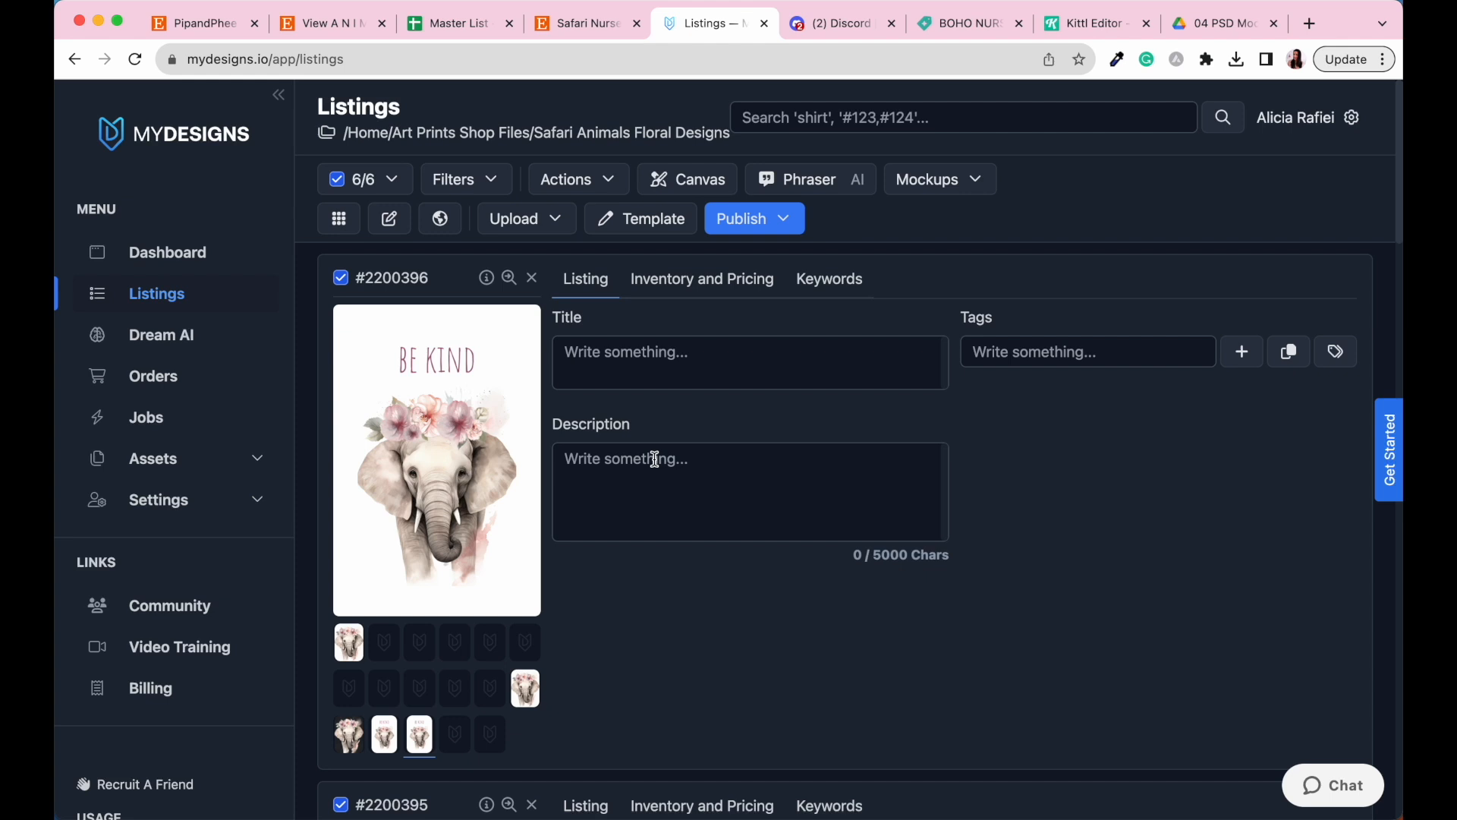
scroll("down", 3)
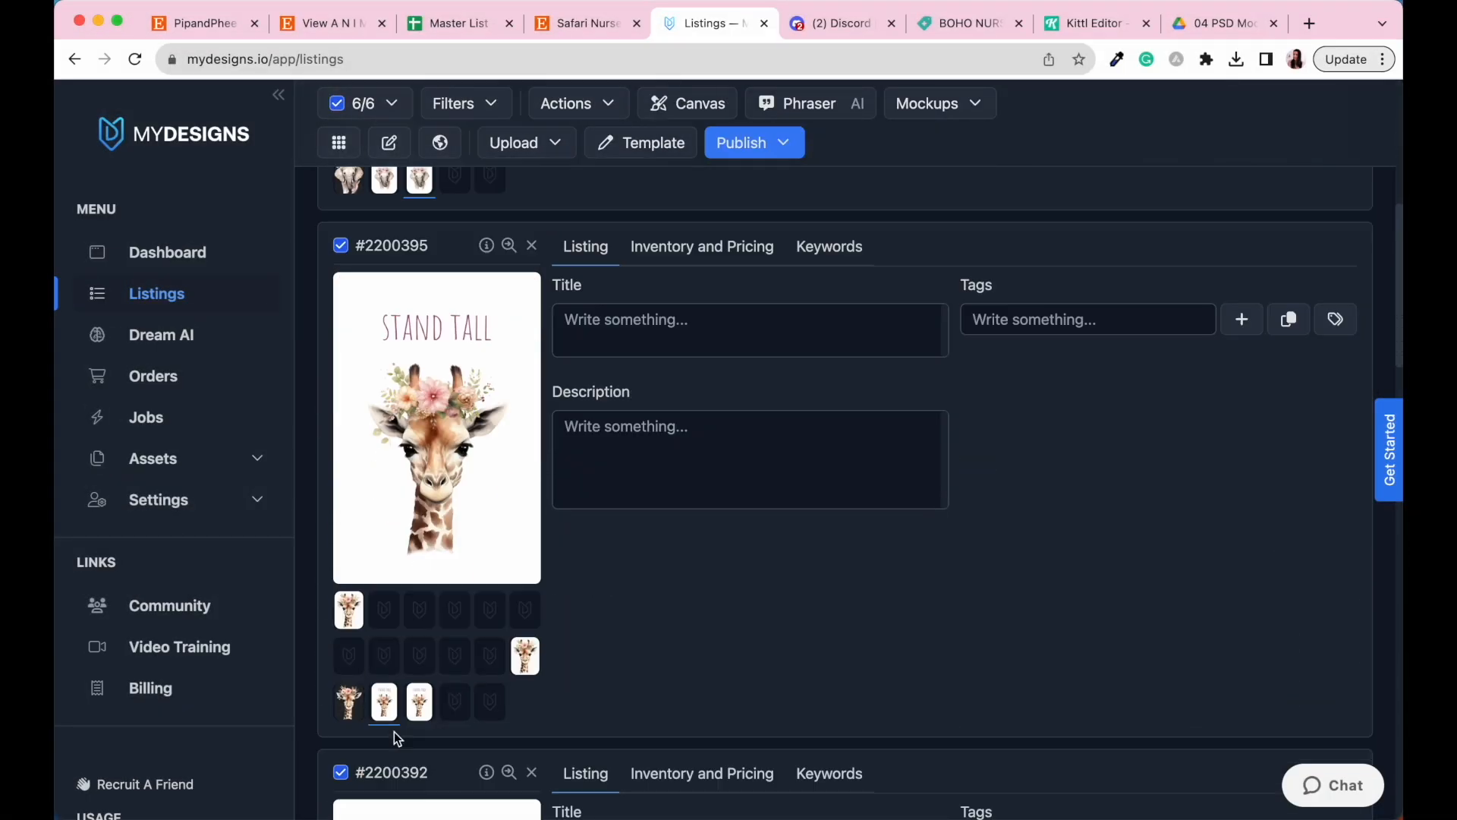
scroll("down", 3)
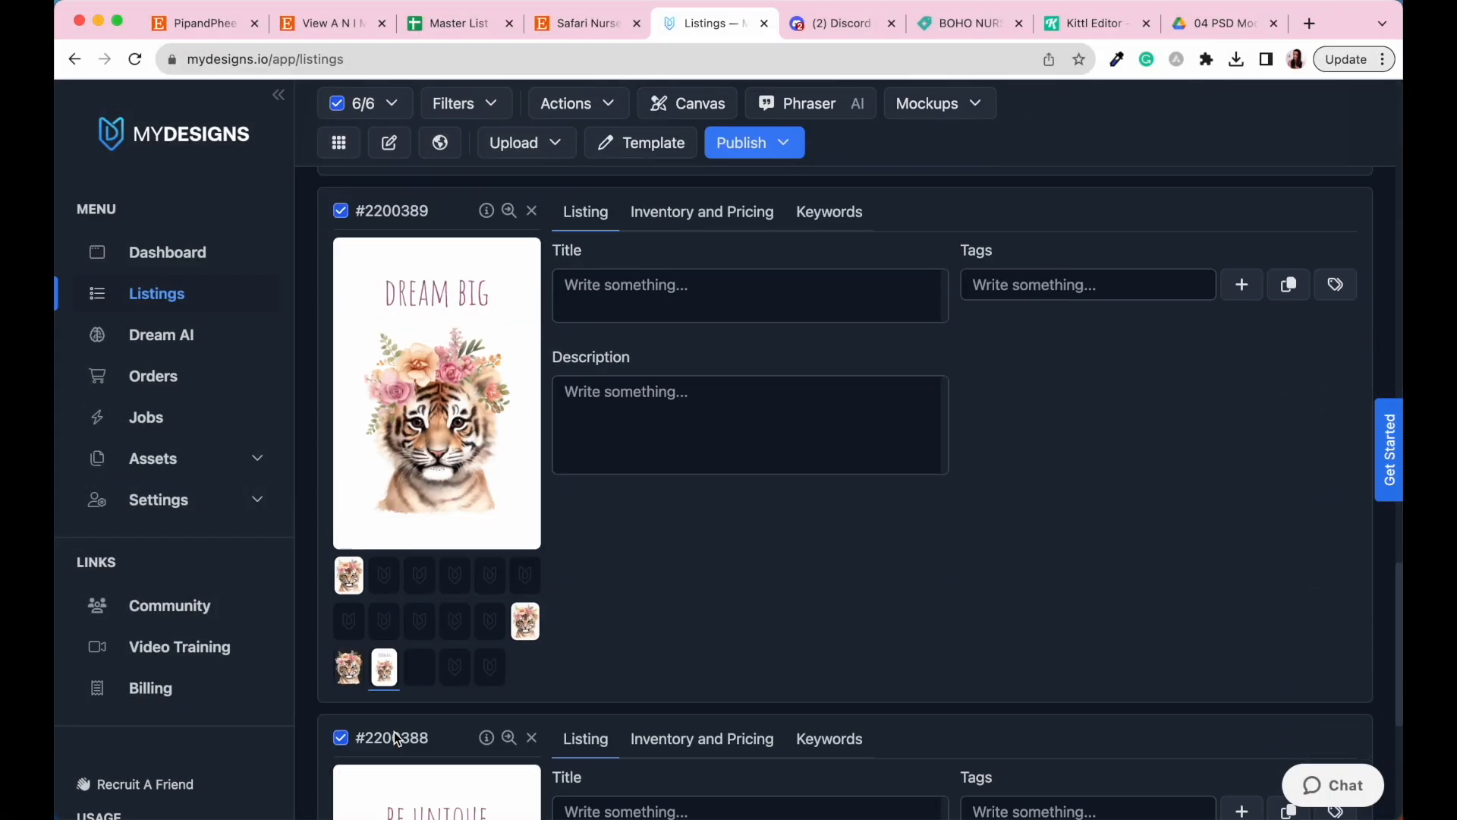
scroll("down", 3)
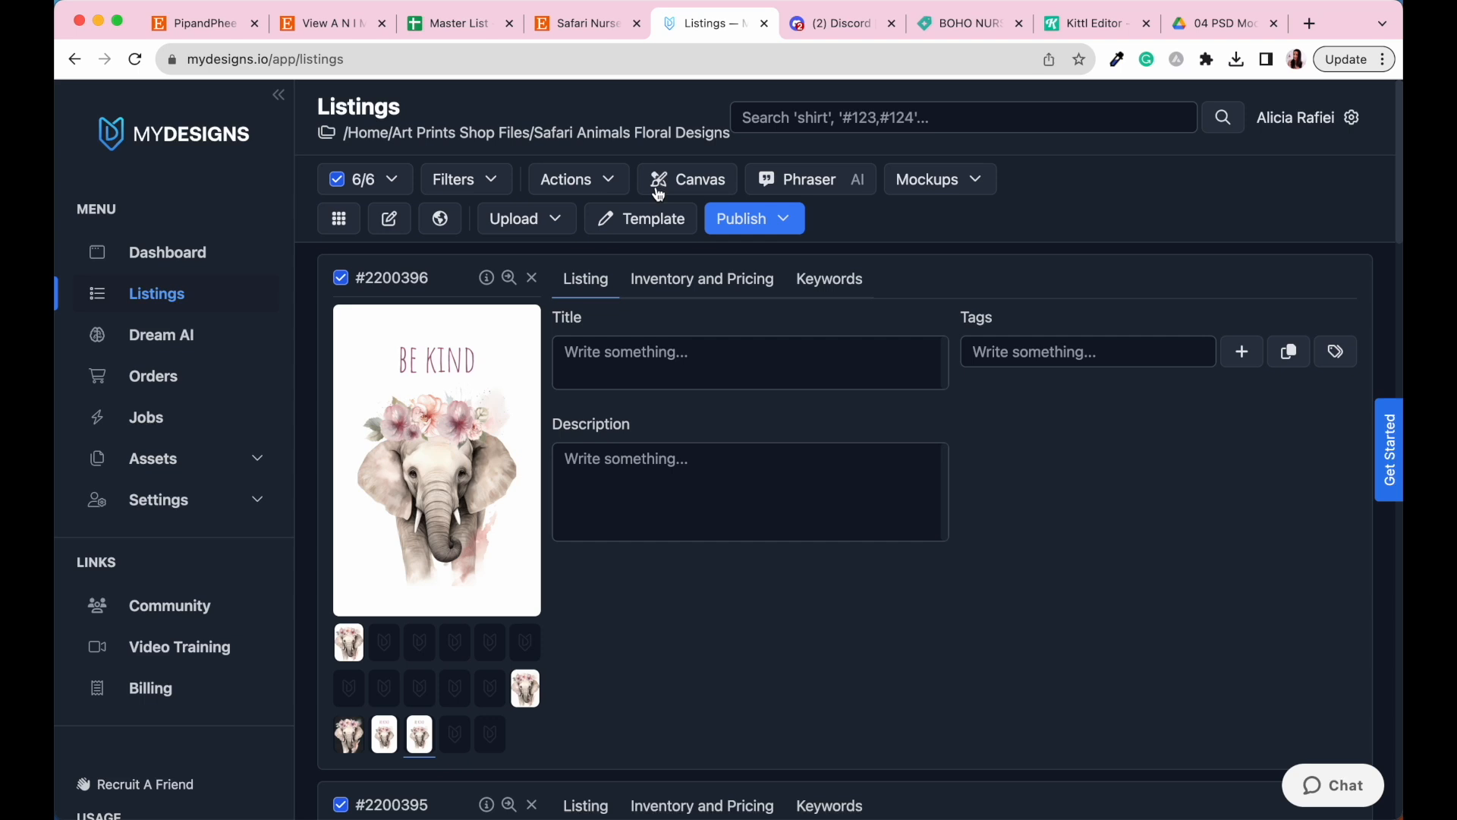
left_click(688, 179)
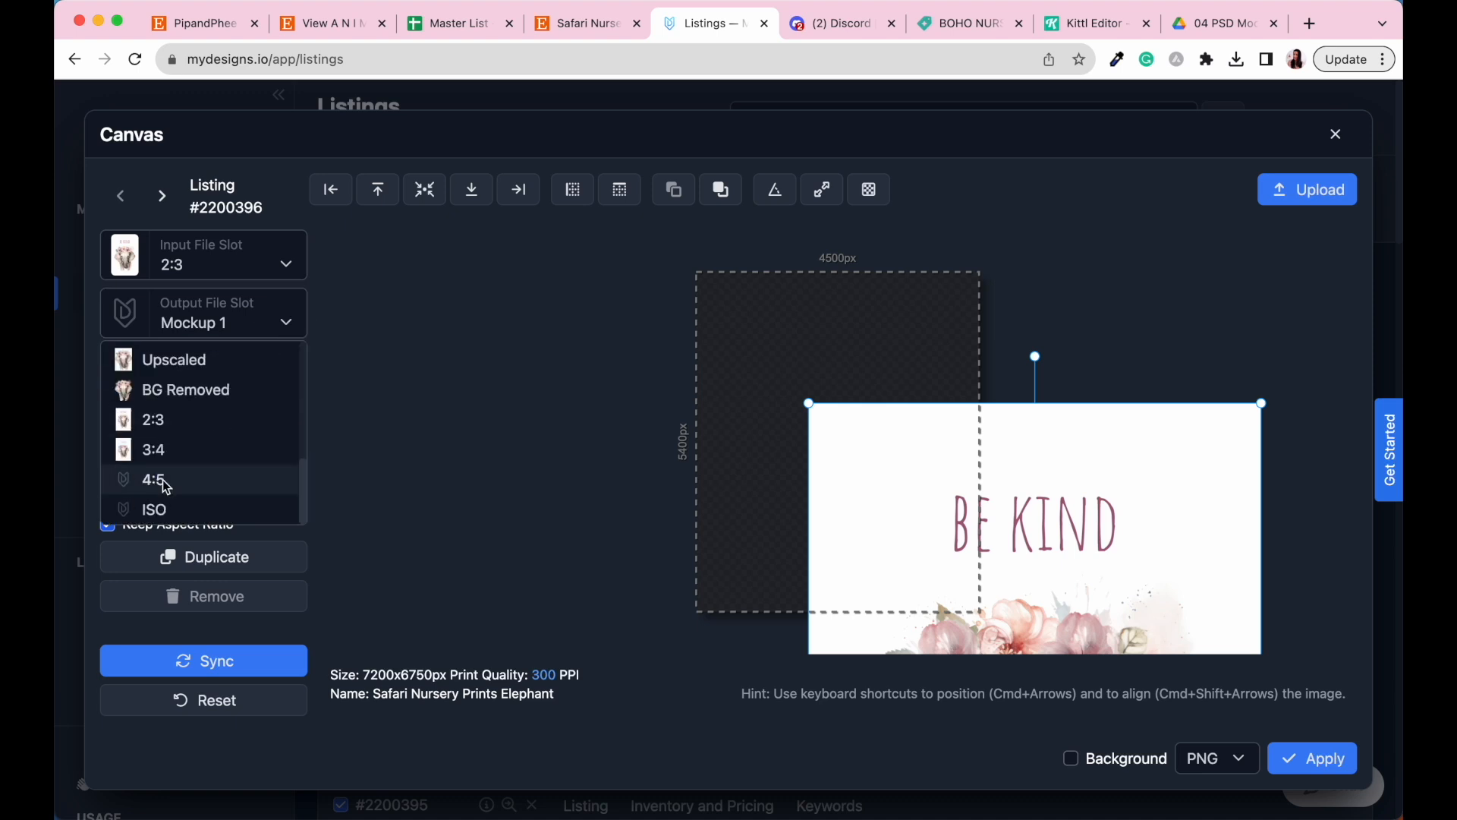
- Output to the 4:5 slot at 4800×6000 with aspect ratio unlocked, fitting the artwork to height
left_click(153, 480)
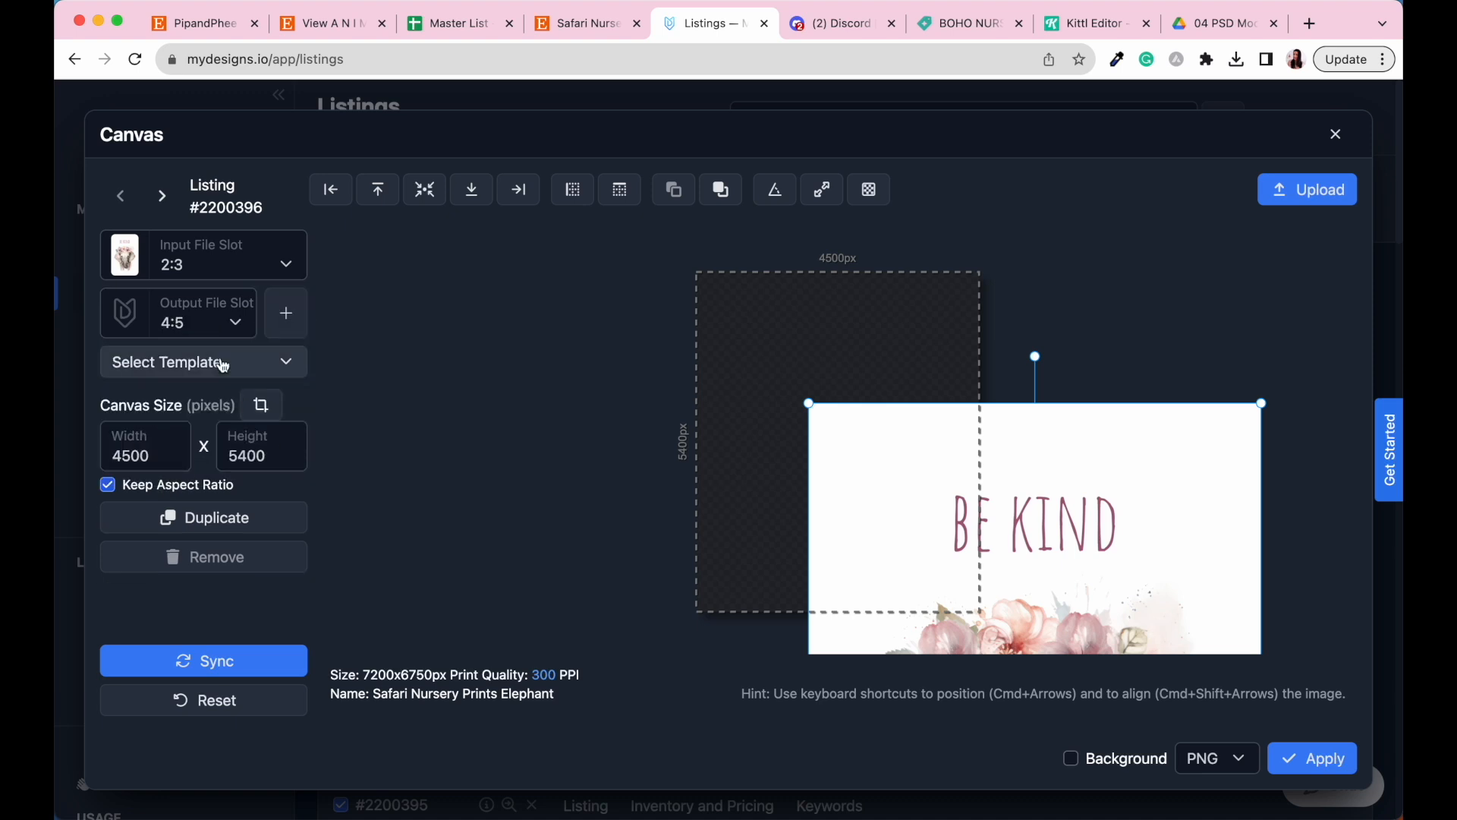
left_click(107, 485)
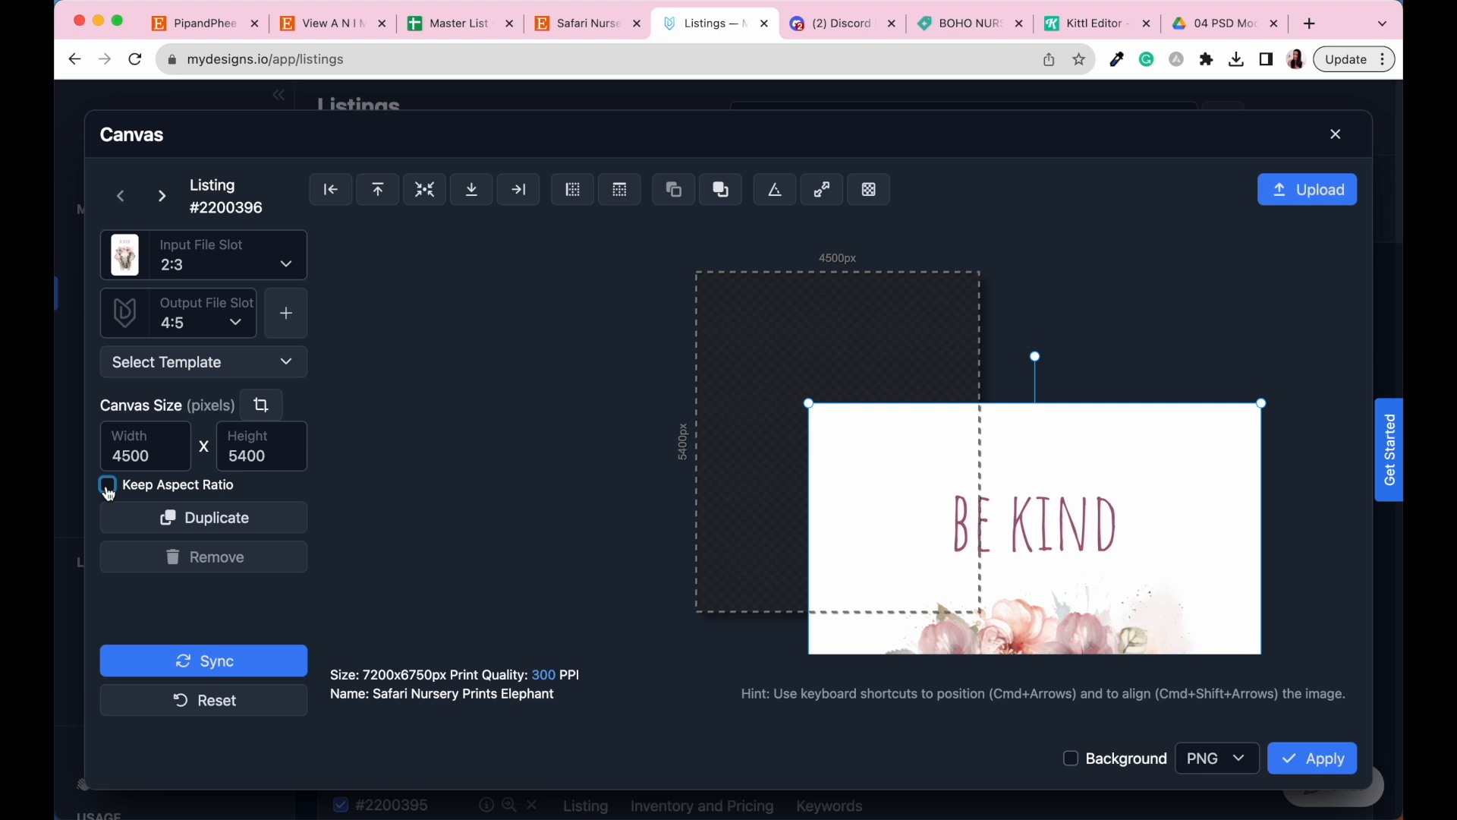
left_click(144, 455)
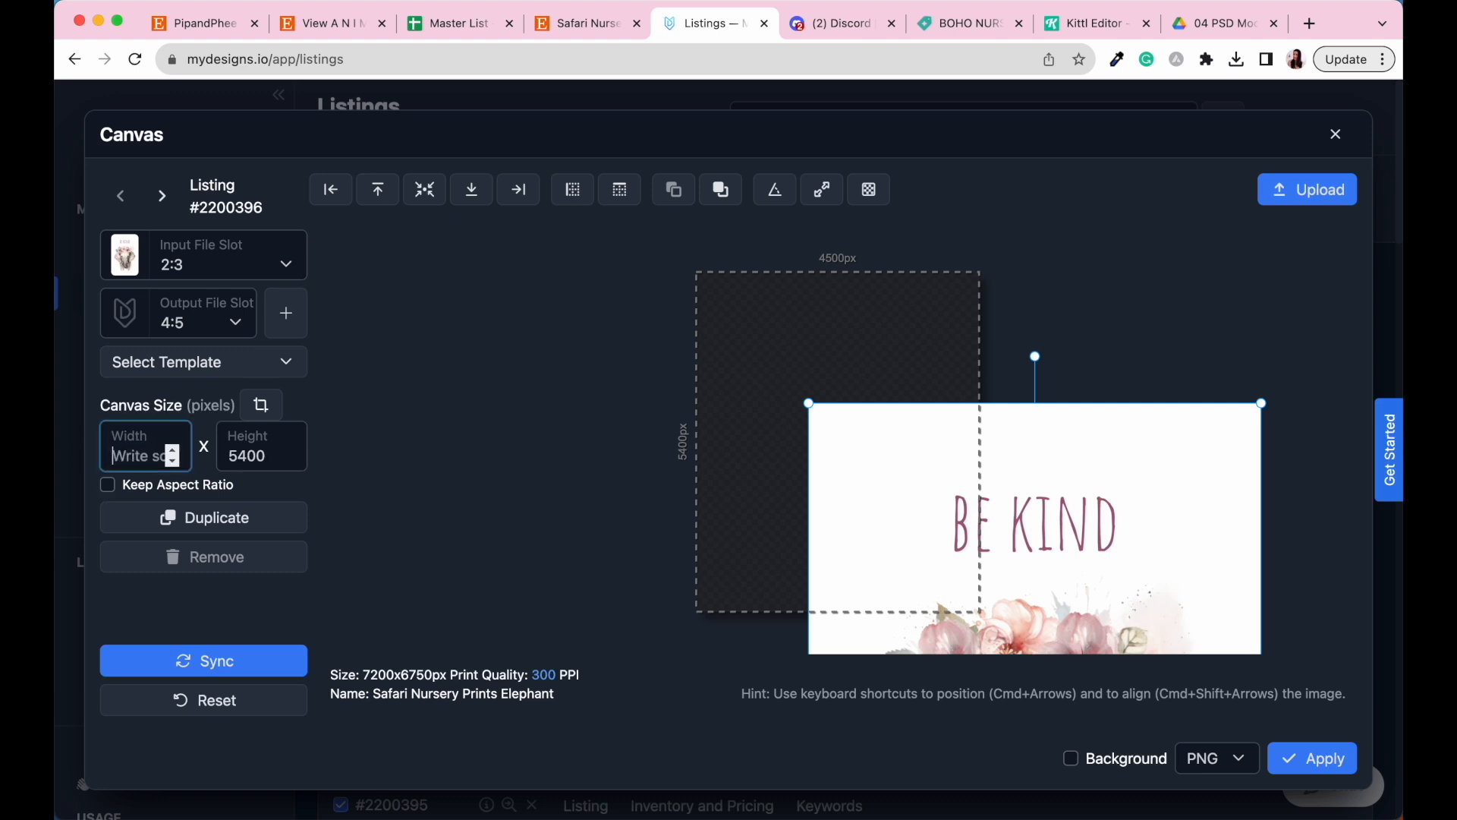
type("4800")
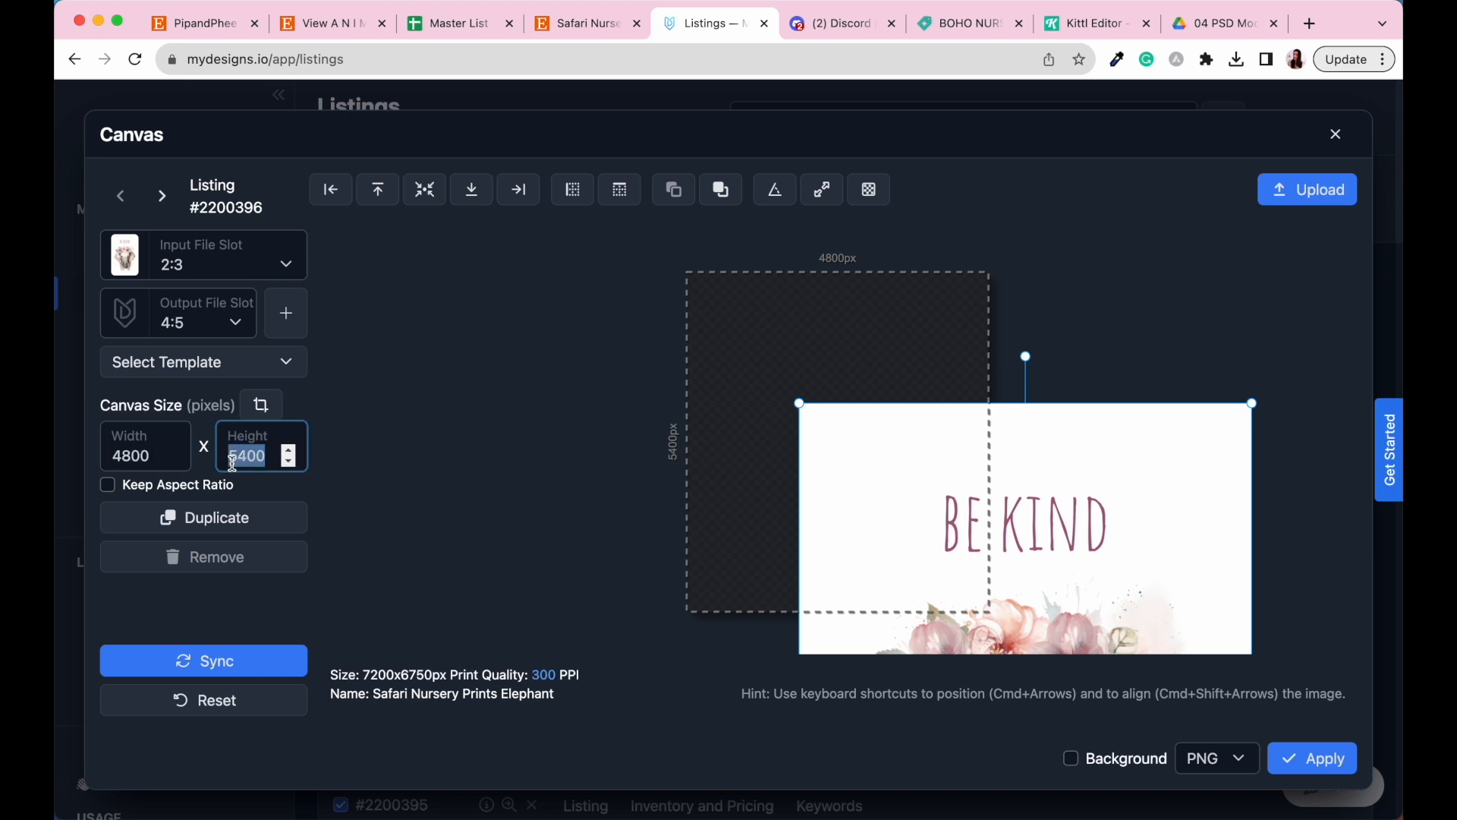
type("6000")
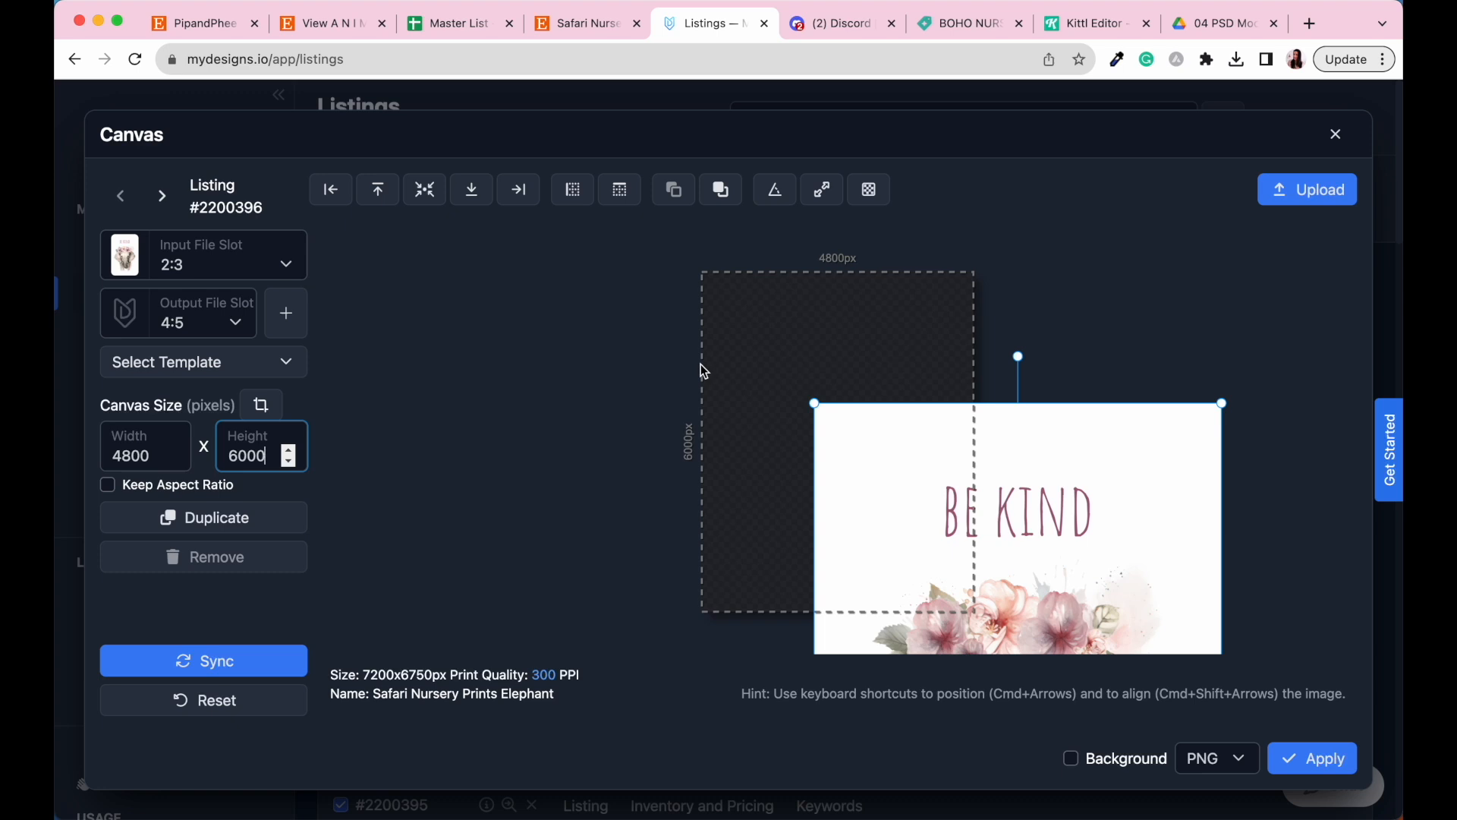
mouse_move(782, 486)
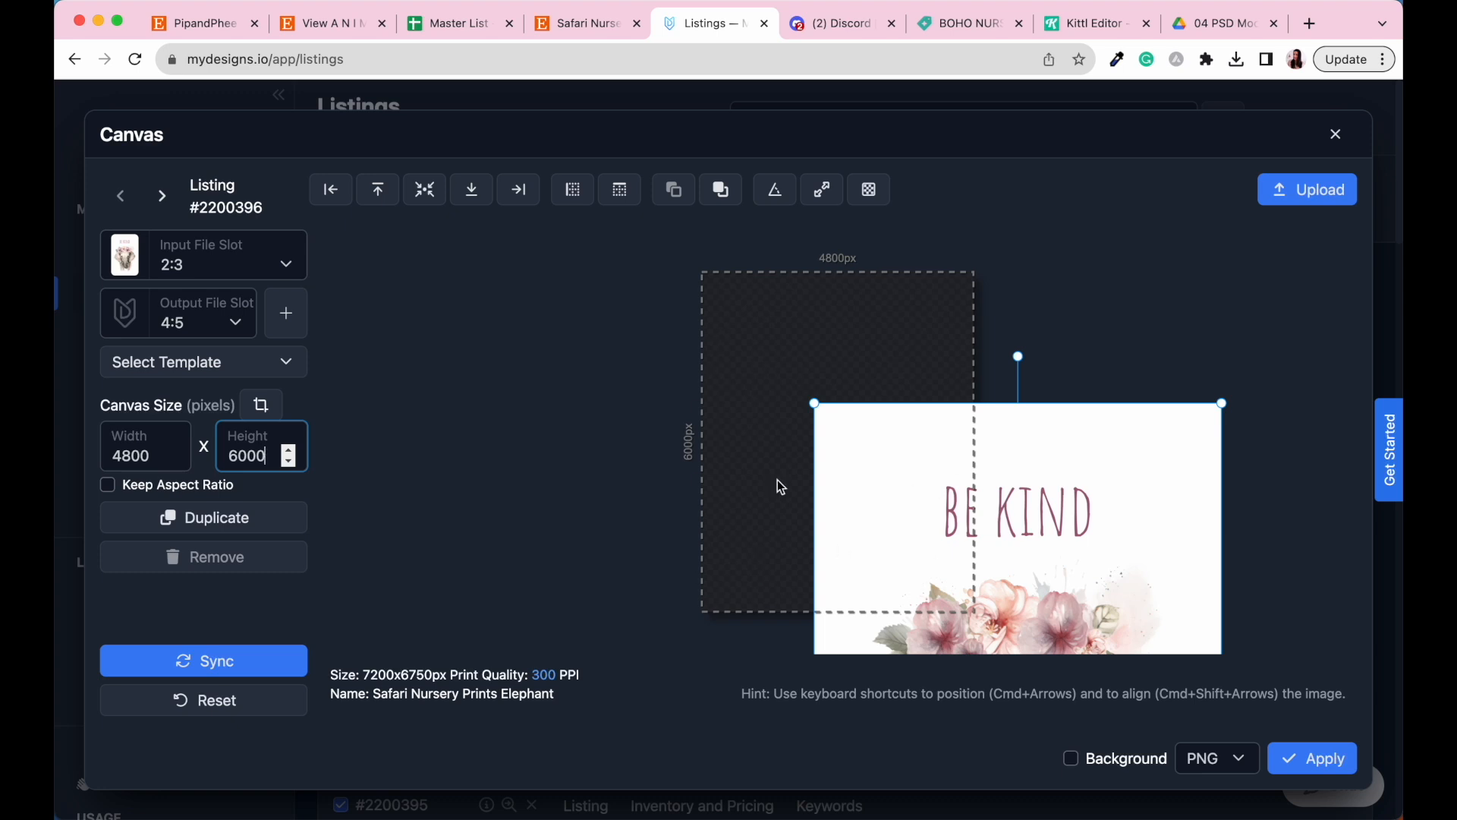
mouse_move(316, 431)
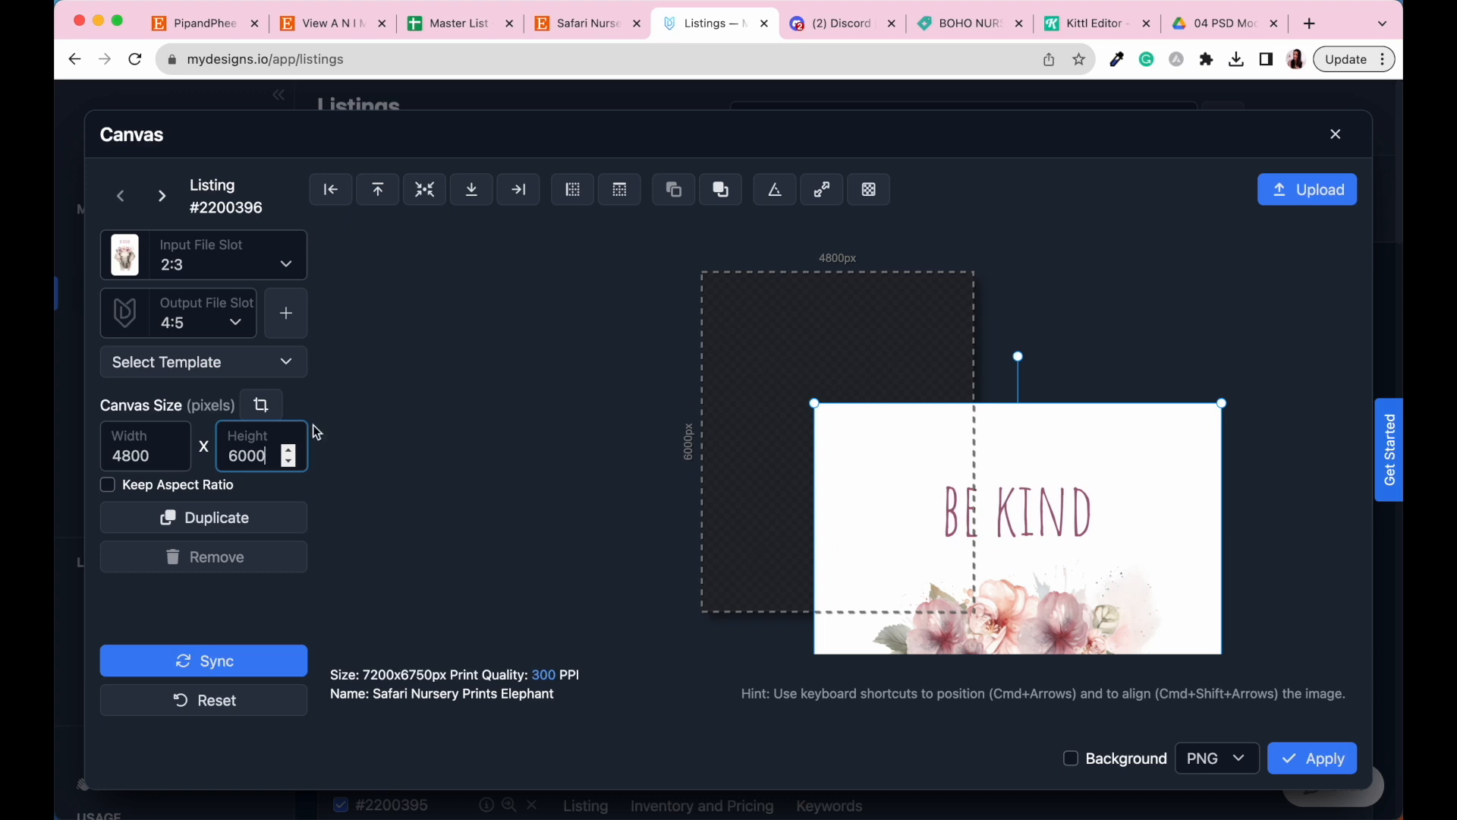
mouse_move(863, 522)
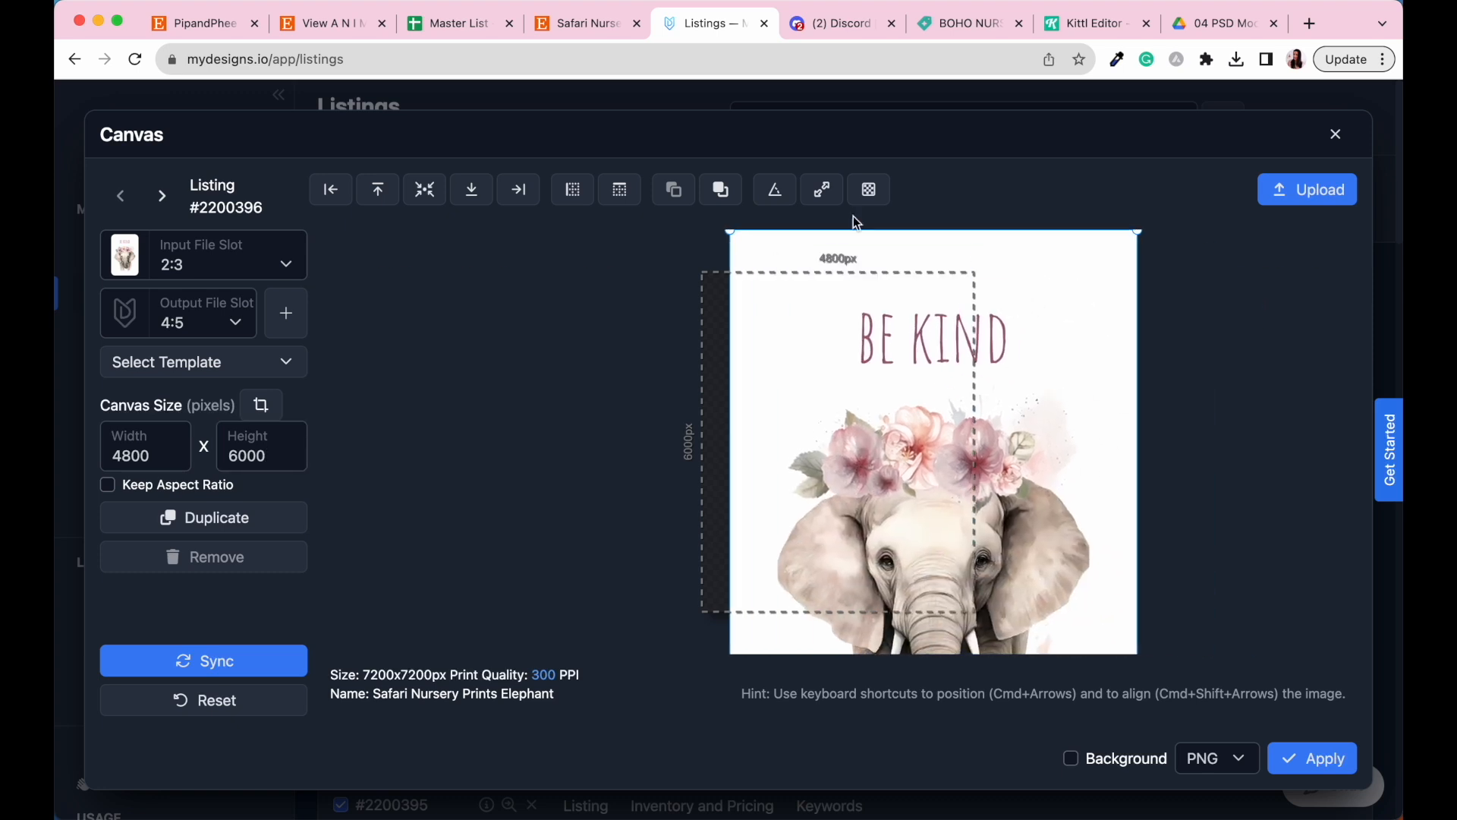
left_click(571, 190)
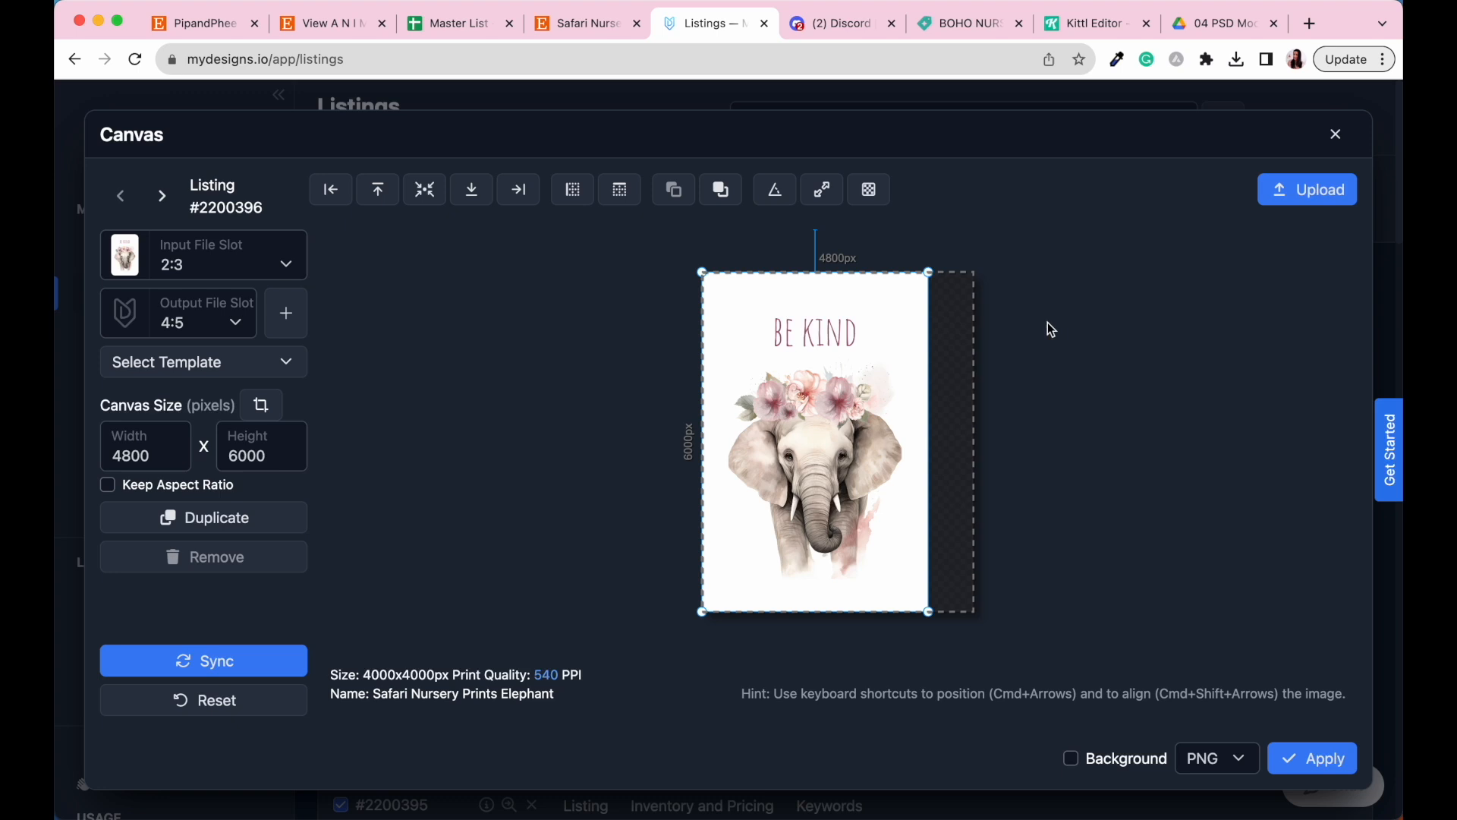
mouse_move(935, 388)
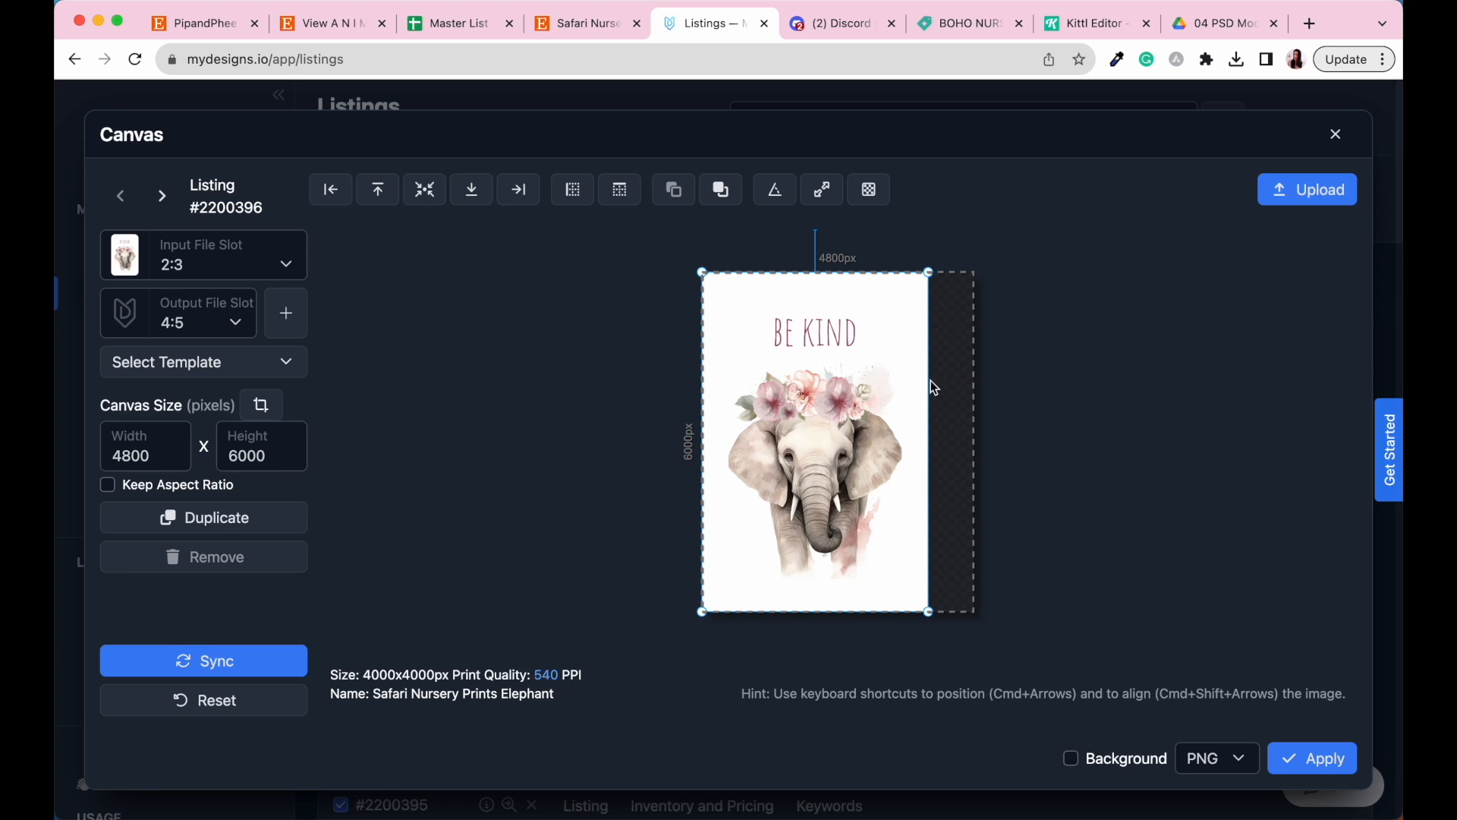
mouse_move(619, 190)
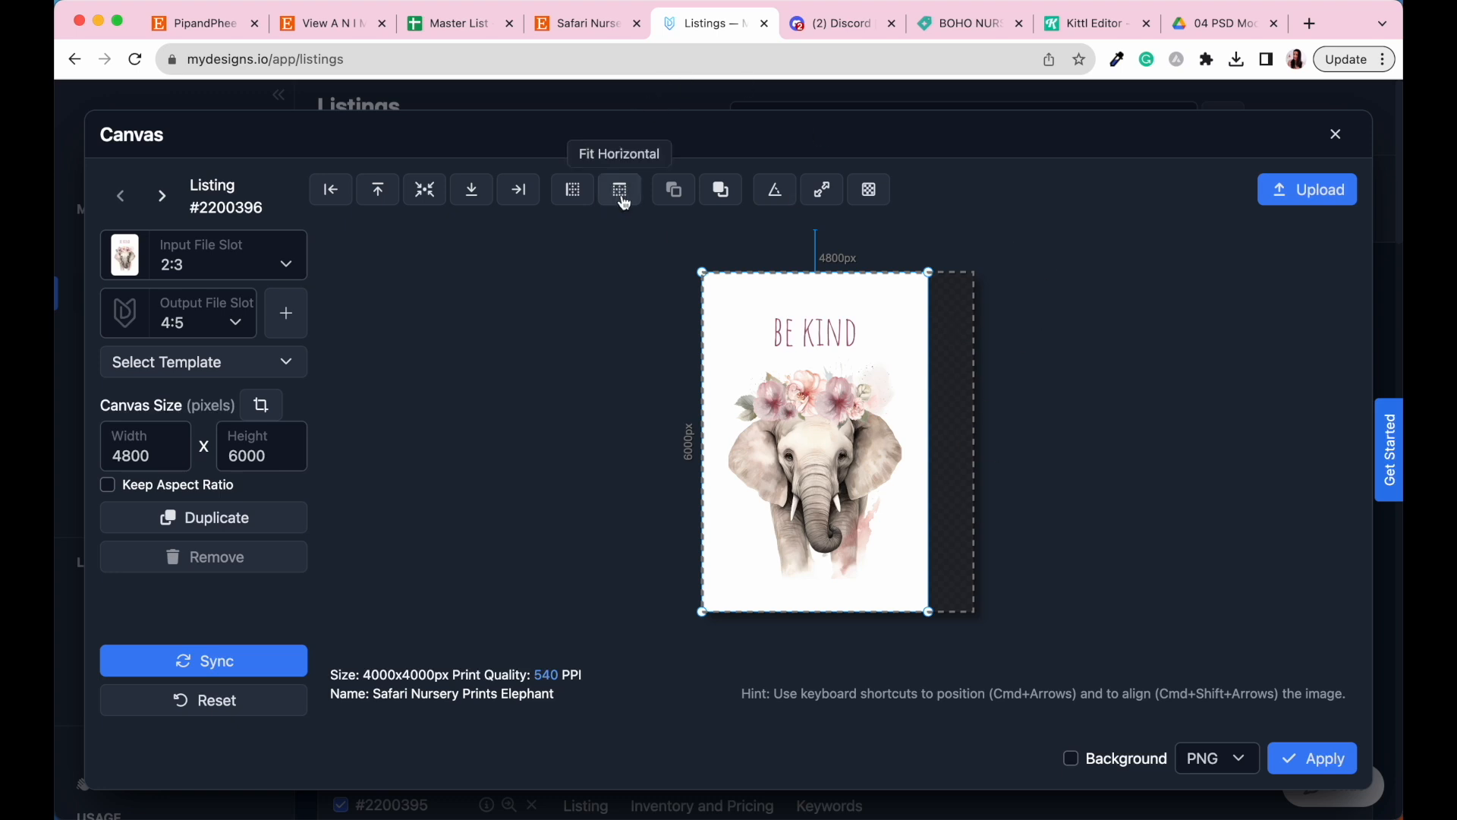
- Stretch the elephant artwork across the full 4800-px width and centre it vertically
left_click(618, 190)
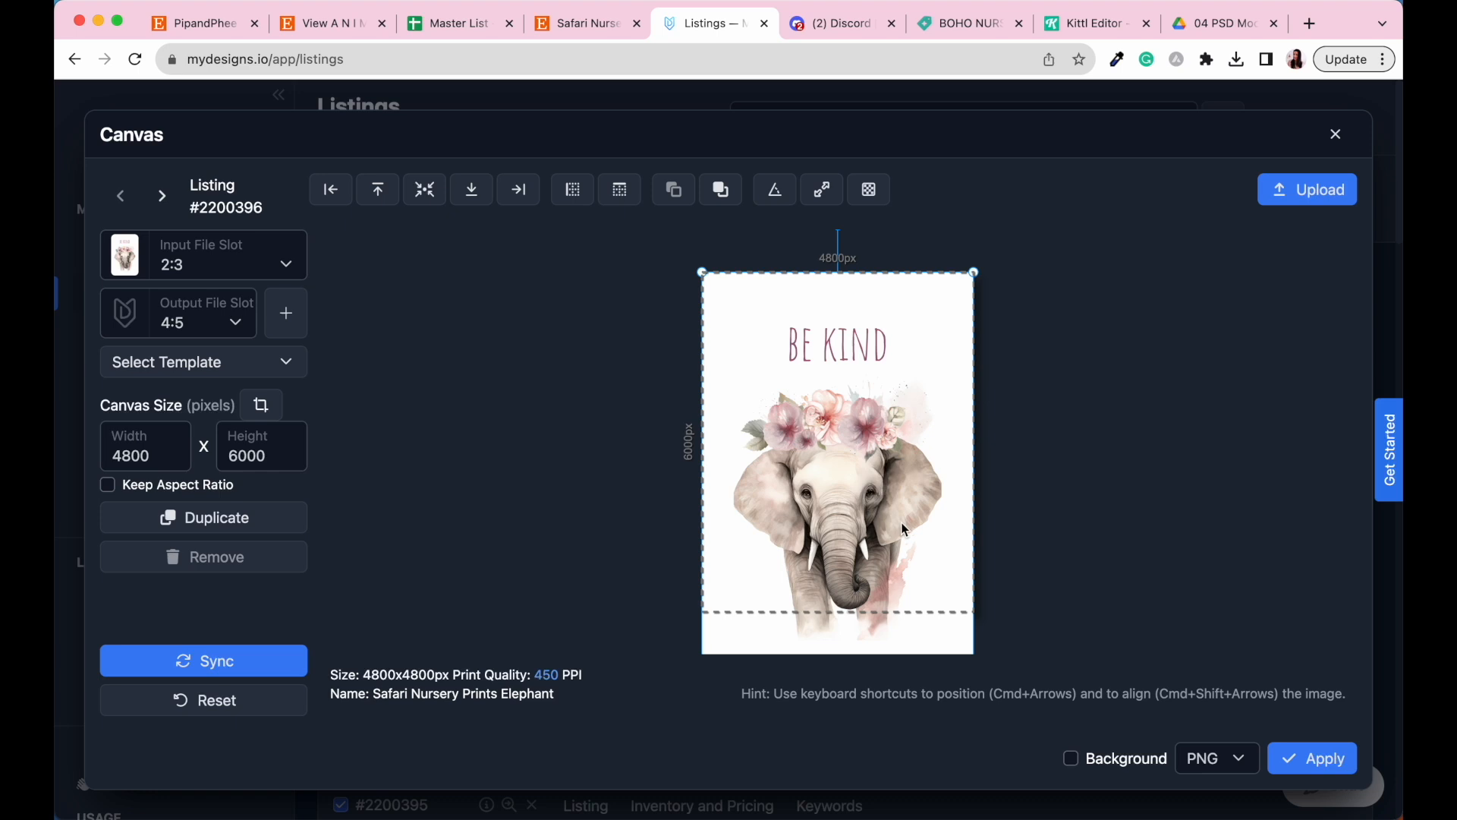
mouse_move(424, 190)
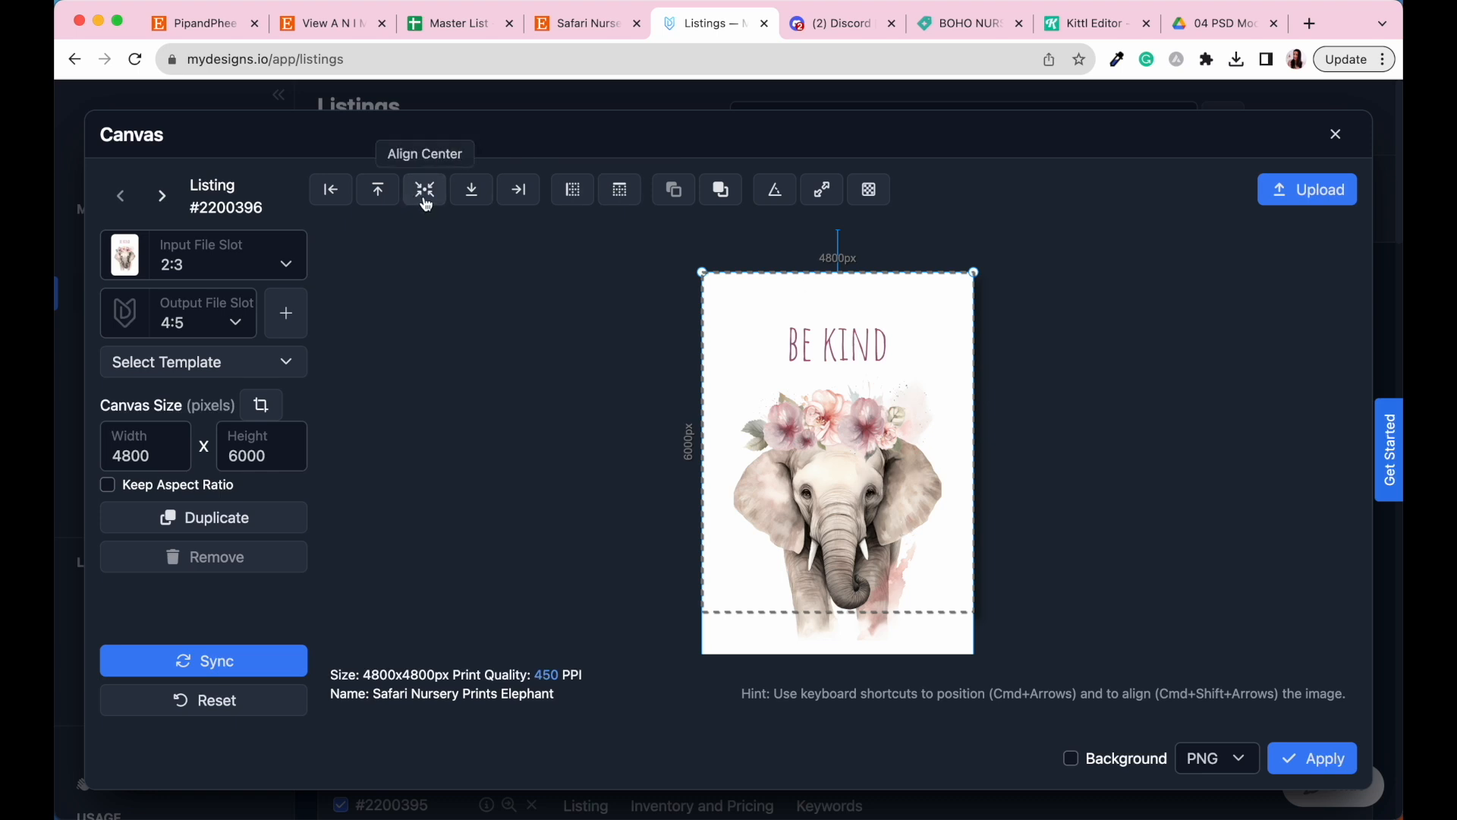
left_click(423, 190)
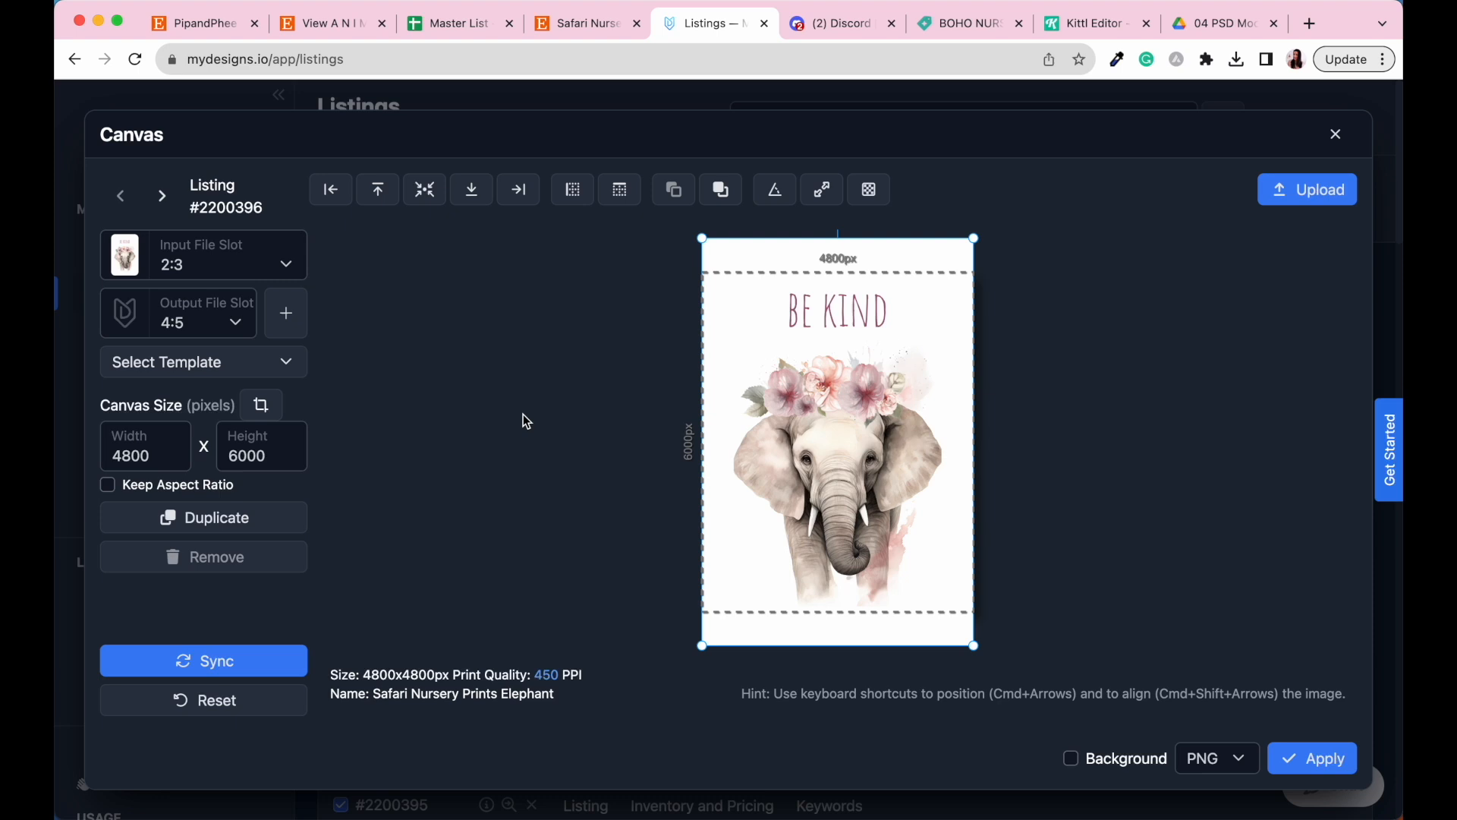
mouse_move(764, 451)
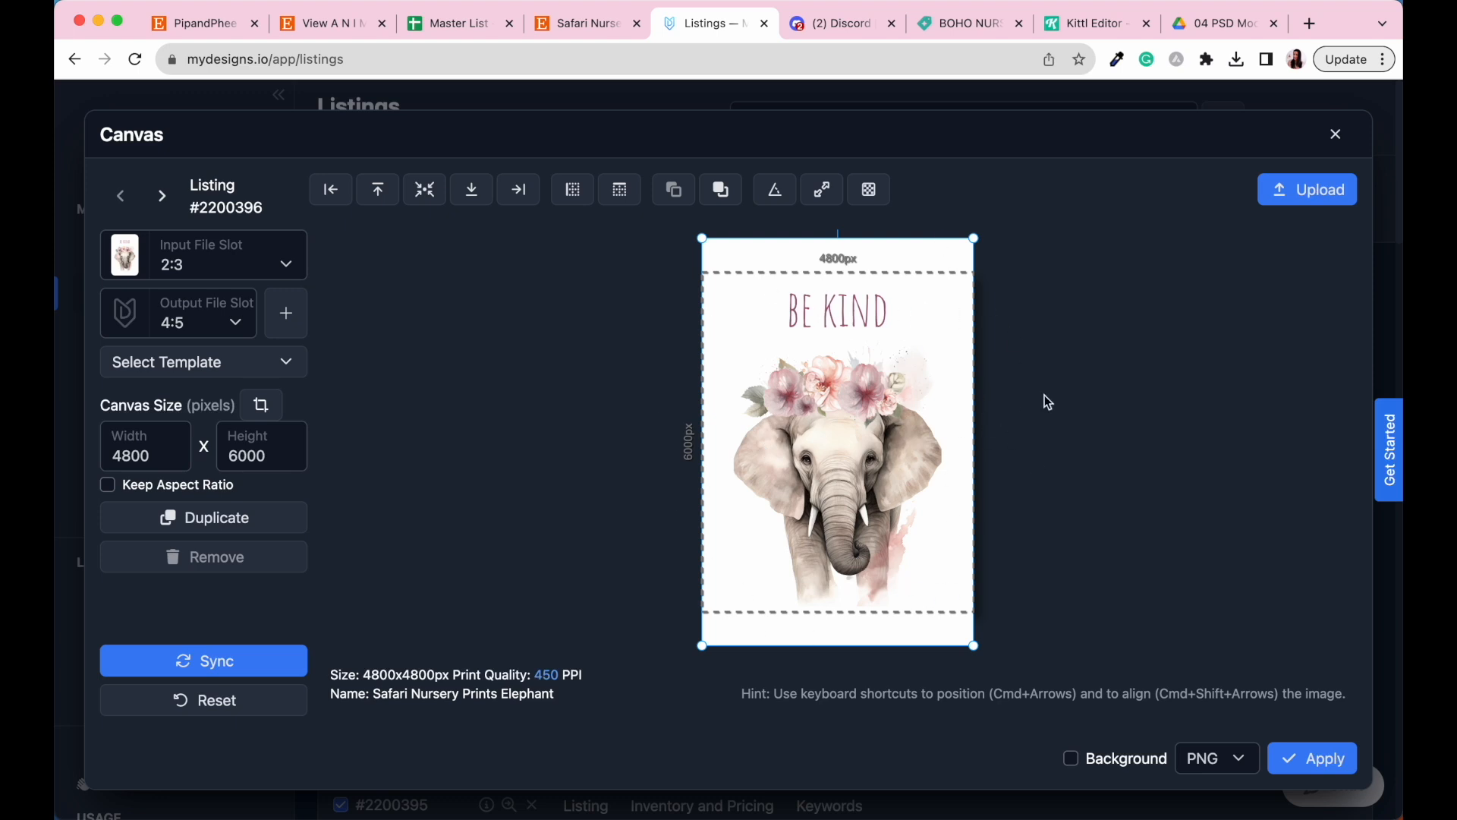
mouse_move(883, 314)
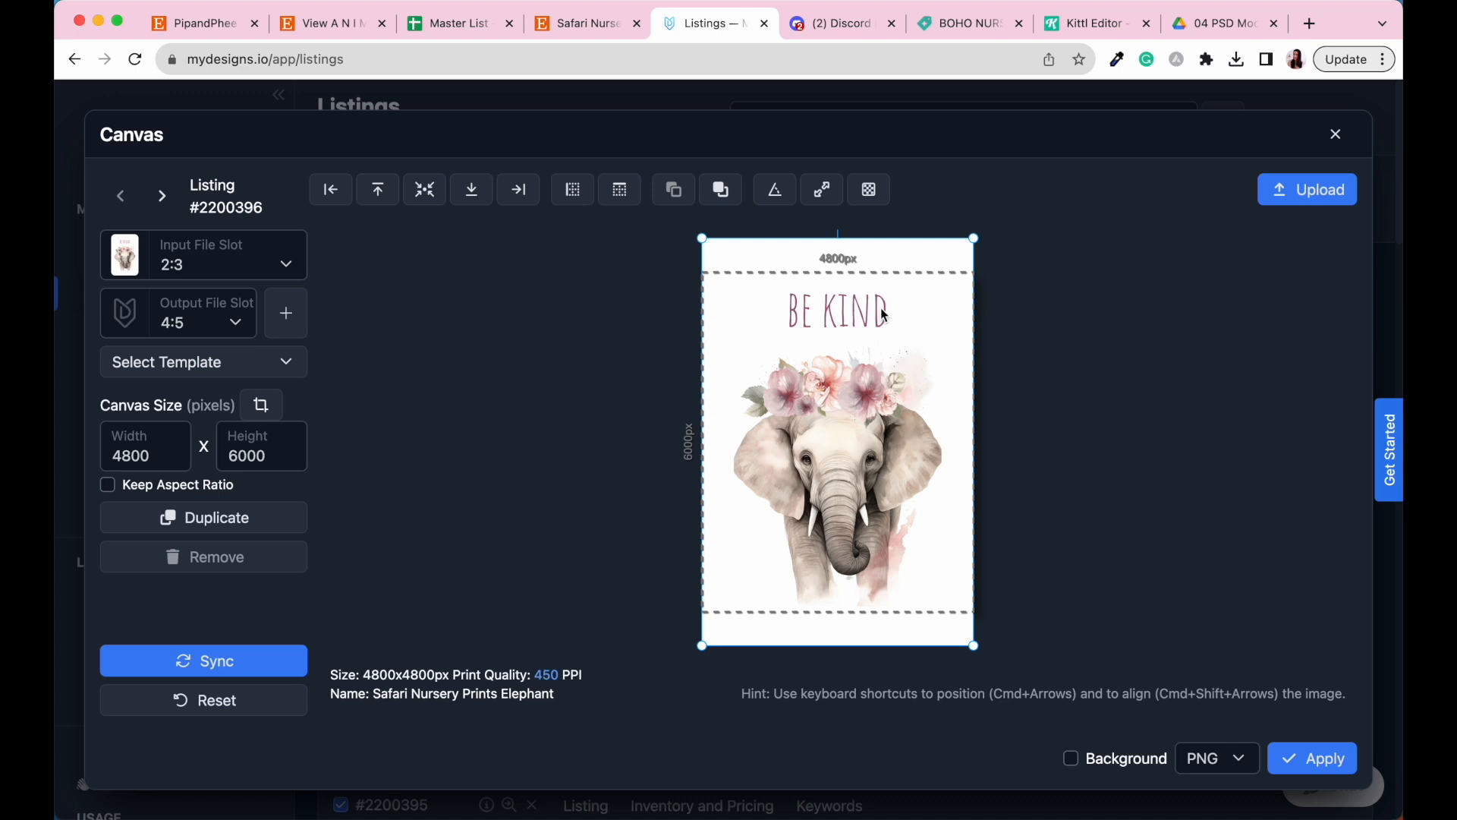
mouse_move(1073, 449)
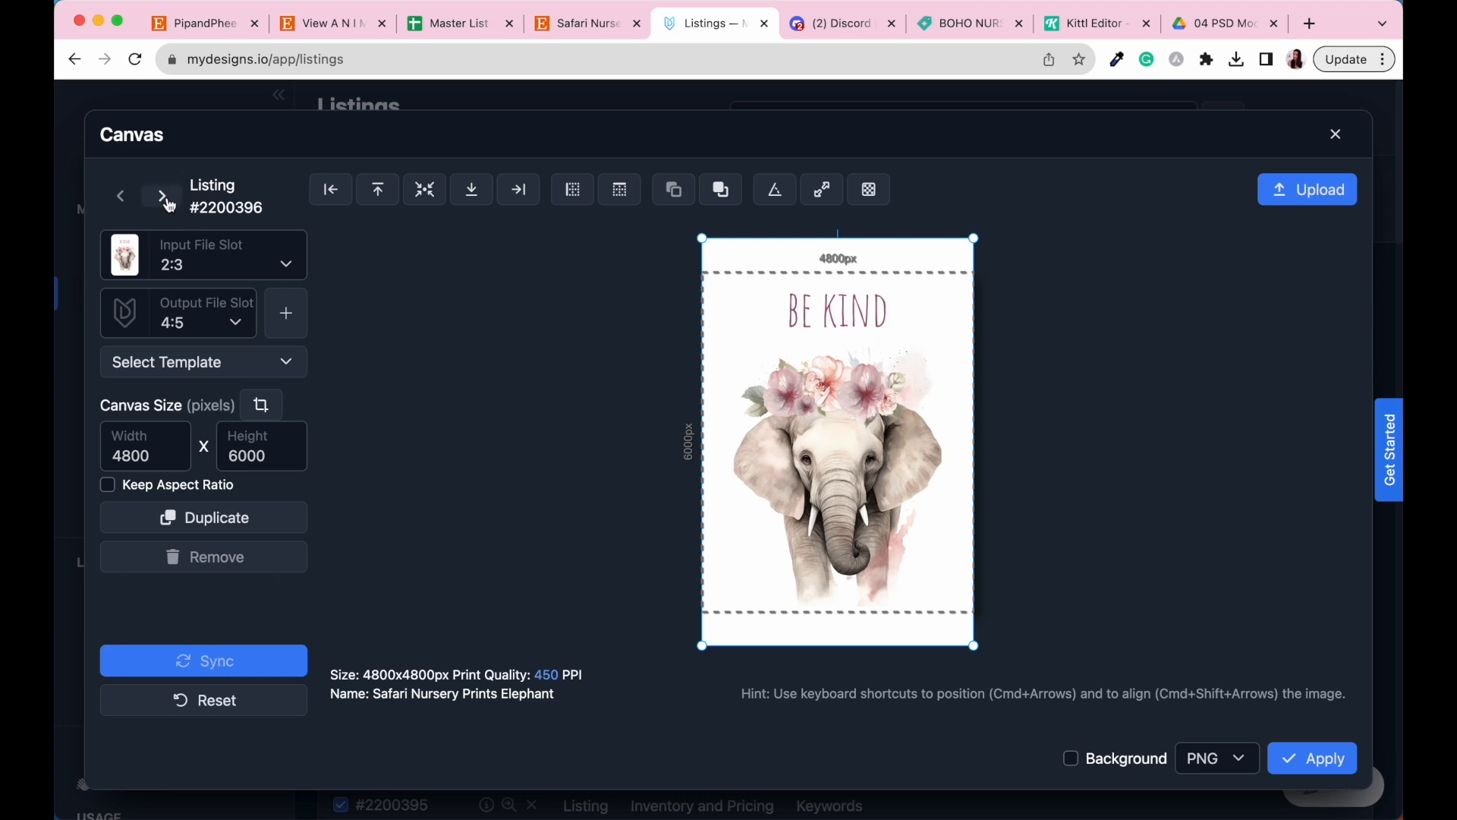
- Step through the lion, rhino and tiger listings to check their 4:5 layouts
left_click(160, 195)
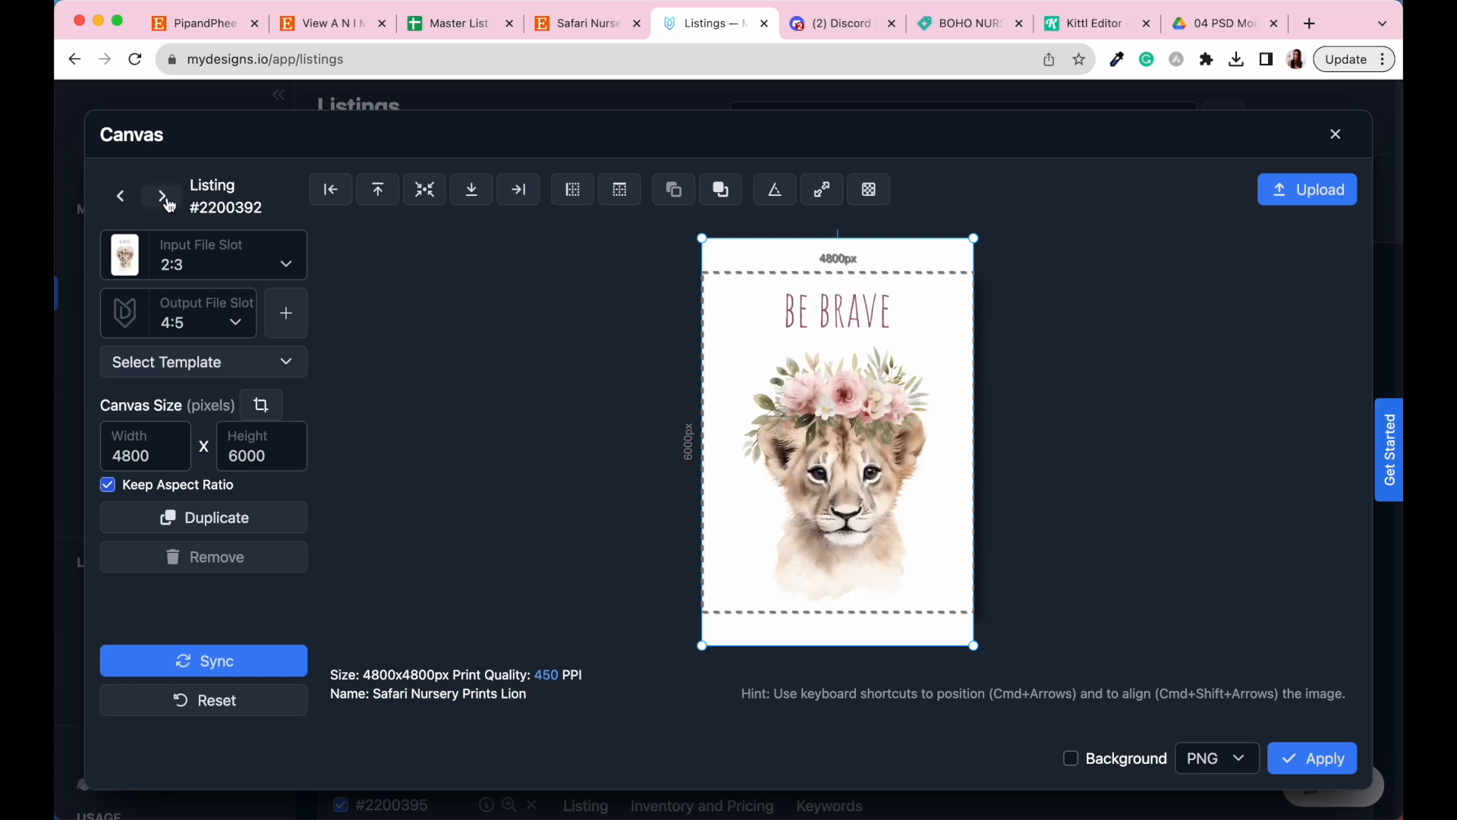
left_click(161, 196)
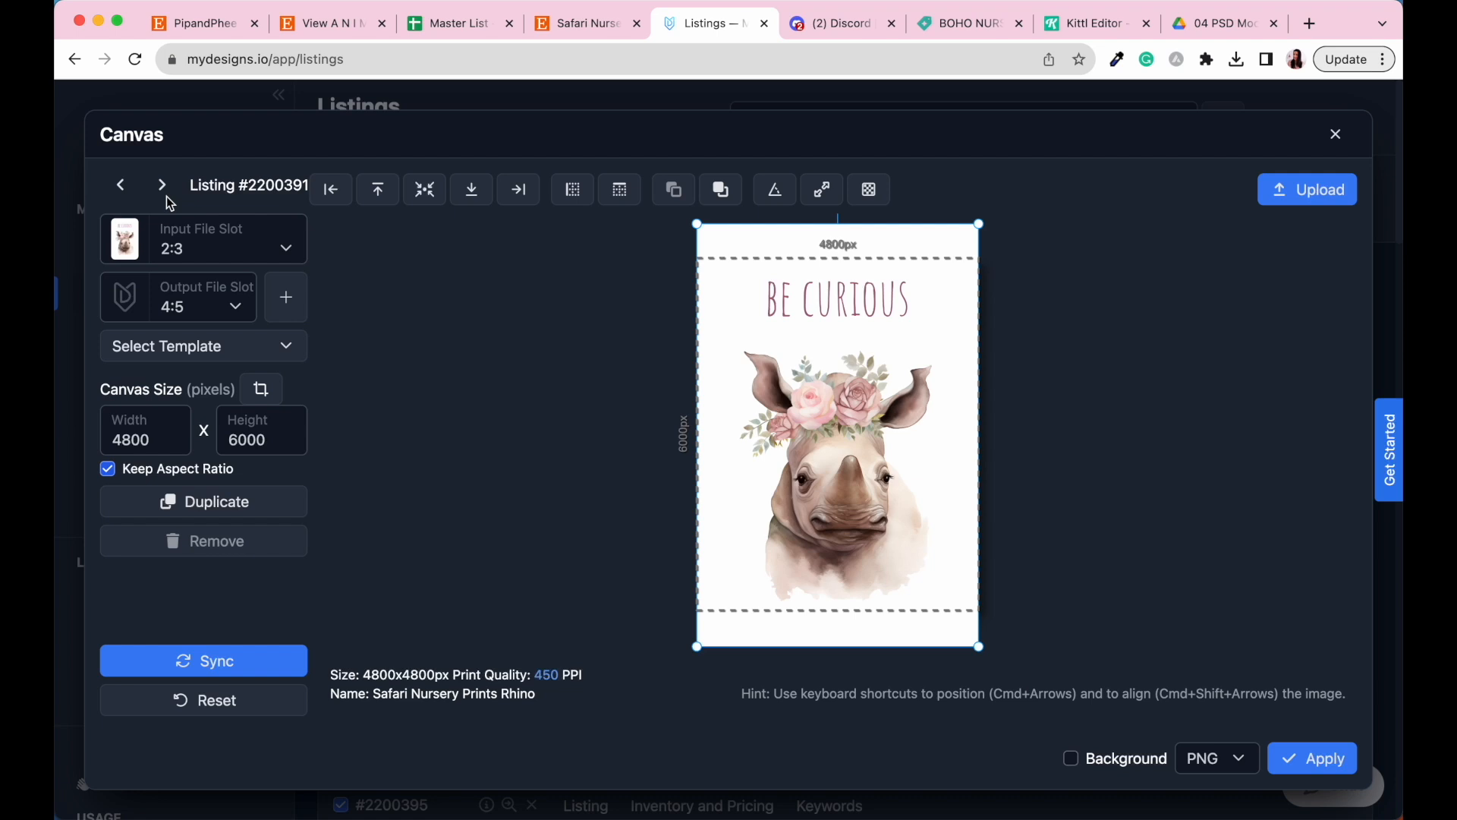
left_click(119, 185)
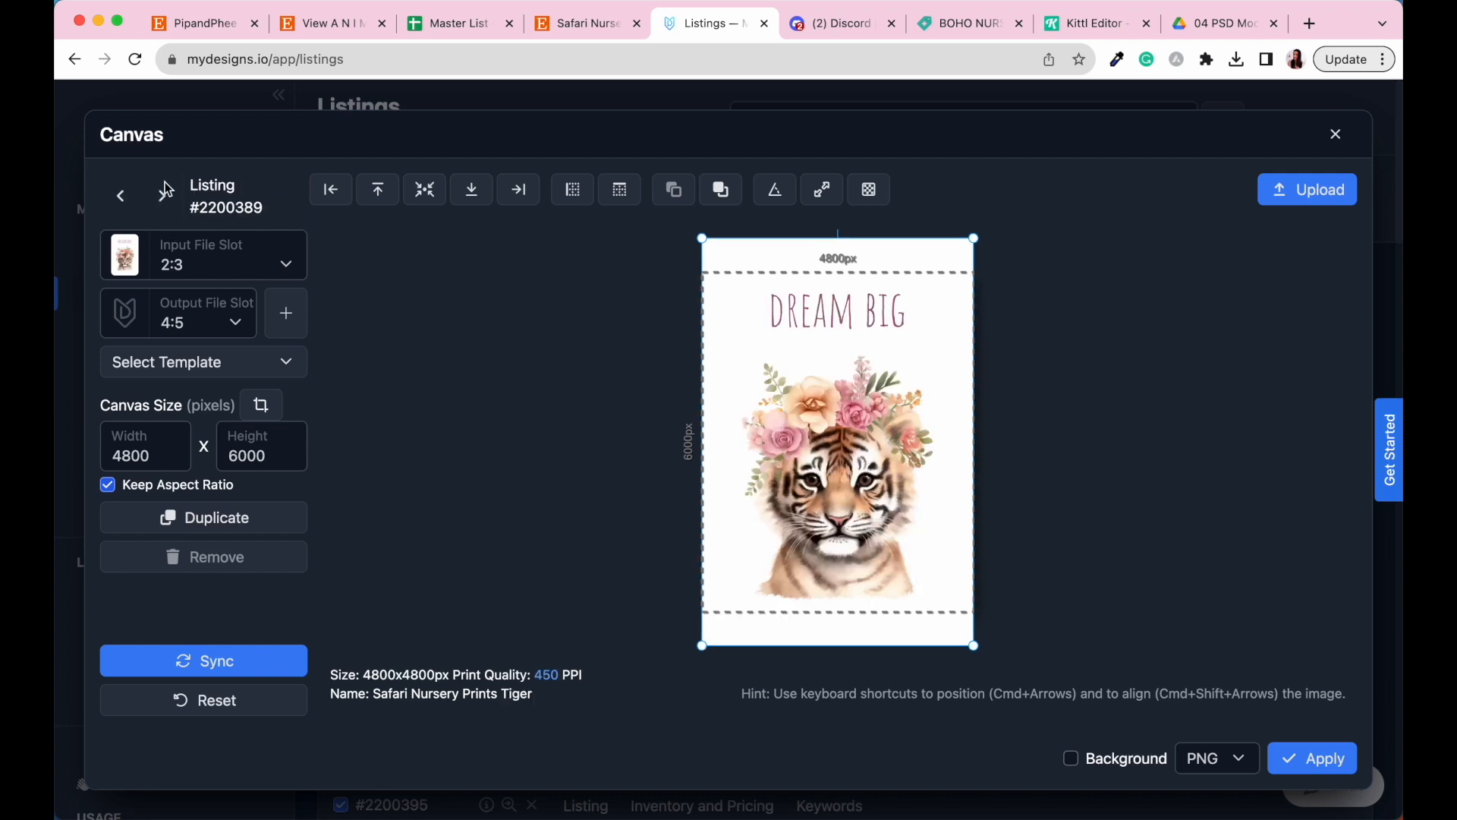
left_click(158, 195)
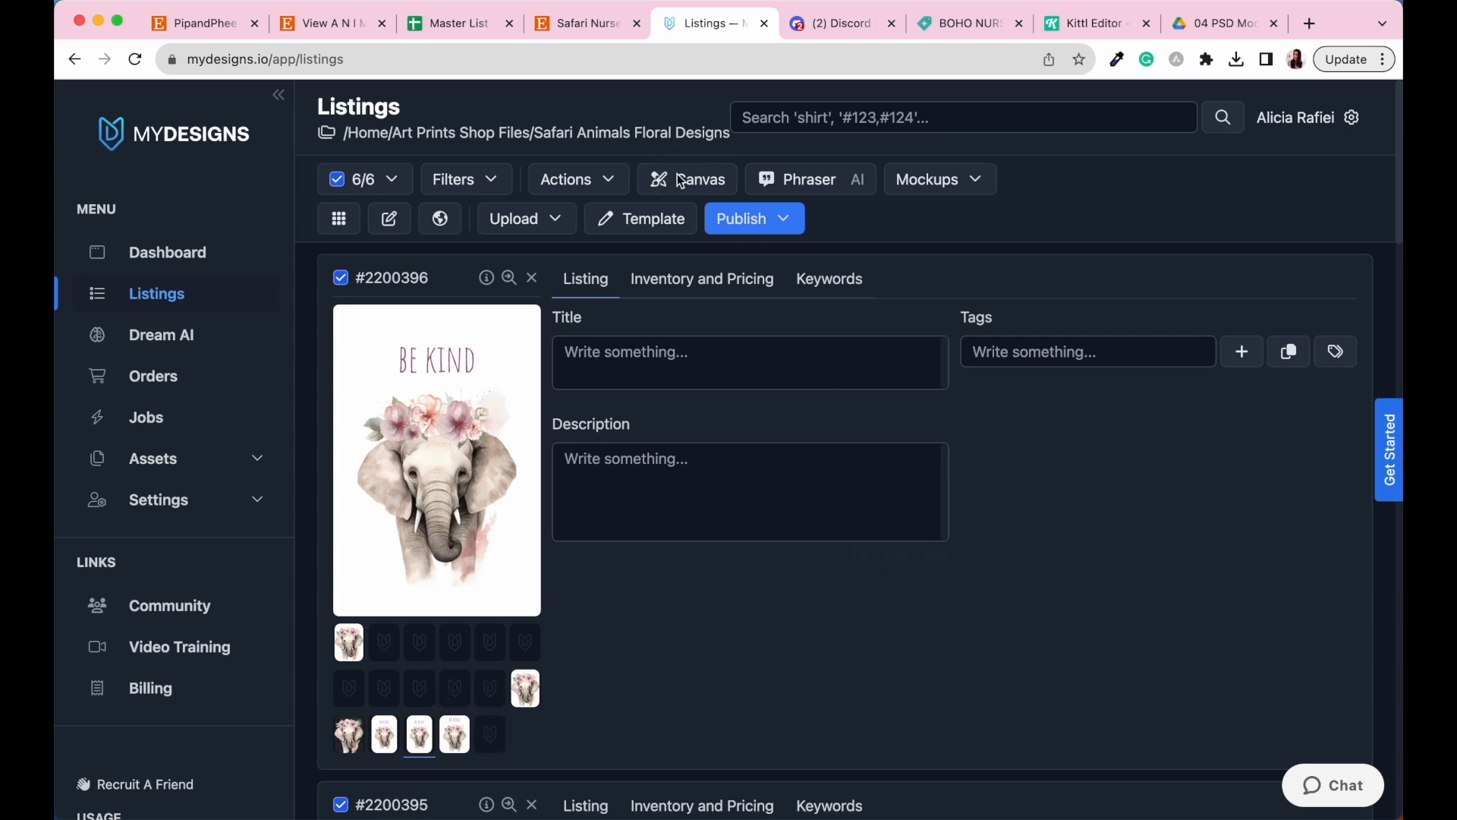
- Reopen the canvas editor with 2:3 input, unlock aspect ratio, and set a 7016×9933 canvas
left_click(699, 179)
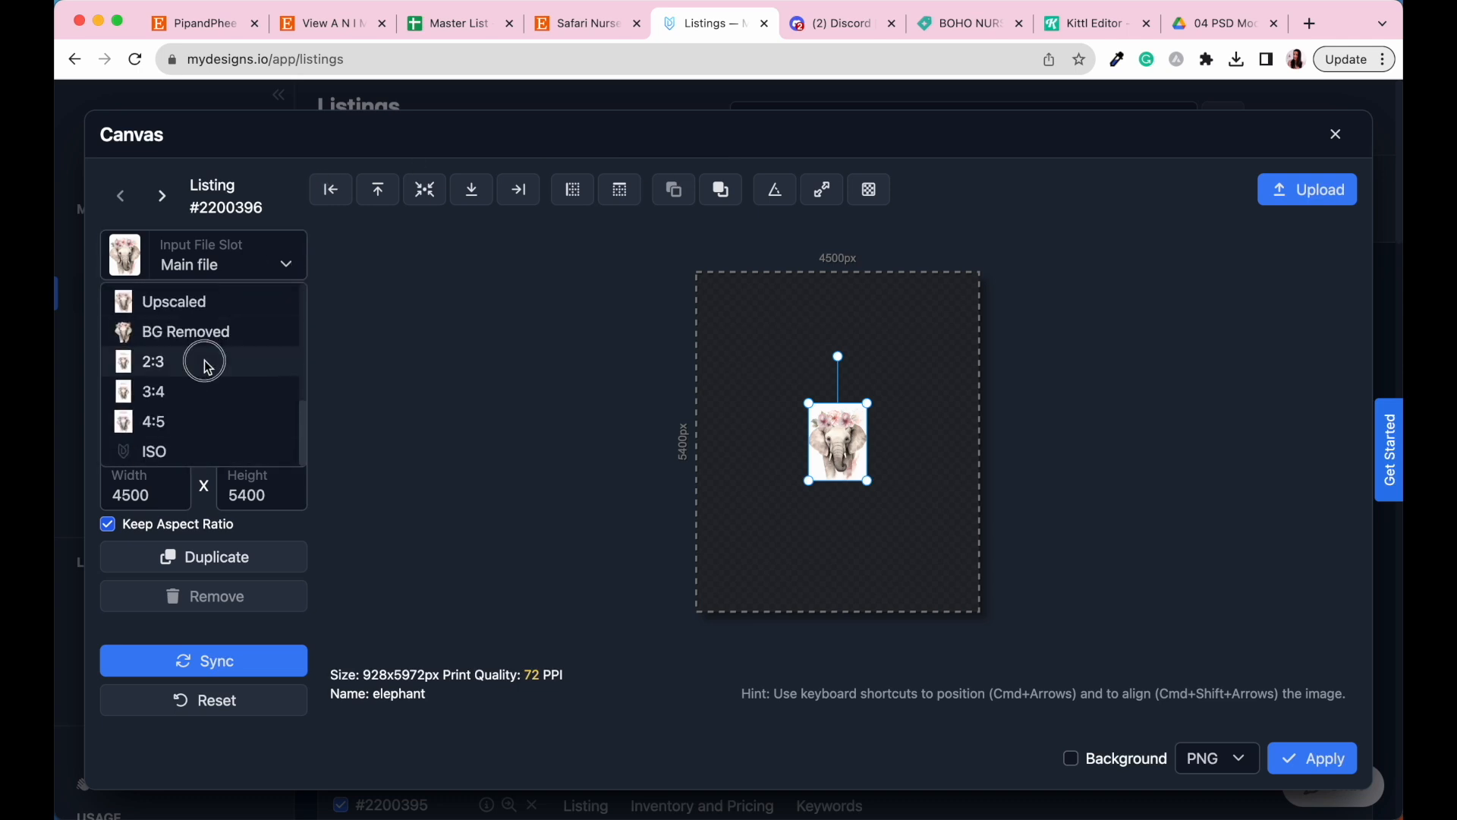
left_click(153, 361)
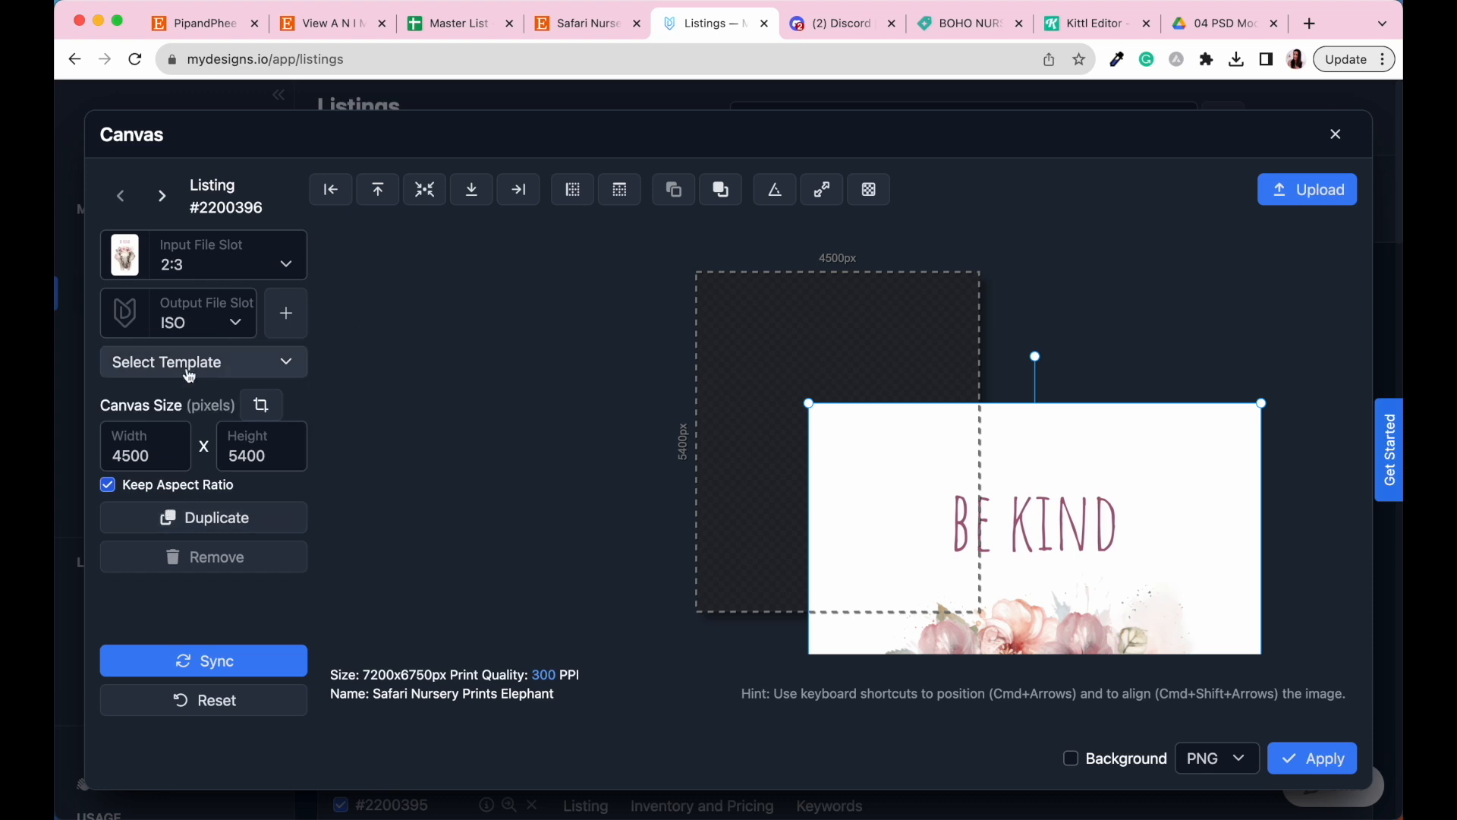
left_click(108, 485)
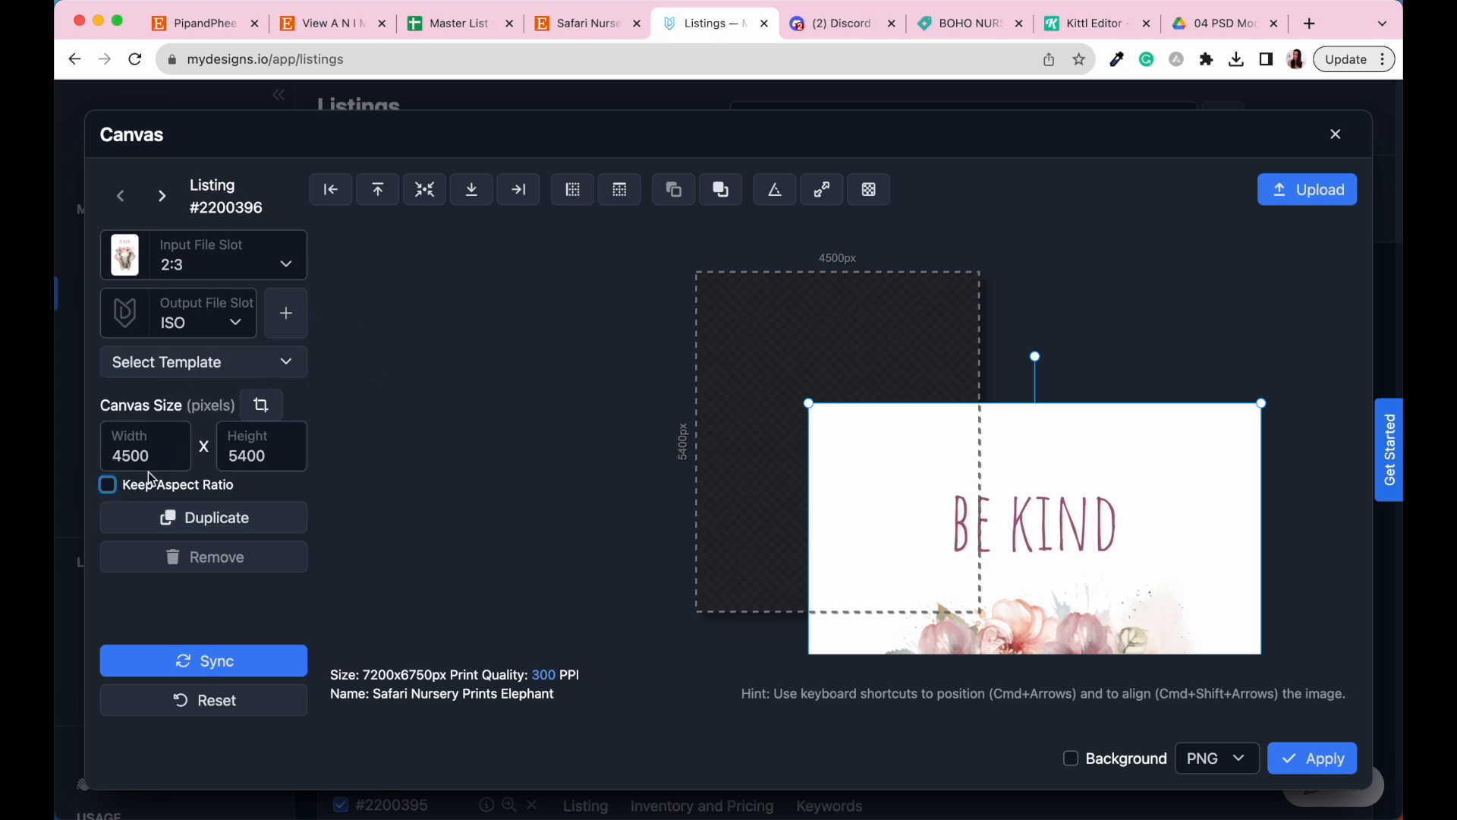
left_click(130, 456)
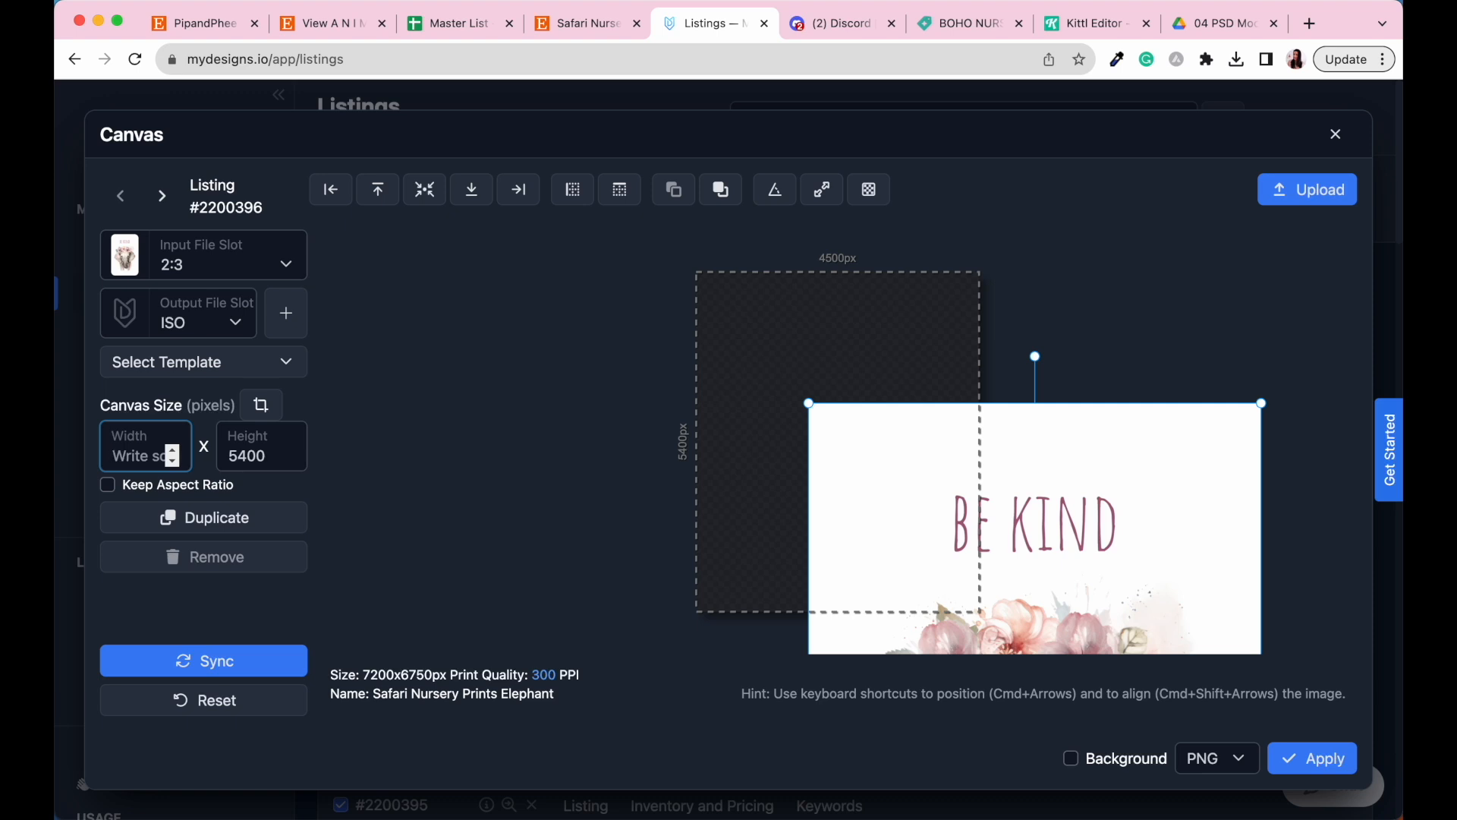
type("7016")
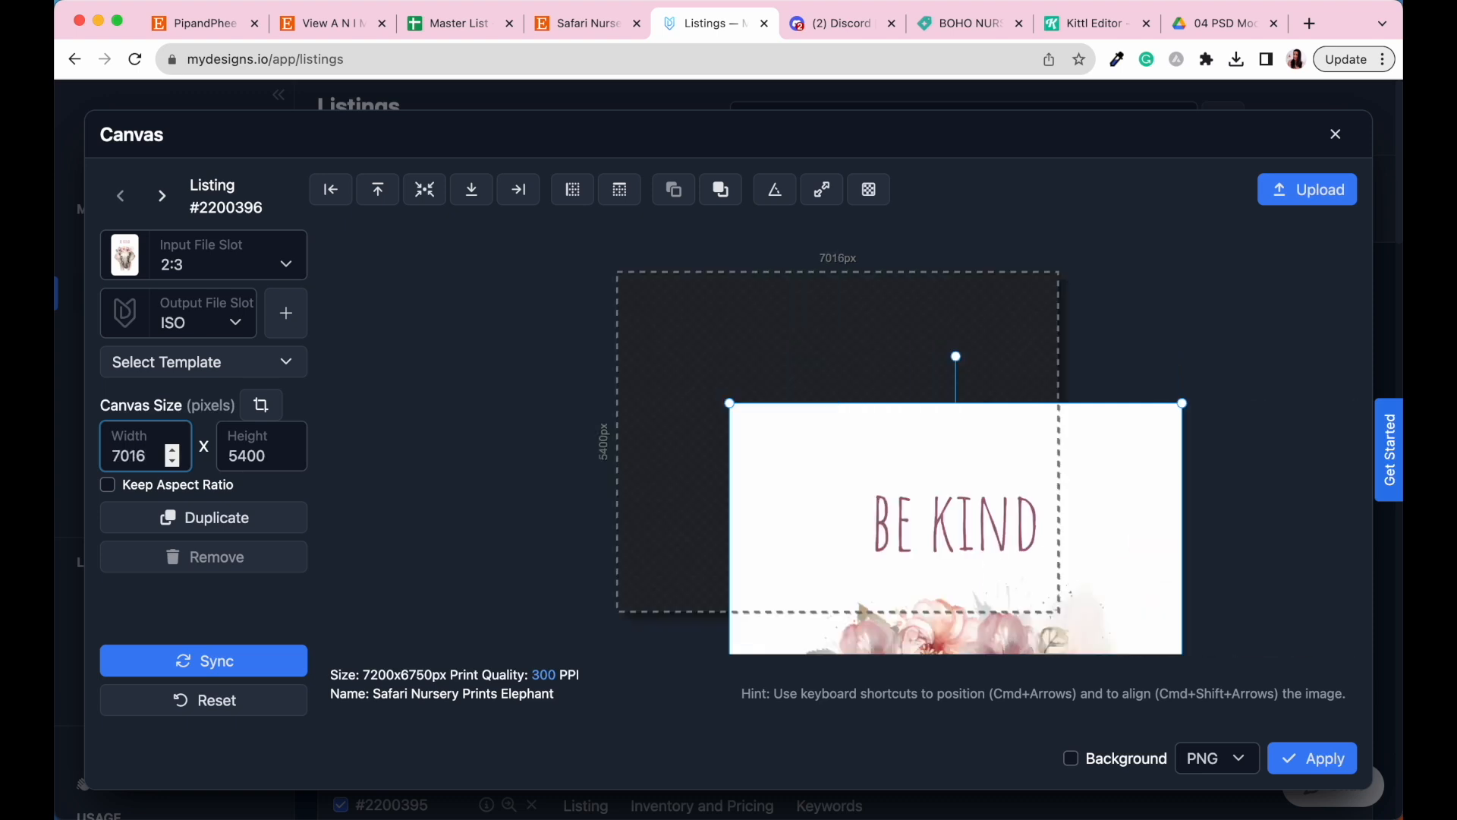
left_click(246, 455)
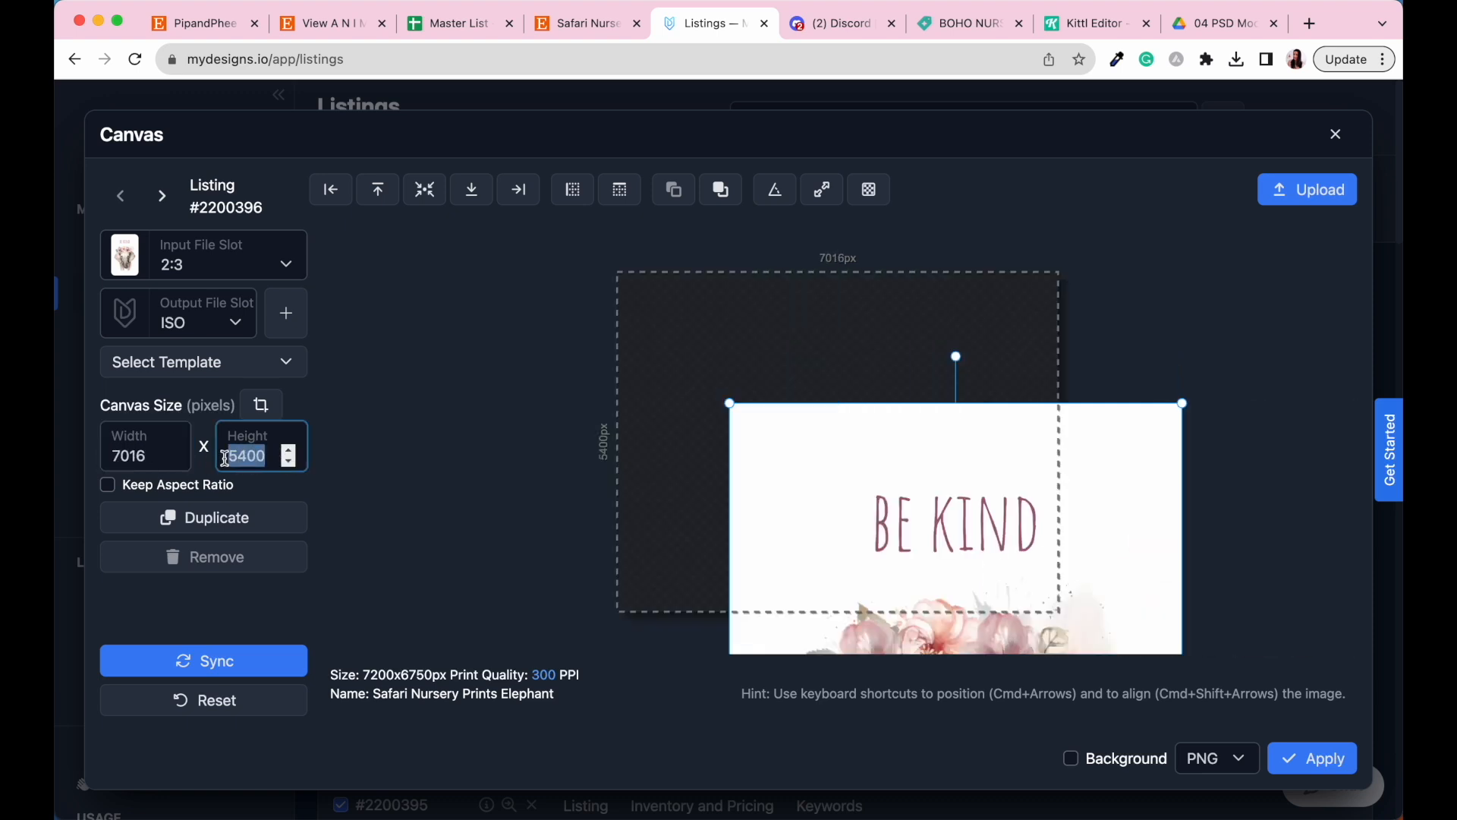
type("9933")
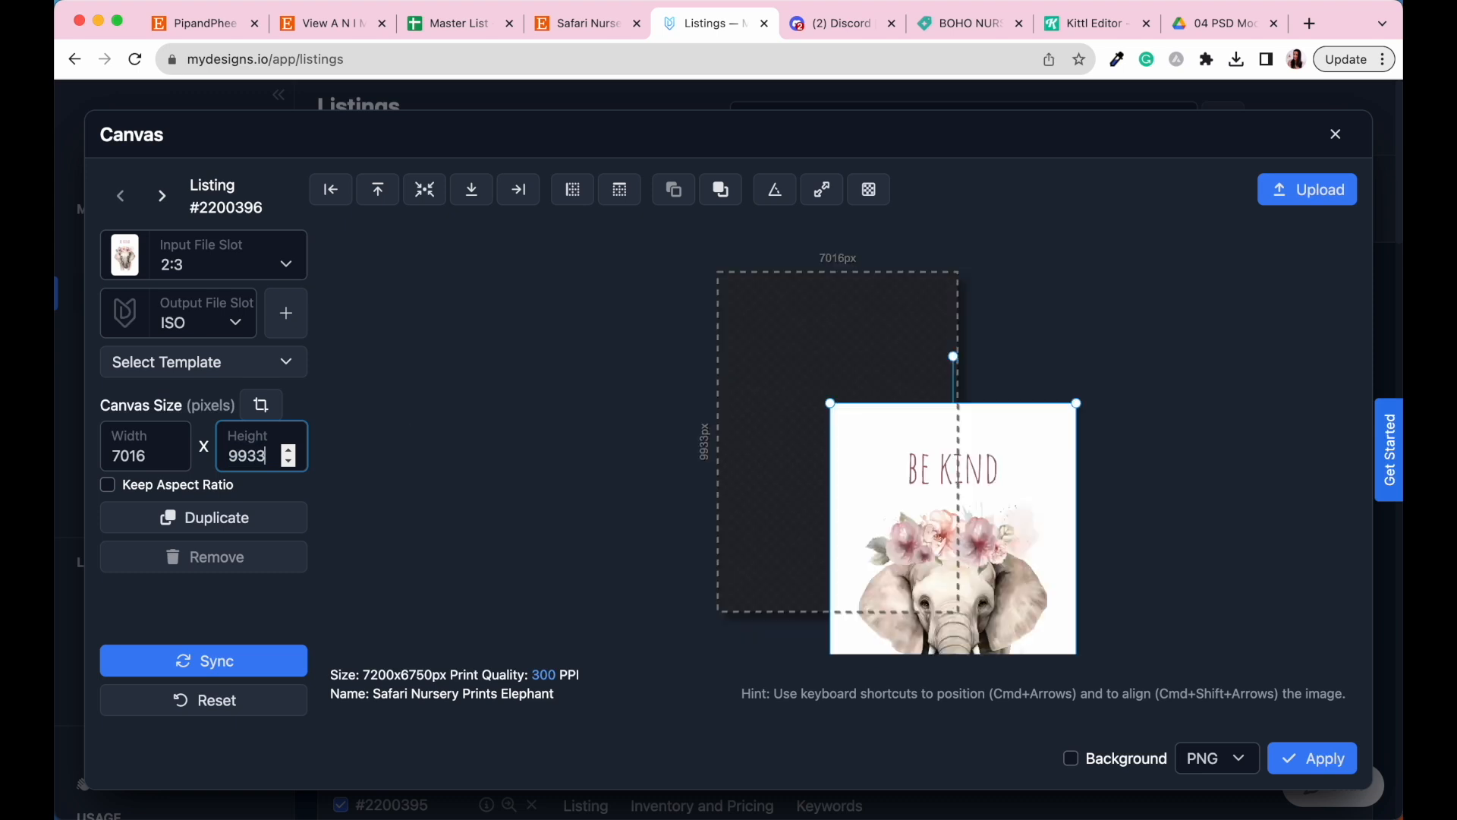
mouse_move(905, 539)
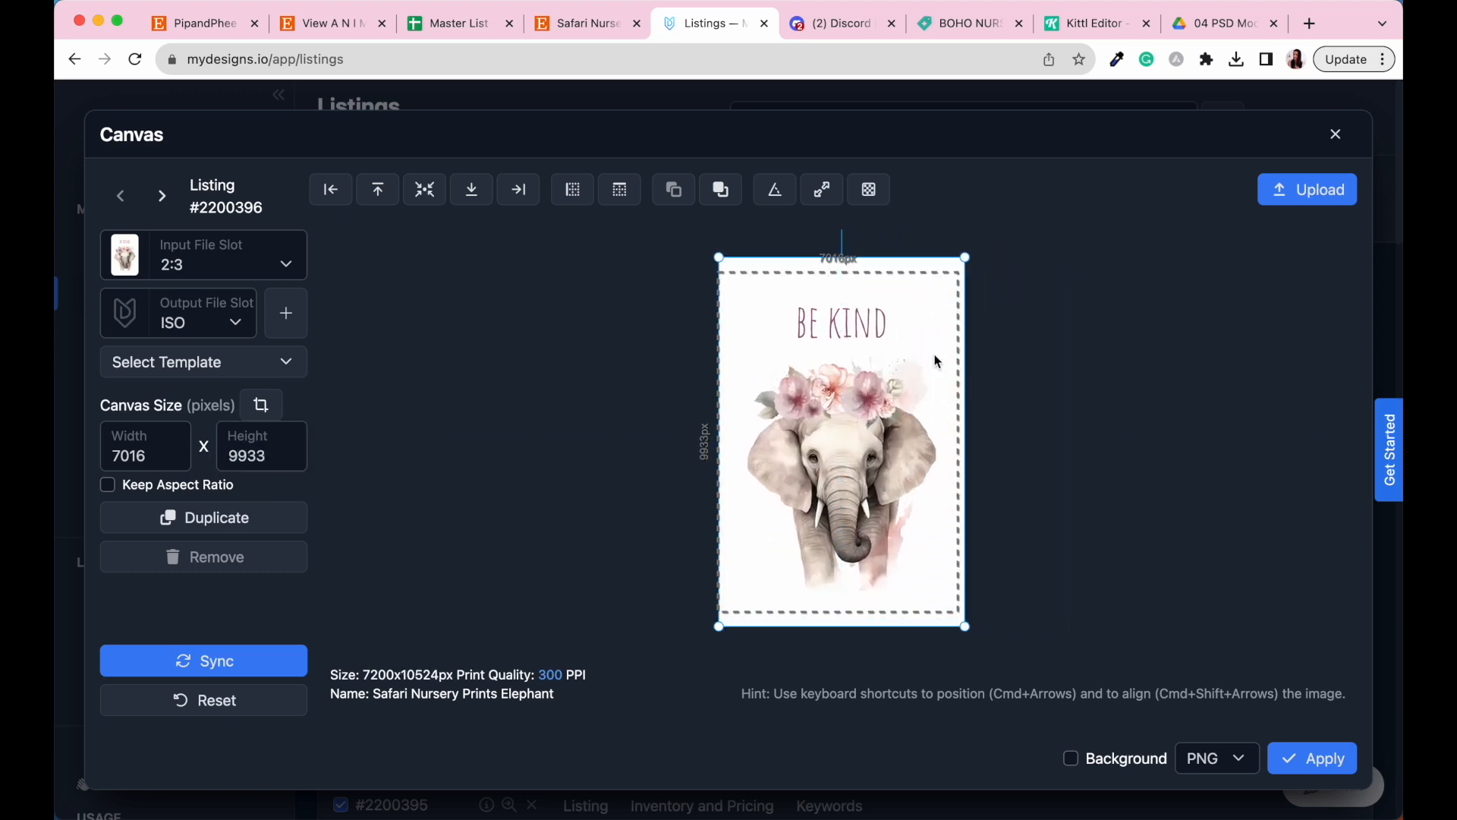
- Stretch the elephant artwork across the 7016-px ISO width and centre it vertically
left_click(618, 190)
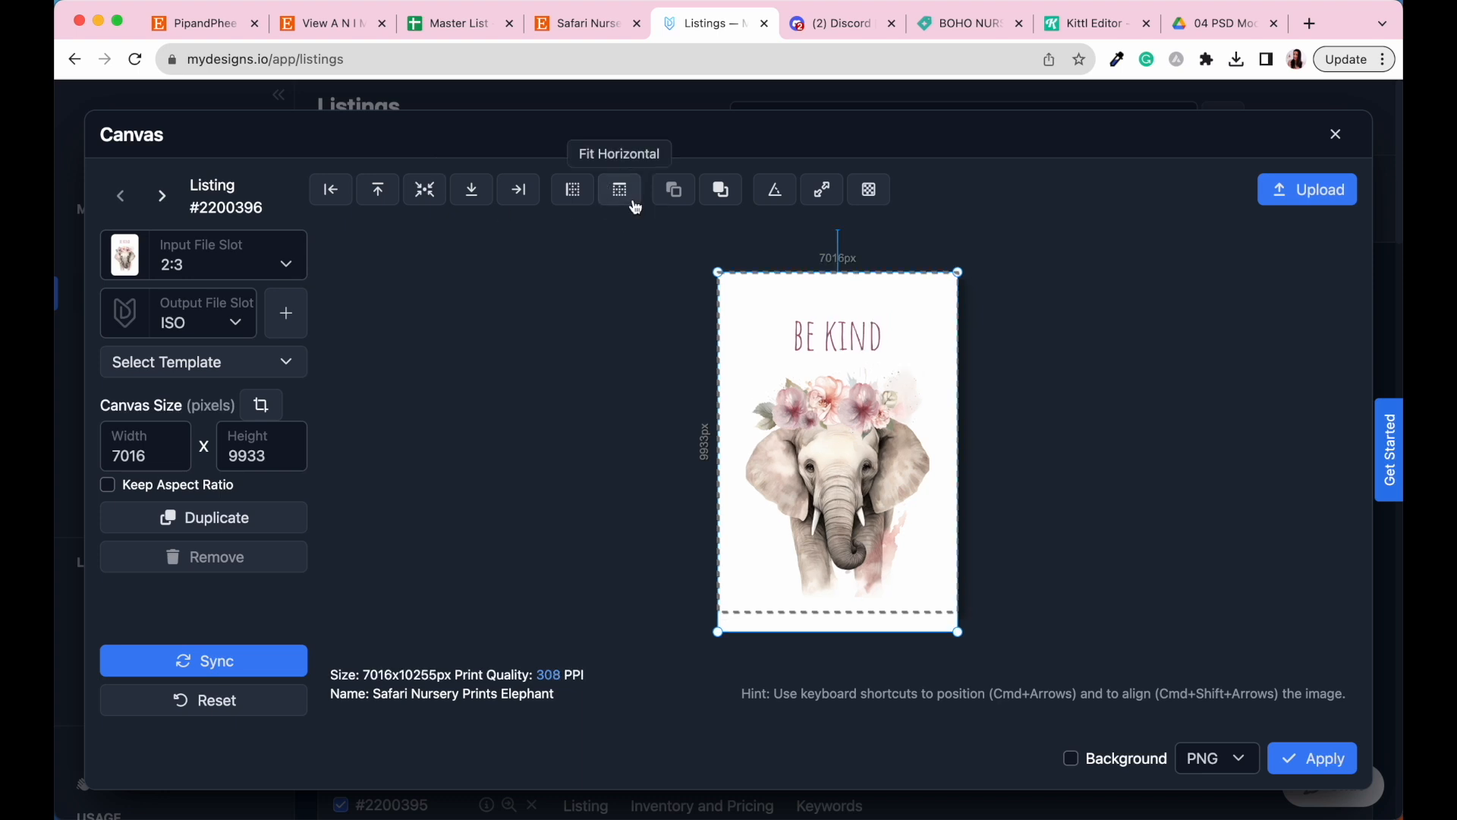
mouse_move(471, 190)
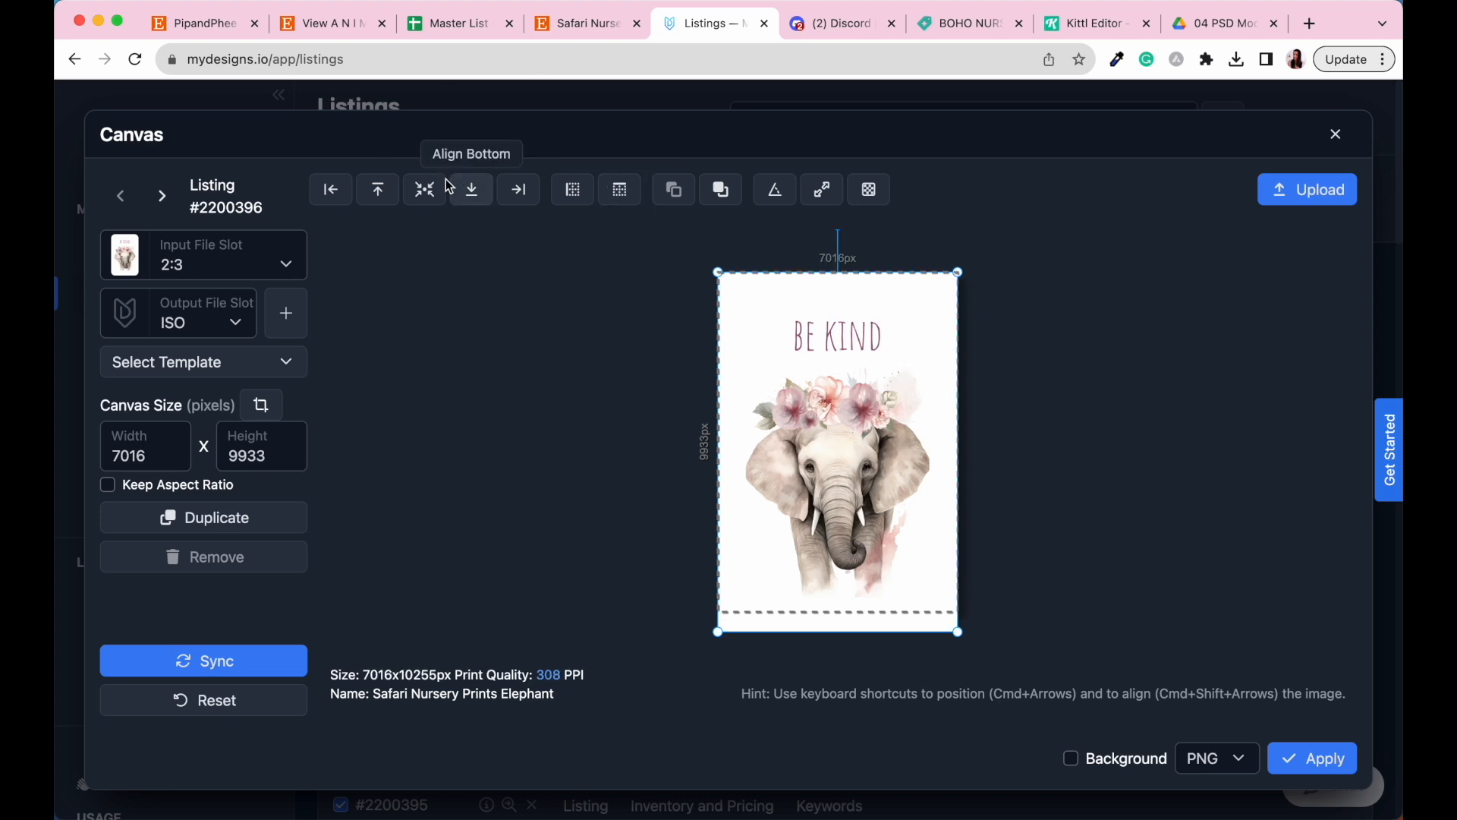
left_click(423, 190)
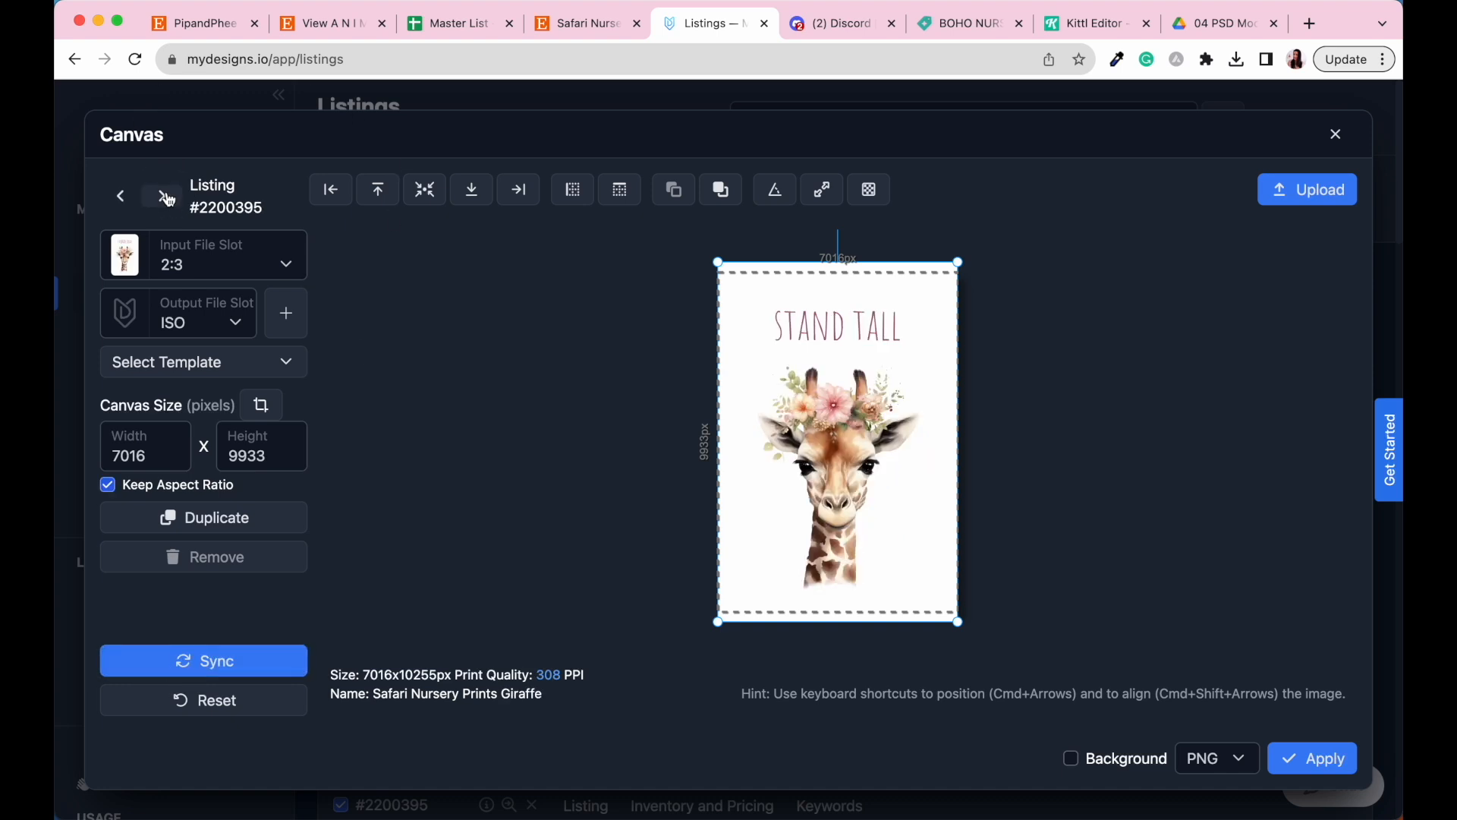
- Check the rhino and zebra ISO layouts, then apply to start six processing jobs
left_click(161, 185)
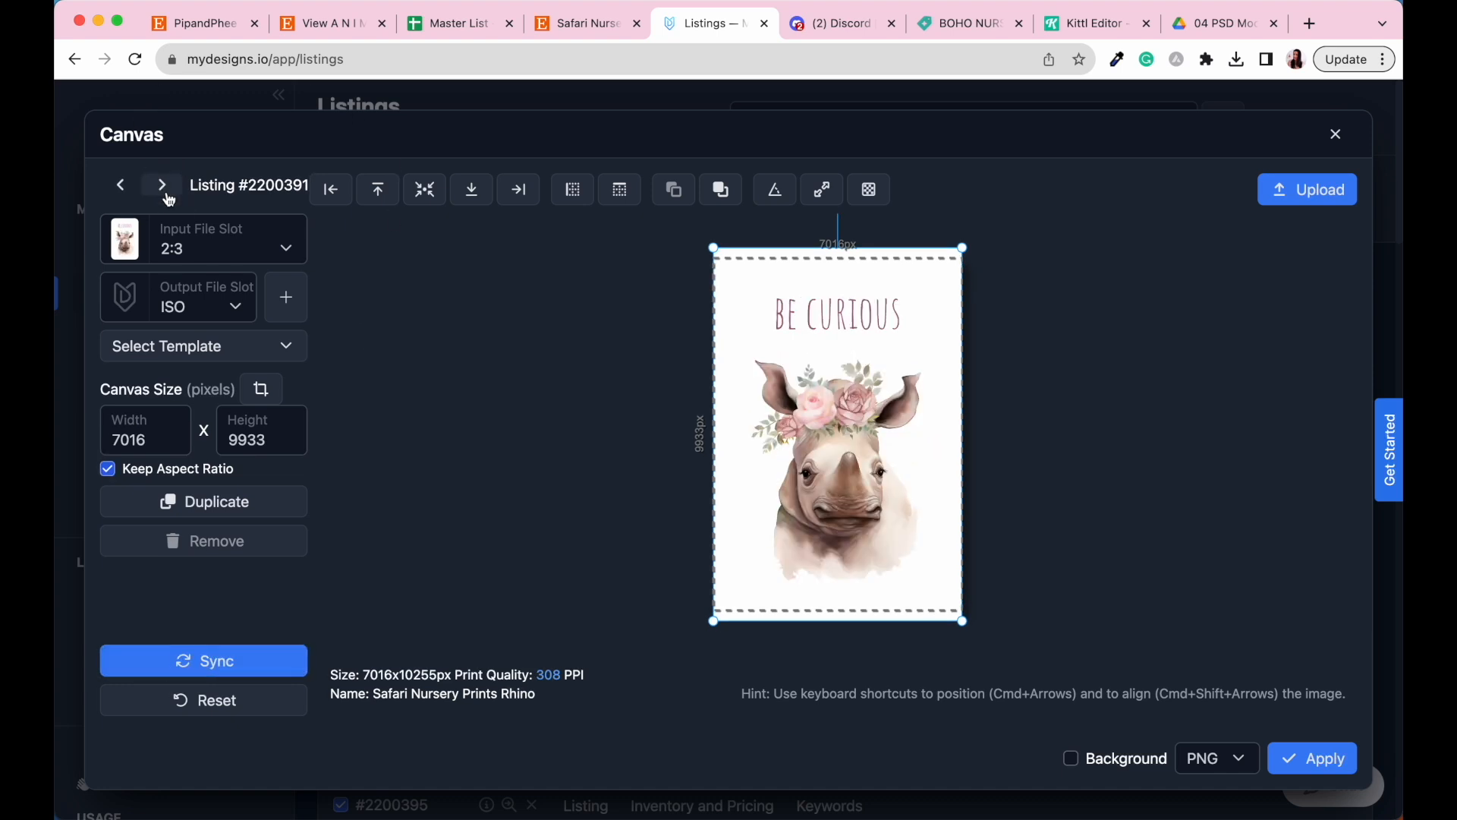
left_click(161, 185)
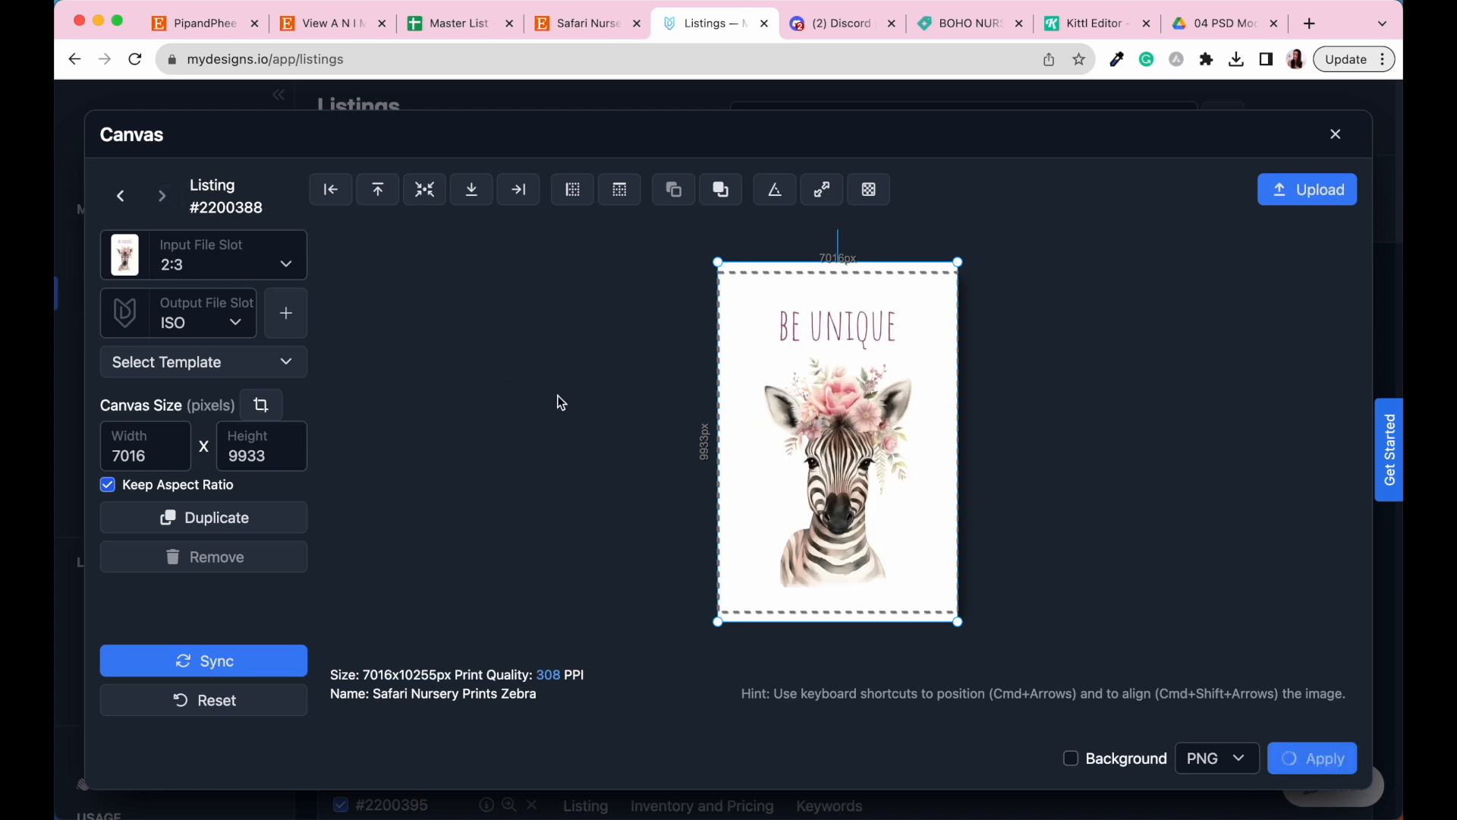
left_click(1336, 133)
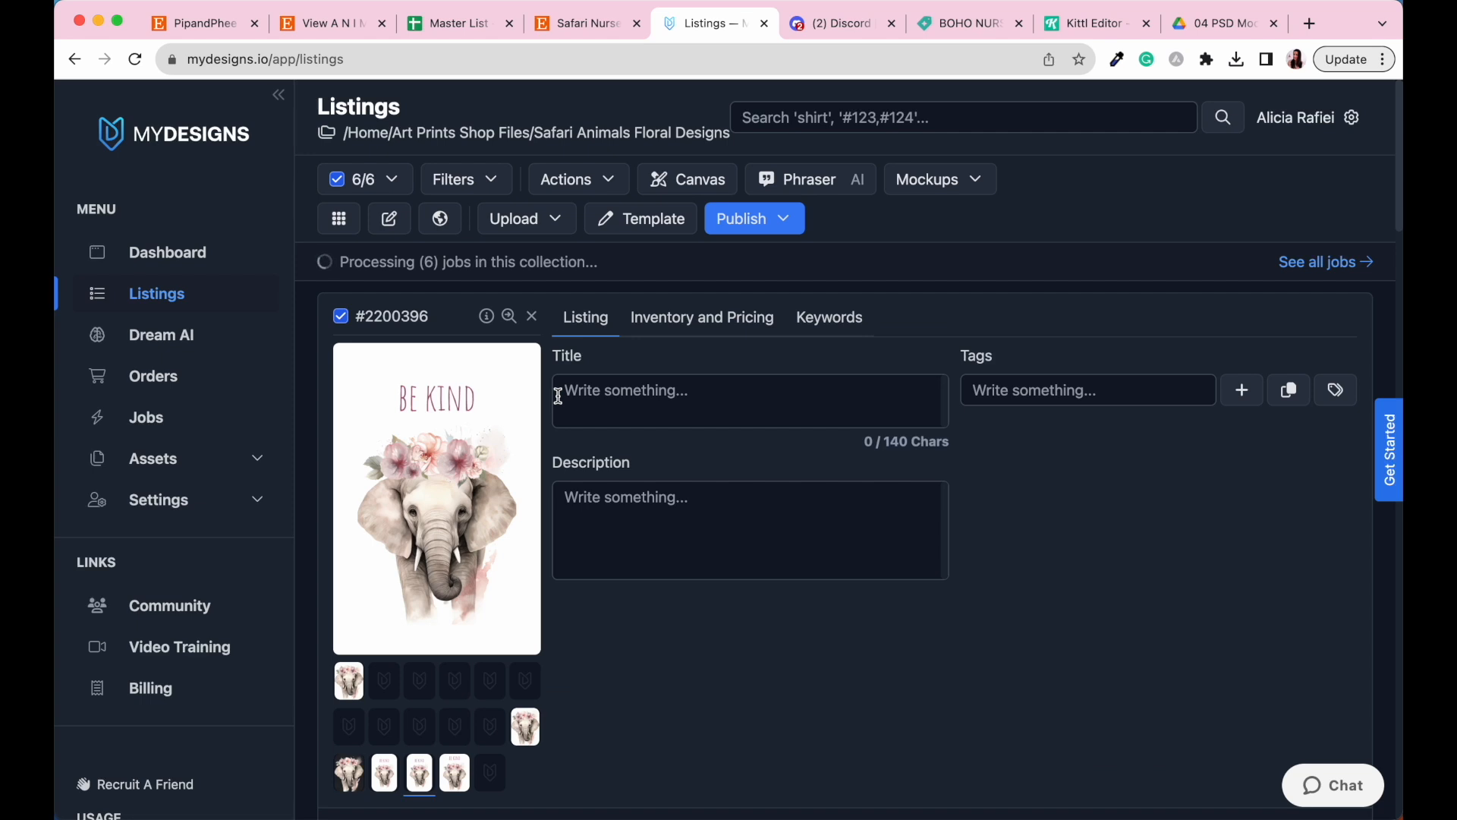